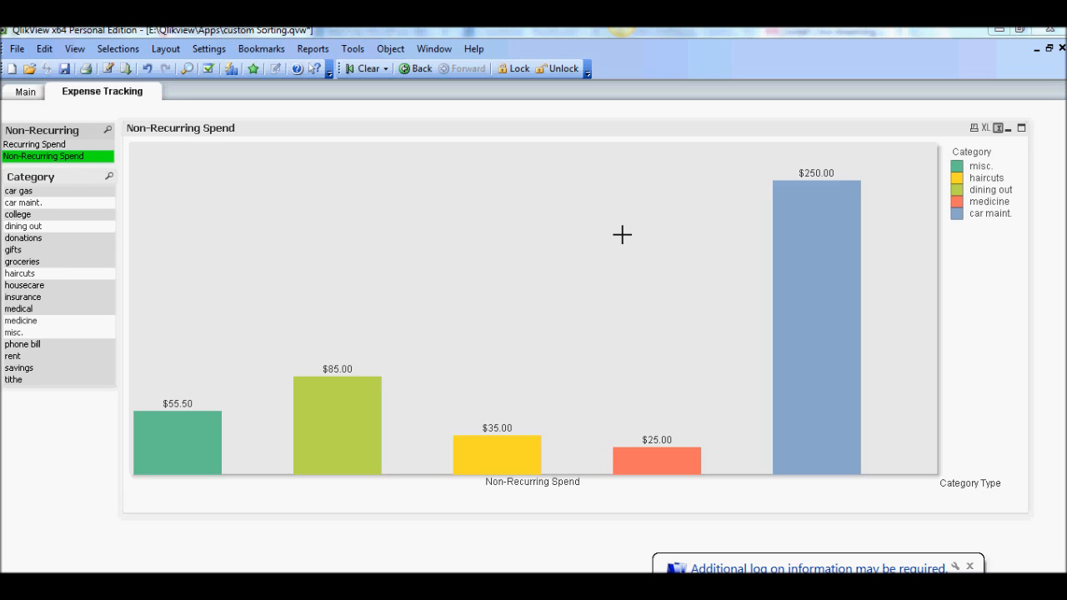
pyautogui.moveTo(611, 249)
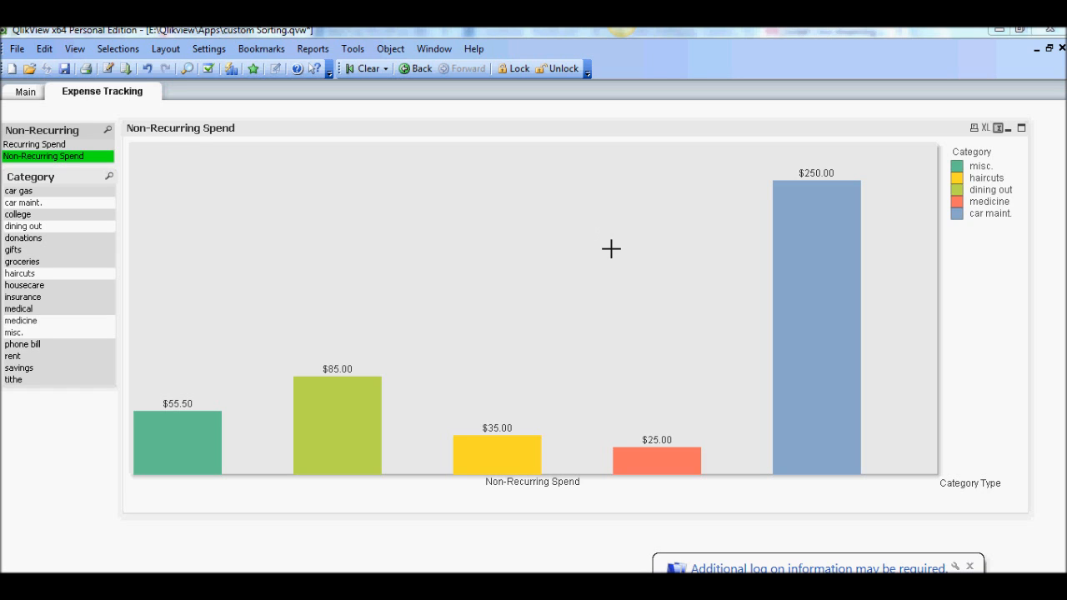
pyautogui.moveTo(638, 248)
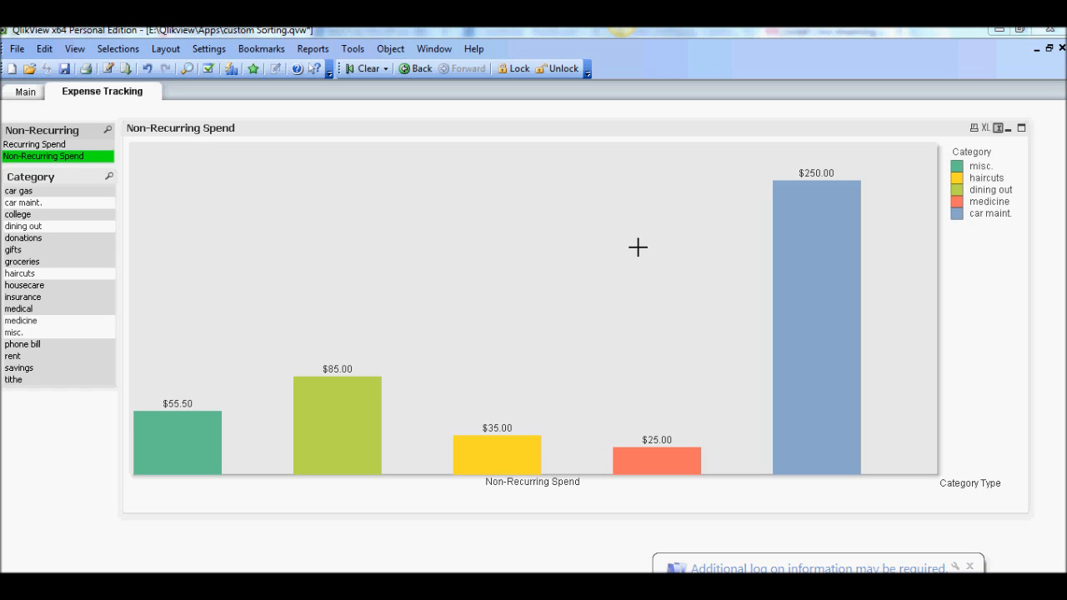
pyautogui.moveTo(635, 266)
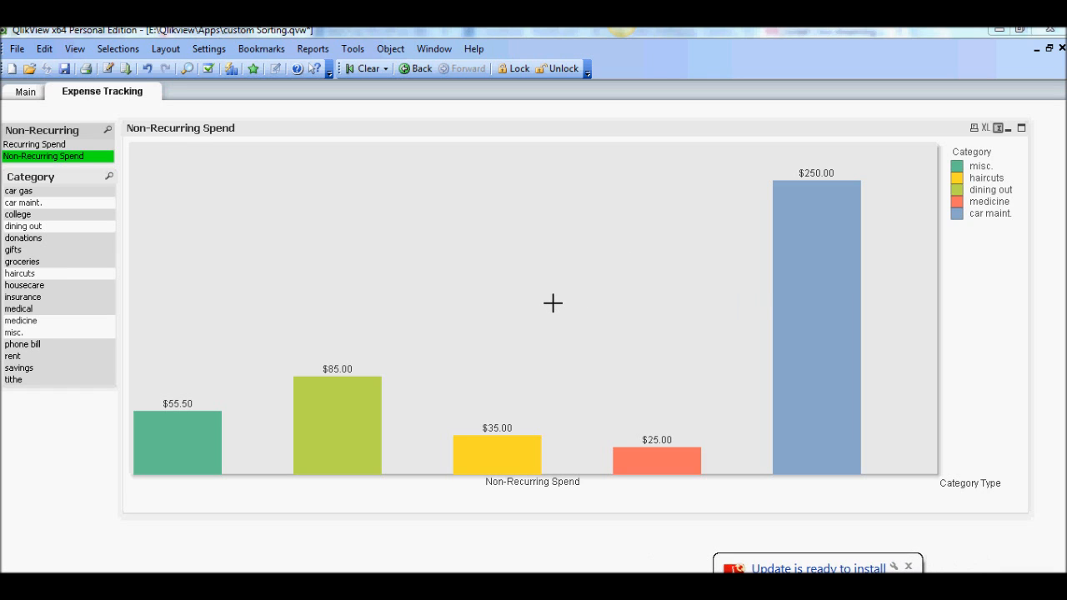
pyautogui.moveTo(304, 263)
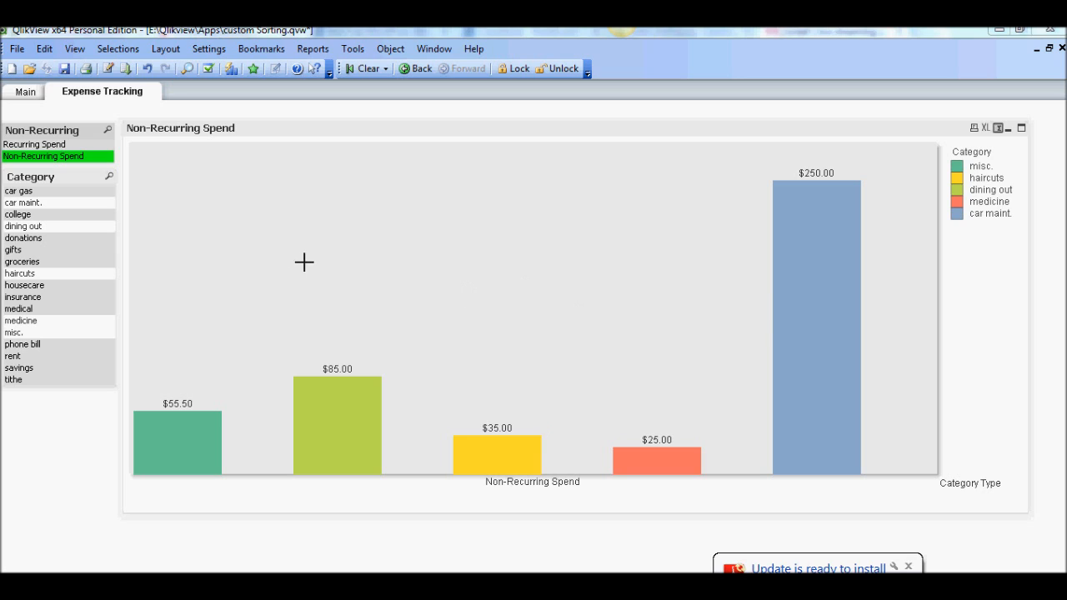
pyautogui.moveTo(264, 263)
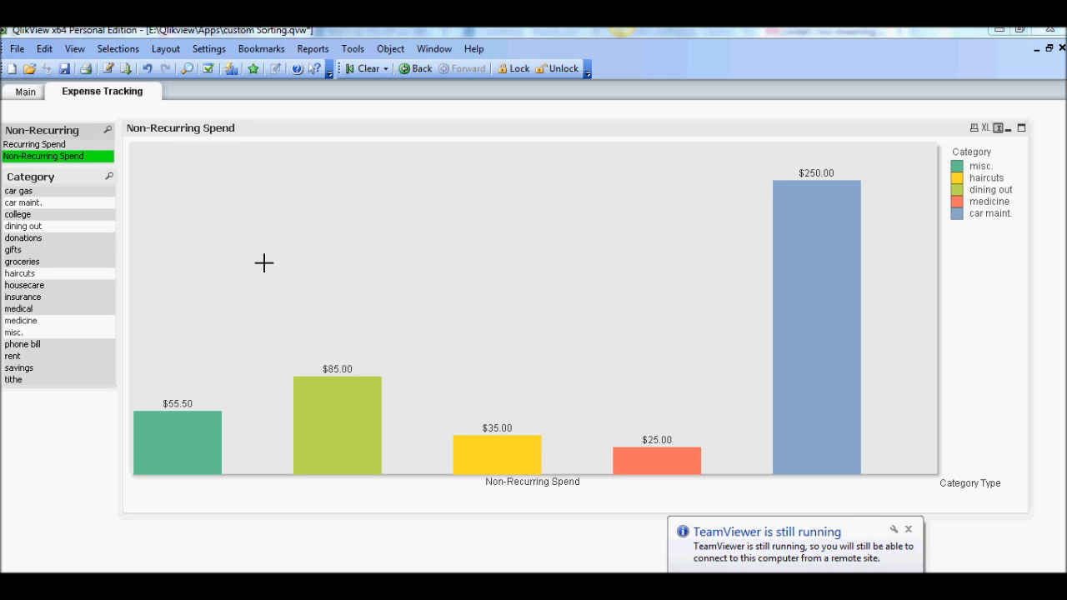
pyautogui.moveTo(125, 262)
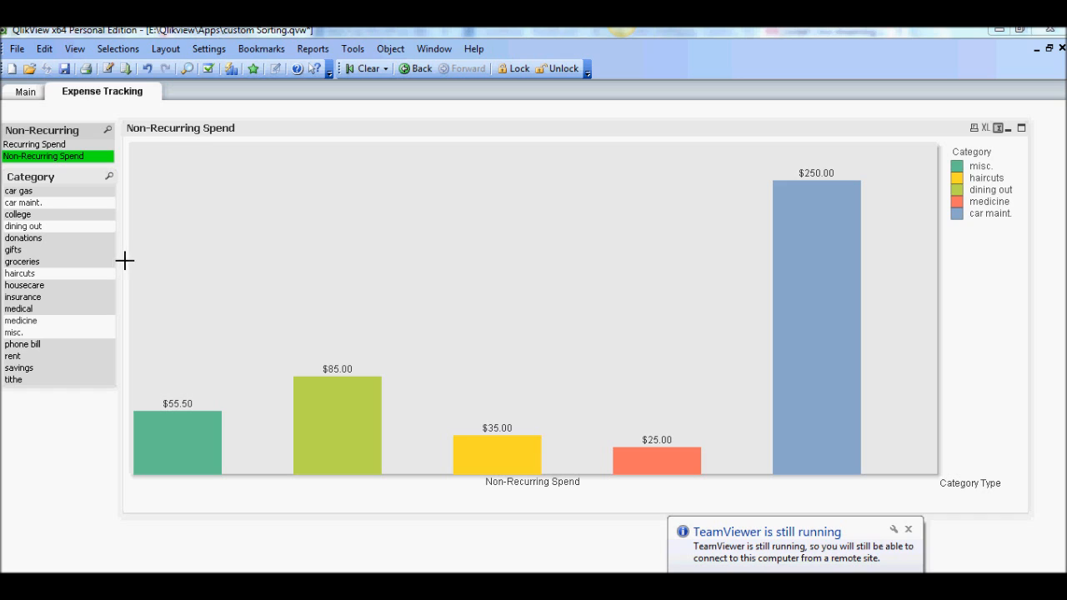
pyautogui.moveTo(97, 351)
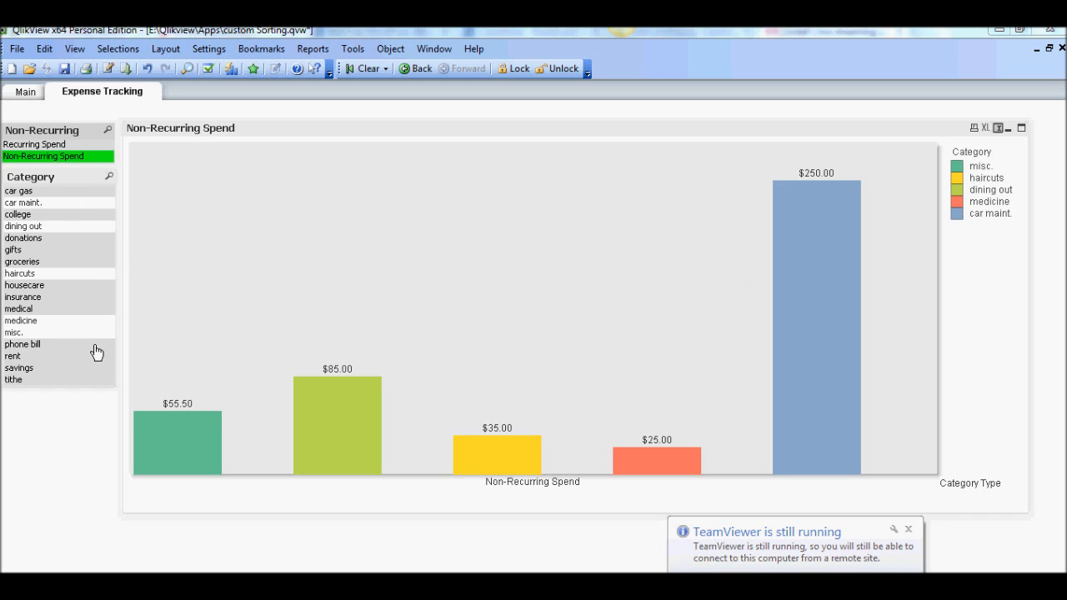
pyautogui.moveTo(99, 365)
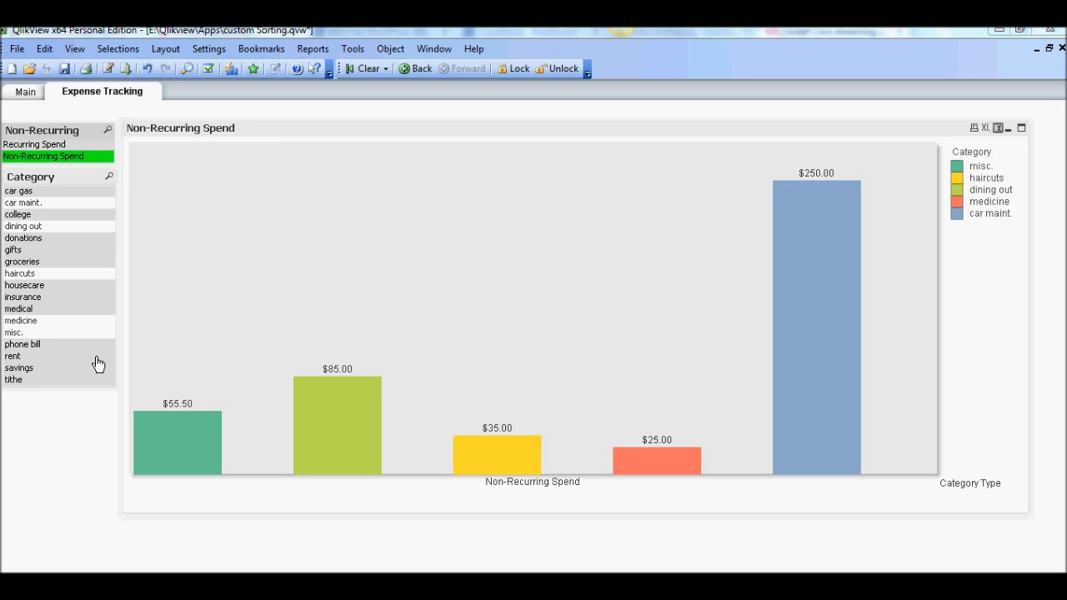
pyautogui.moveTo(599, 552)
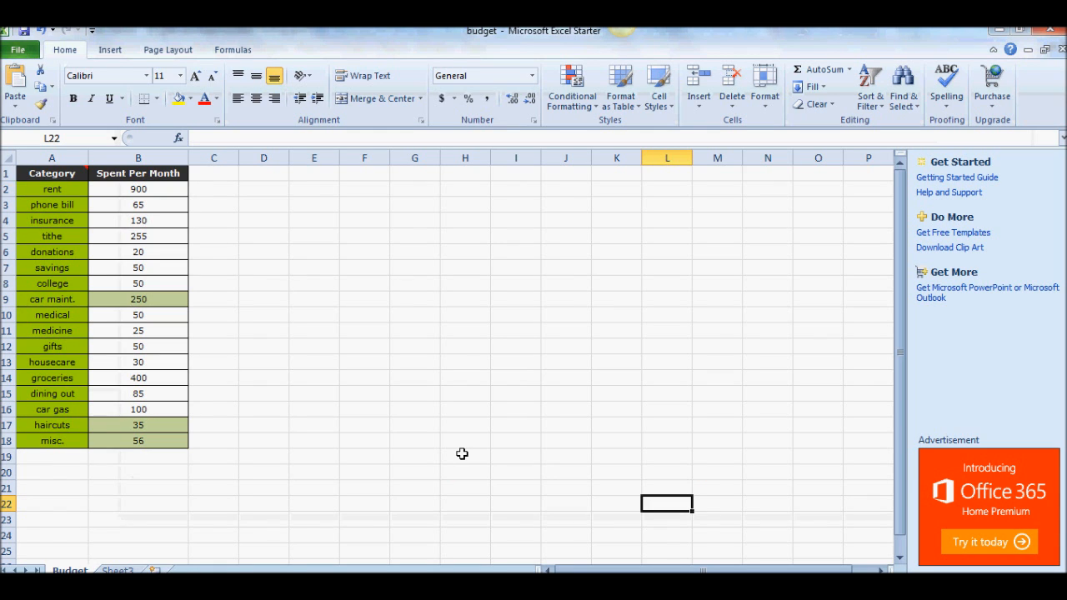
pyautogui.moveTo(377, 441)
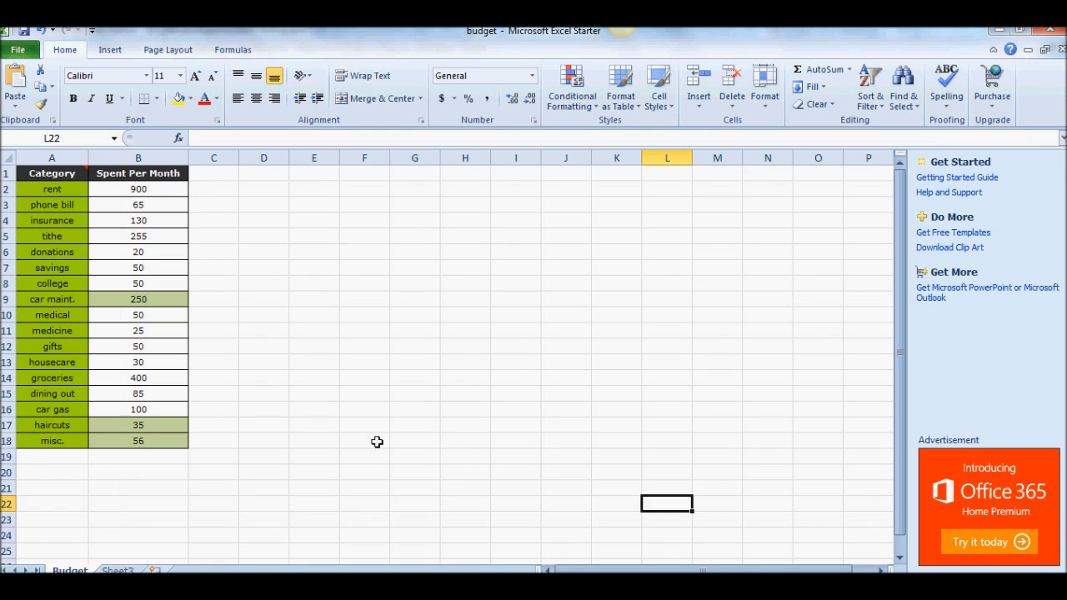
pyautogui.moveTo(369, 398)
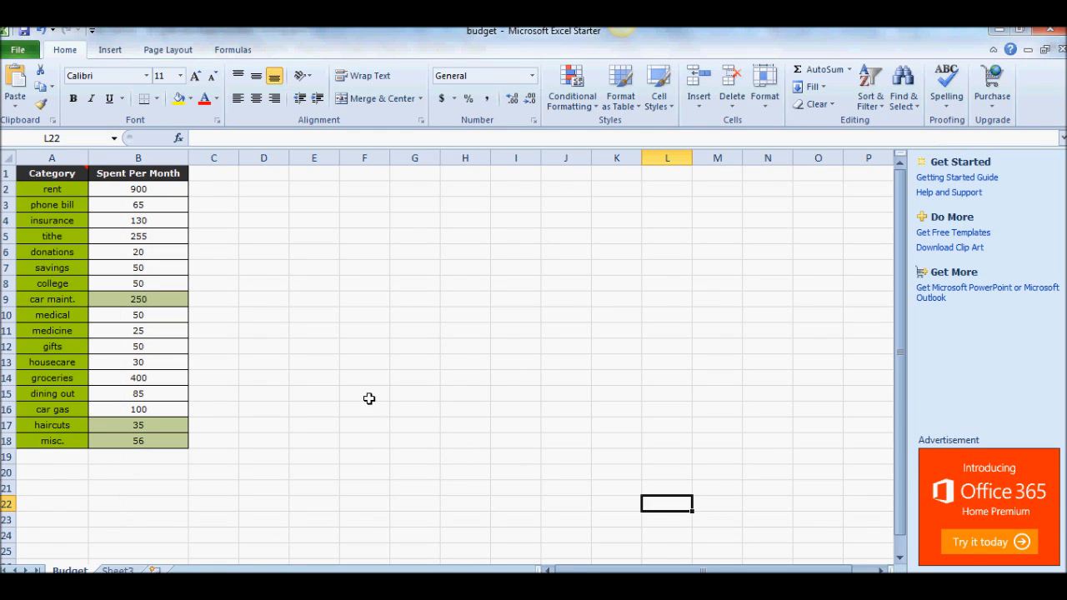
pyautogui.moveTo(374, 404)
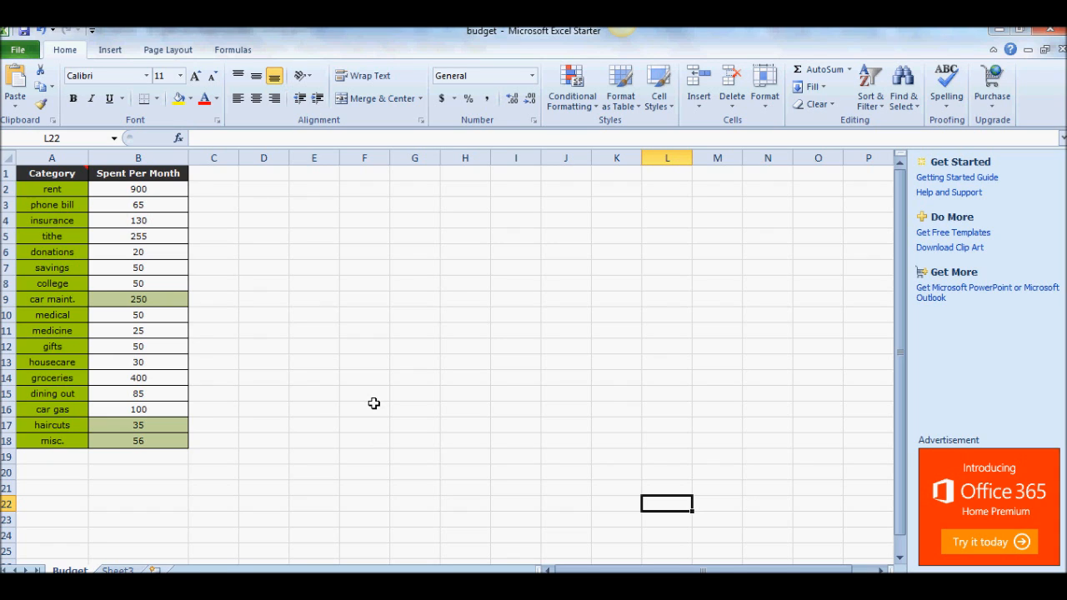
pyautogui.moveTo(371, 404)
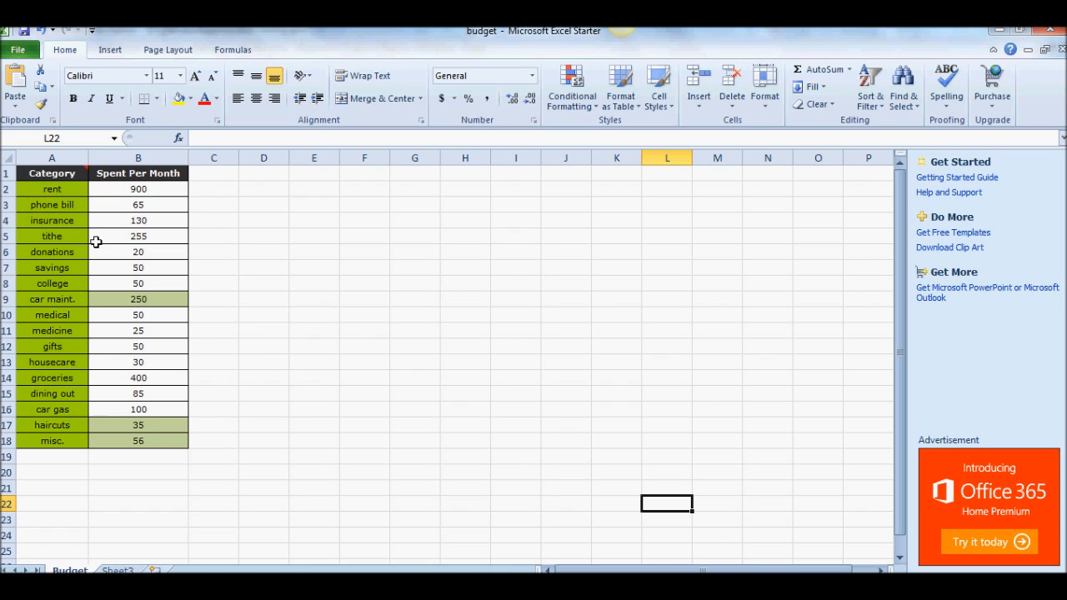
pyautogui.moveTo(65, 190)
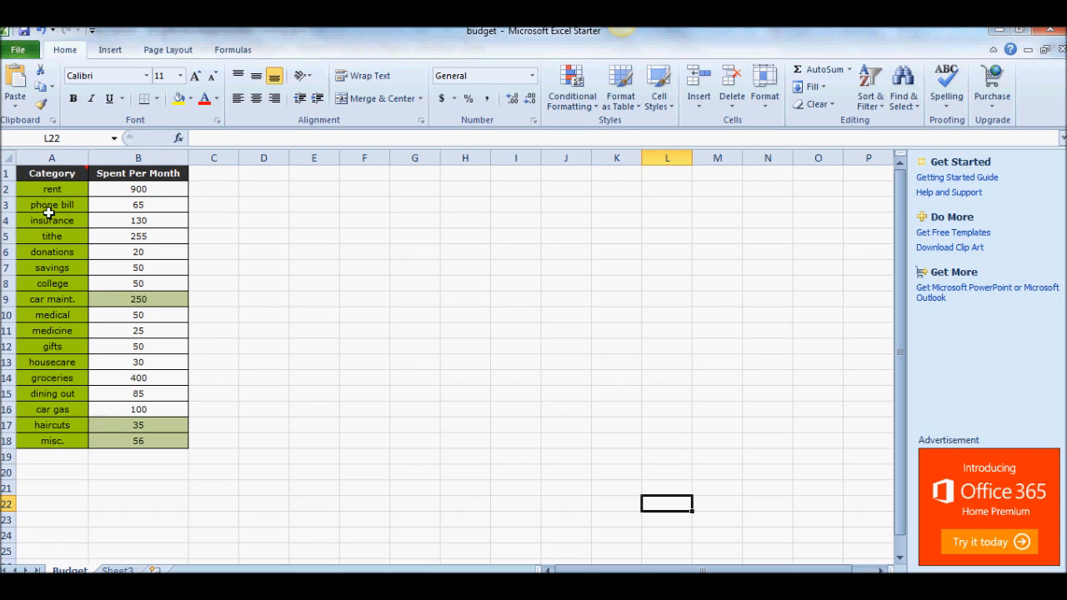
pyautogui.moveTo(63, 222)
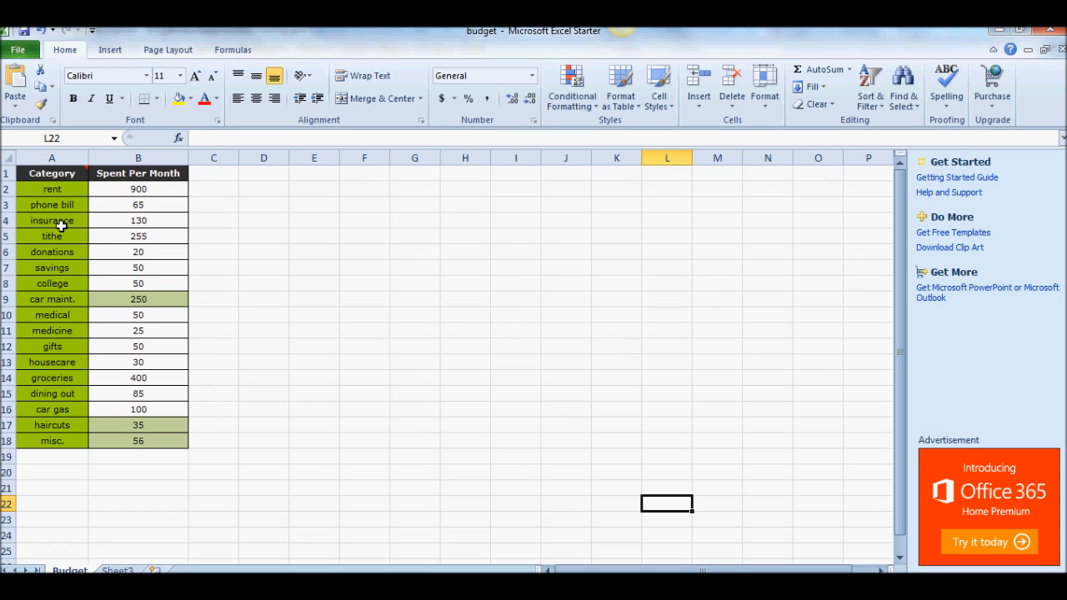
pyautogui.moveTo(60, 225)
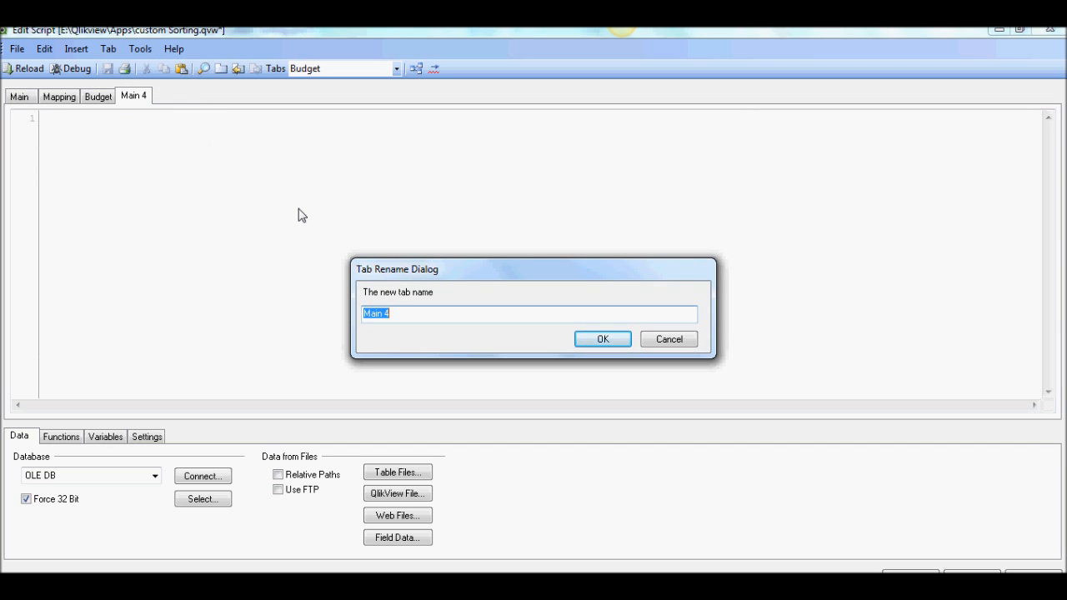
# Step: Name the new script tab Inline and start a Load Inline statement
pyautogui.write('Inline')
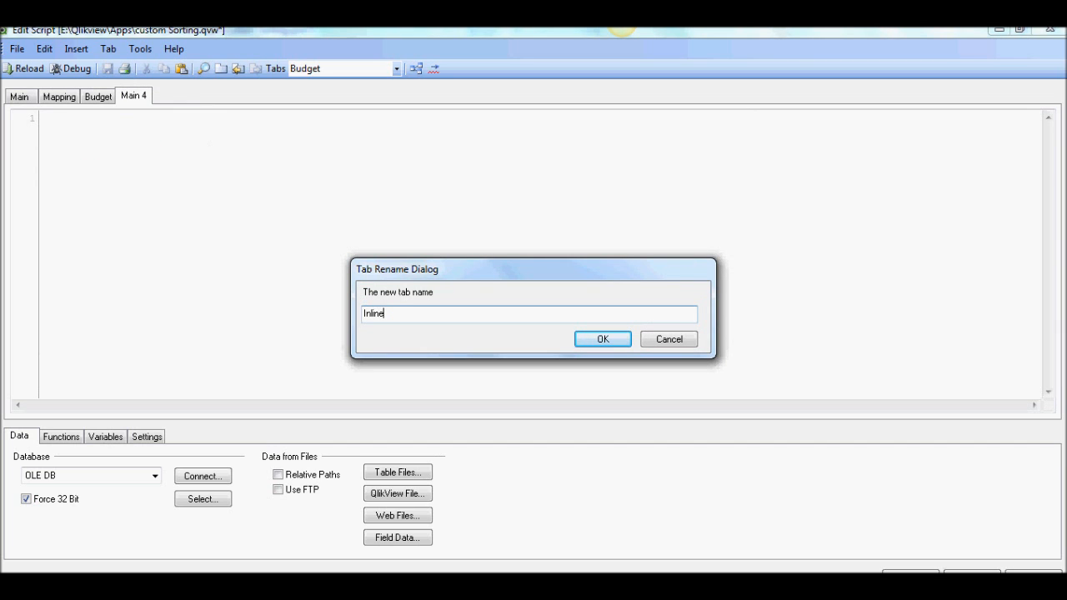
pyautogui.click(602, 340)
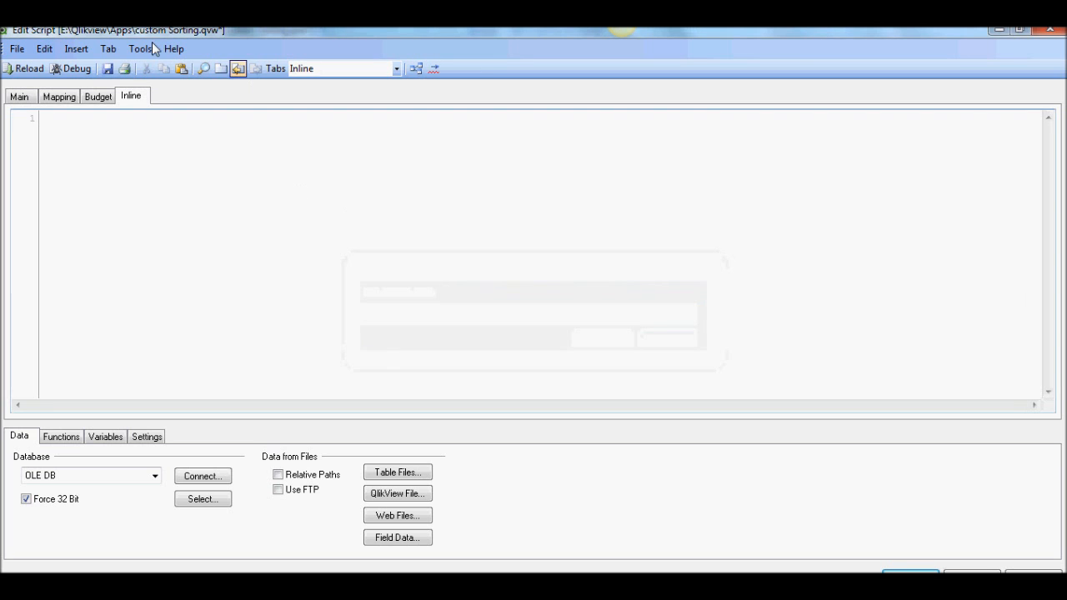
pyautogui.click(76, 49)
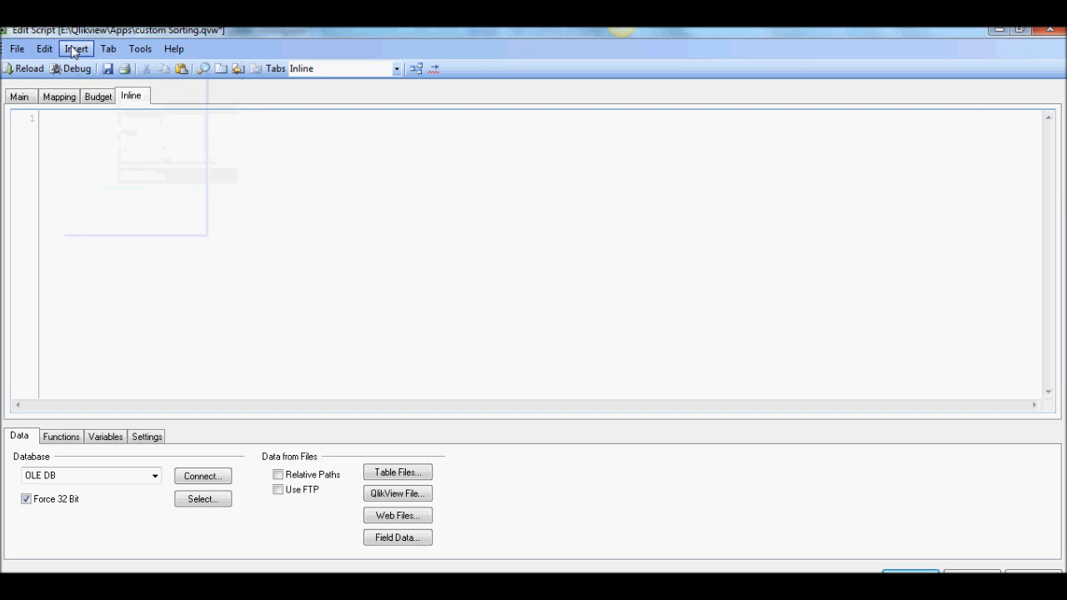
pyautogui.click(76, 48)
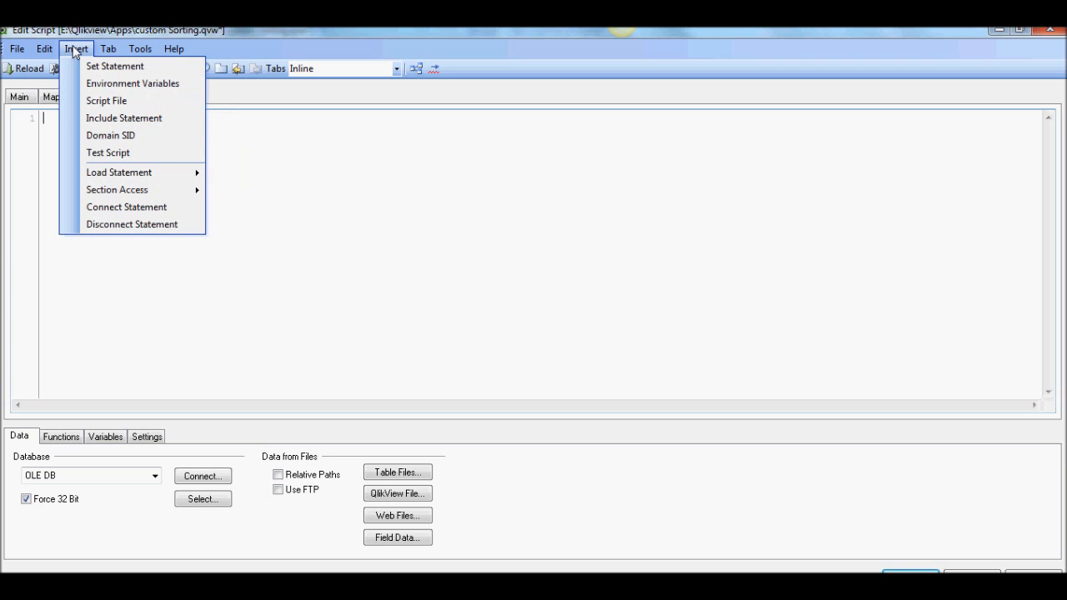
pyautogui.click(107, 48)
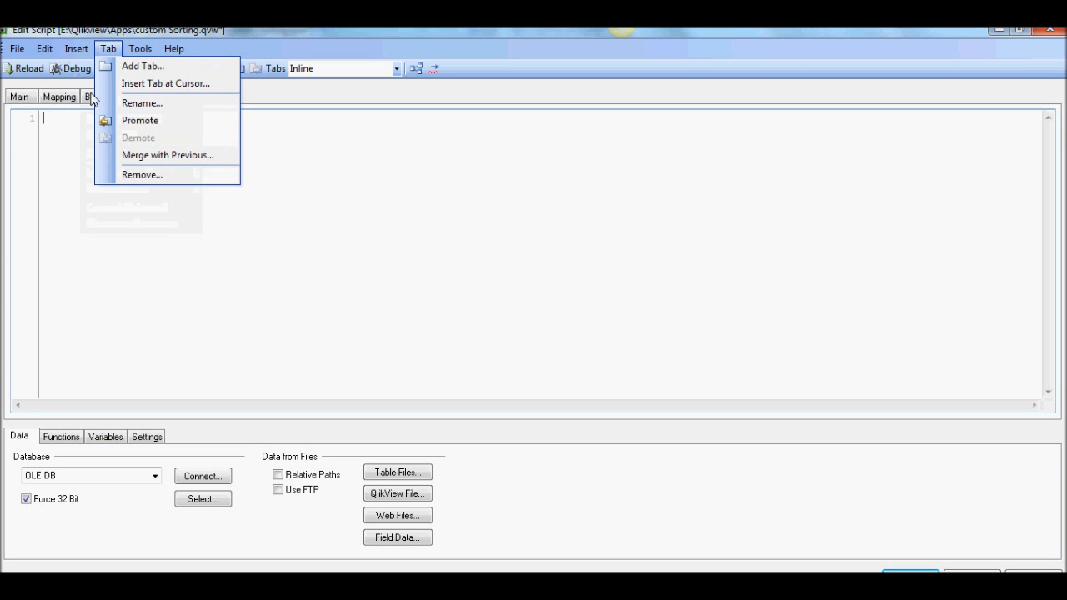
pyautogui.click(76, 49)
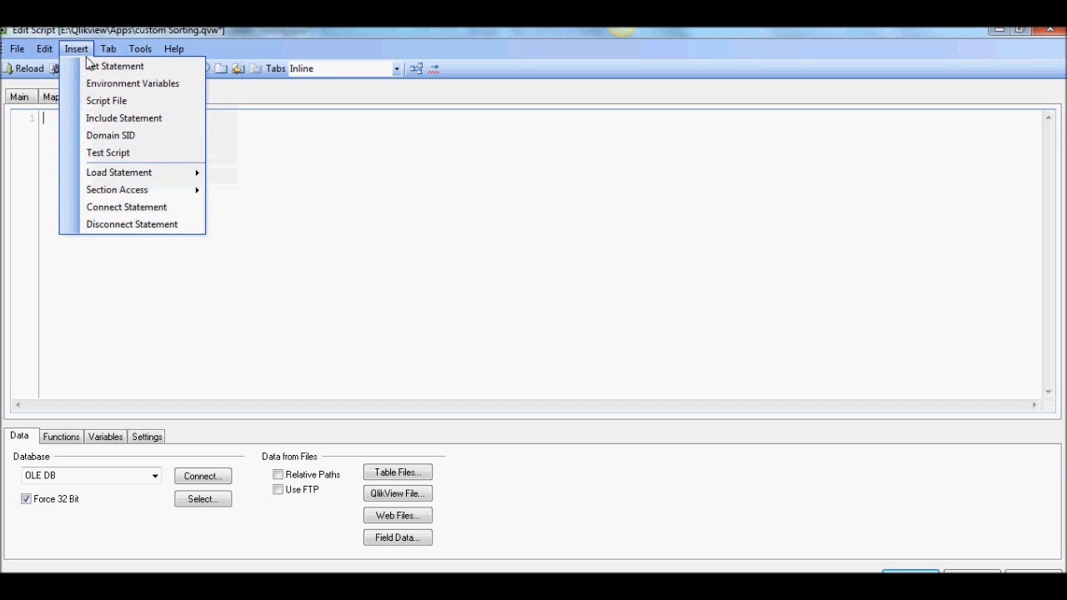
pyautogui.moveTo(119, 172)
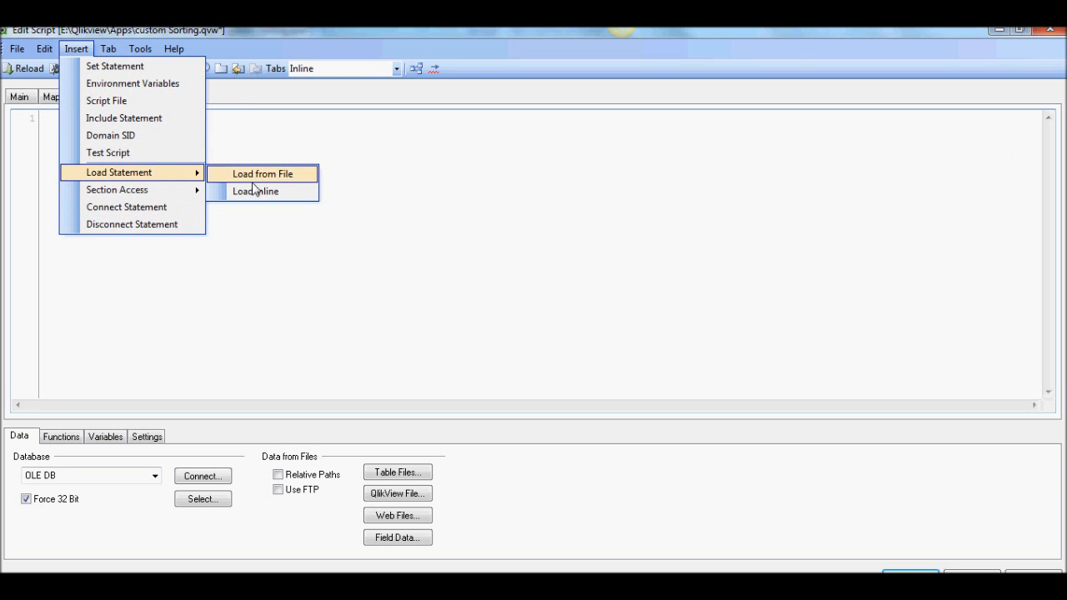
pyautogui.click(255, 191)
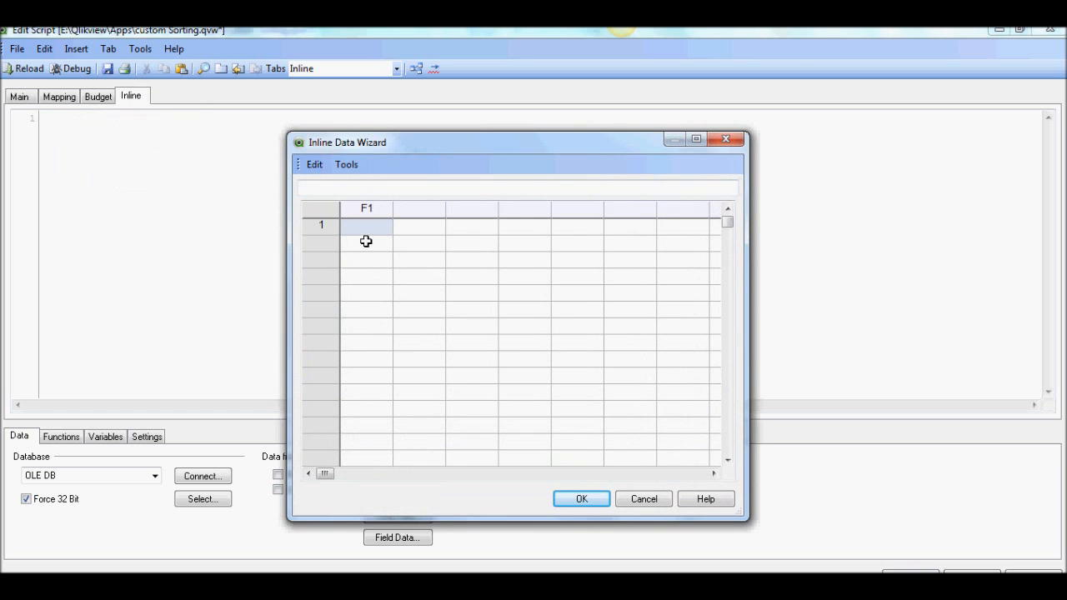
# Step: Name the inline table's two columns Bookmark_Name and BMId
pyautogui.click(366, 209)
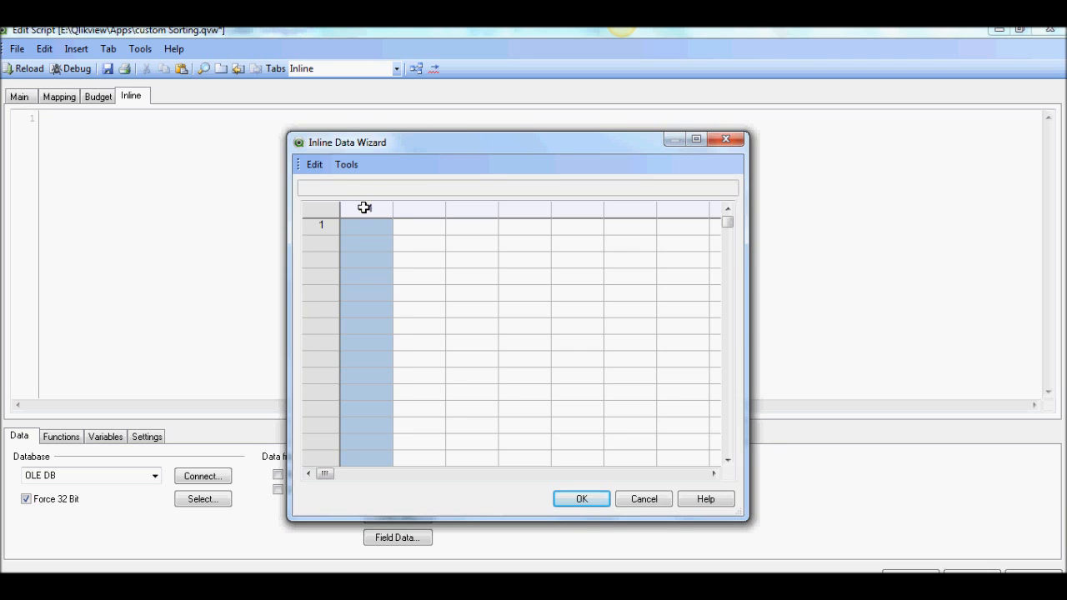
pyautogui.write('Bookmark_')
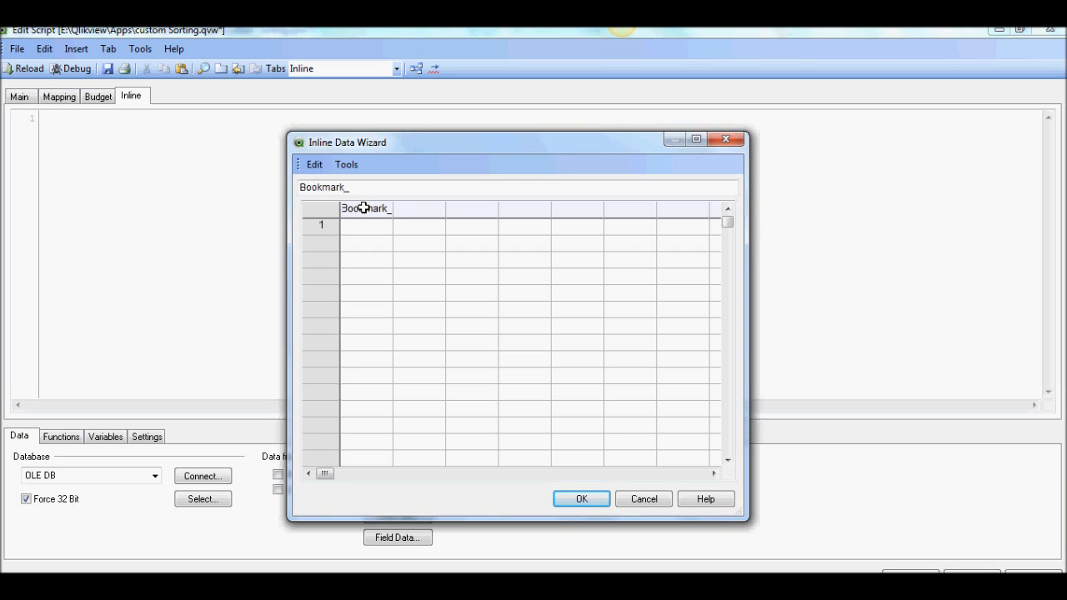
pyautogui.write('Name')
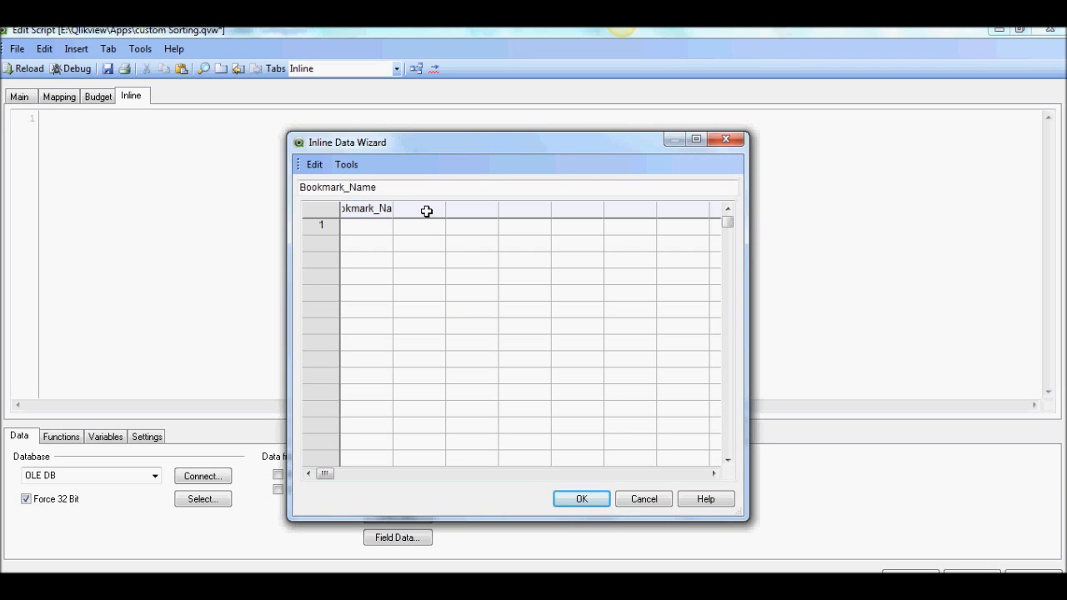
pyautogui.click(417, 225)
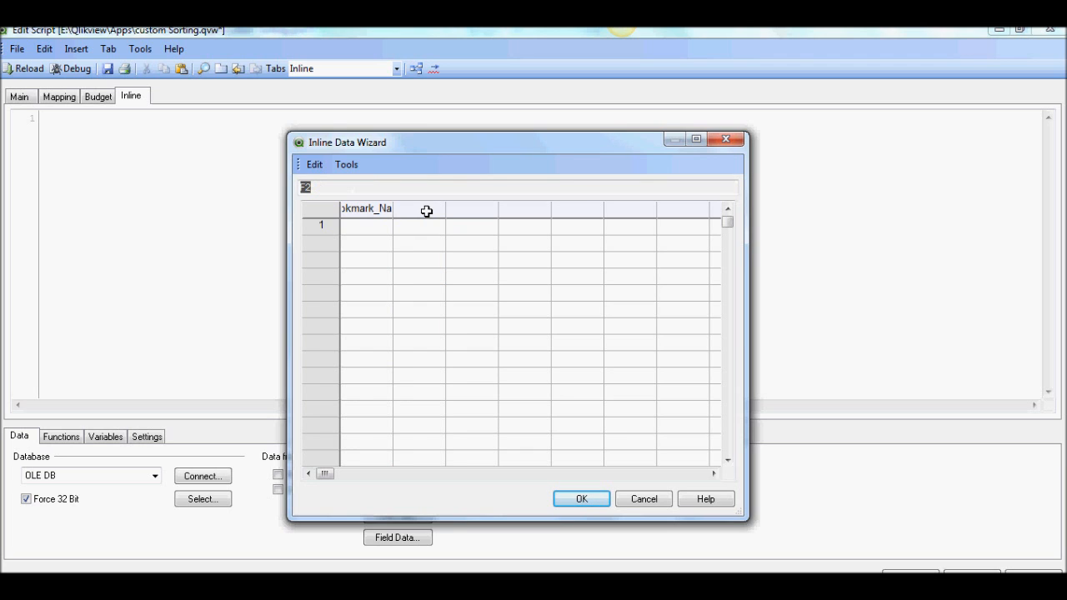
pyautogui.write('BN')
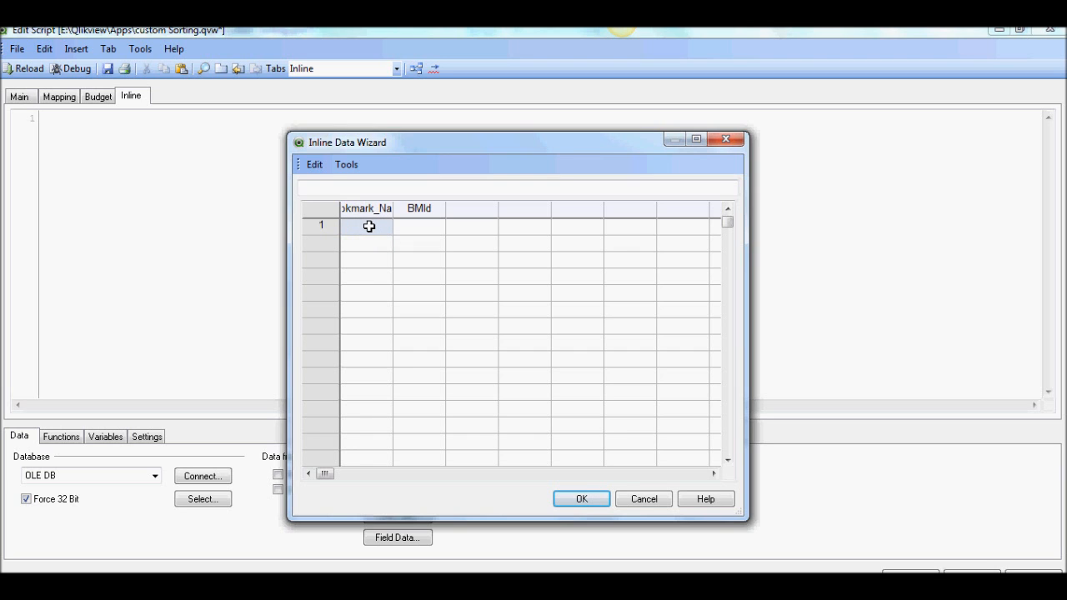
# Step: Enter rows Discretionary with BM01 and Essential with BM02
pyautogui.write('Dis')
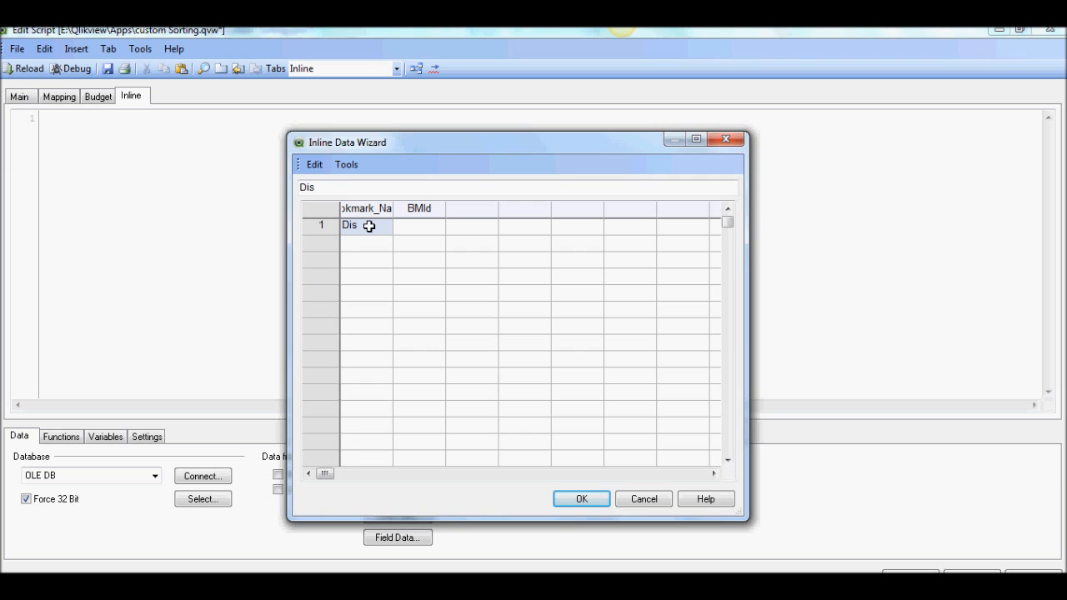
pyautogui.write('cretiona')
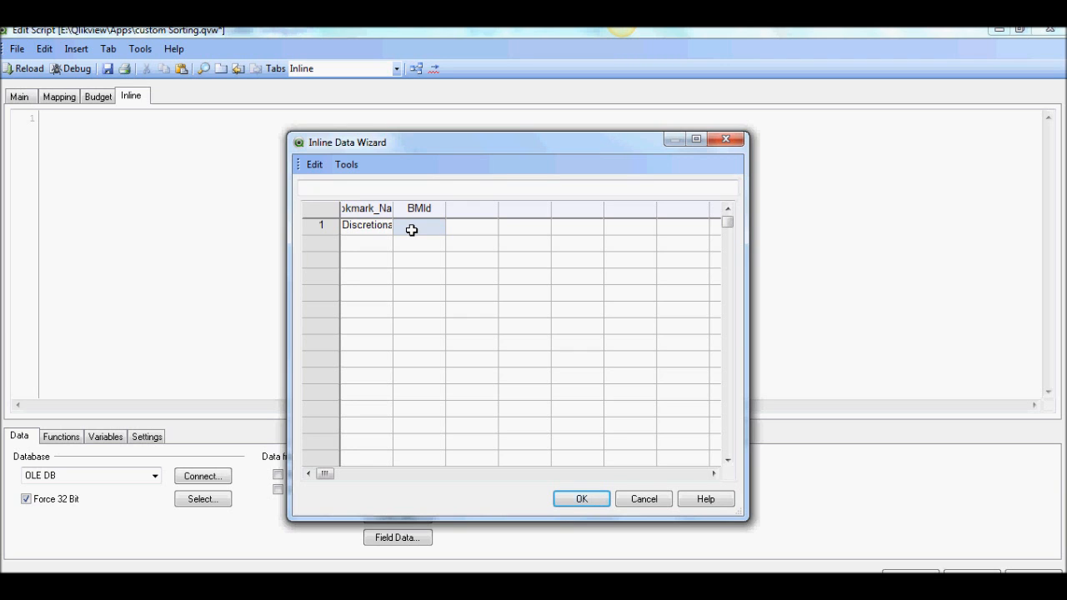
pyautogui.write('BM01')
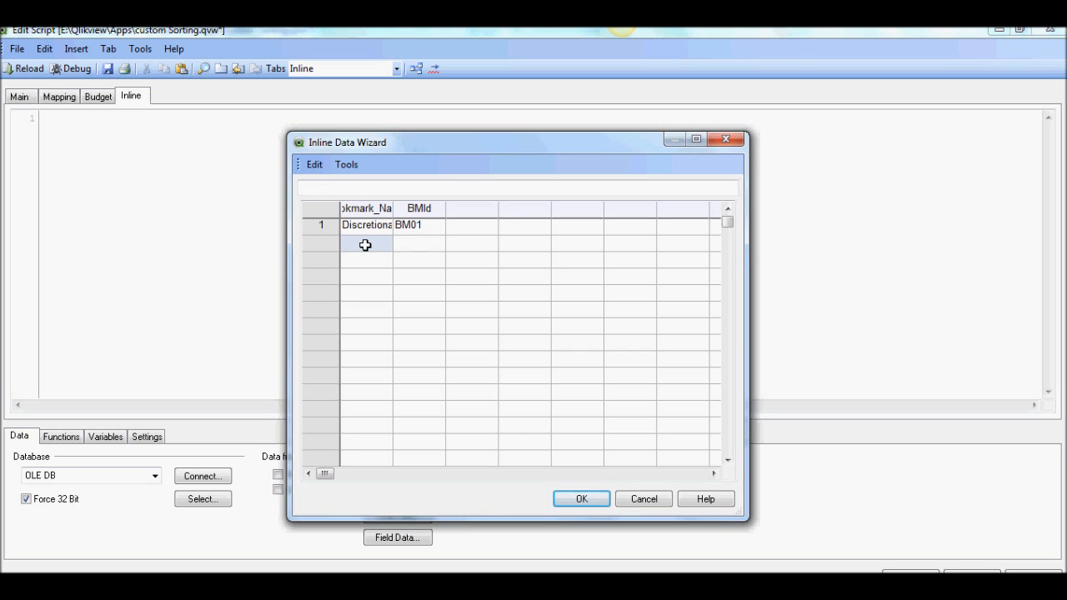
pyautogui.write('Esse')
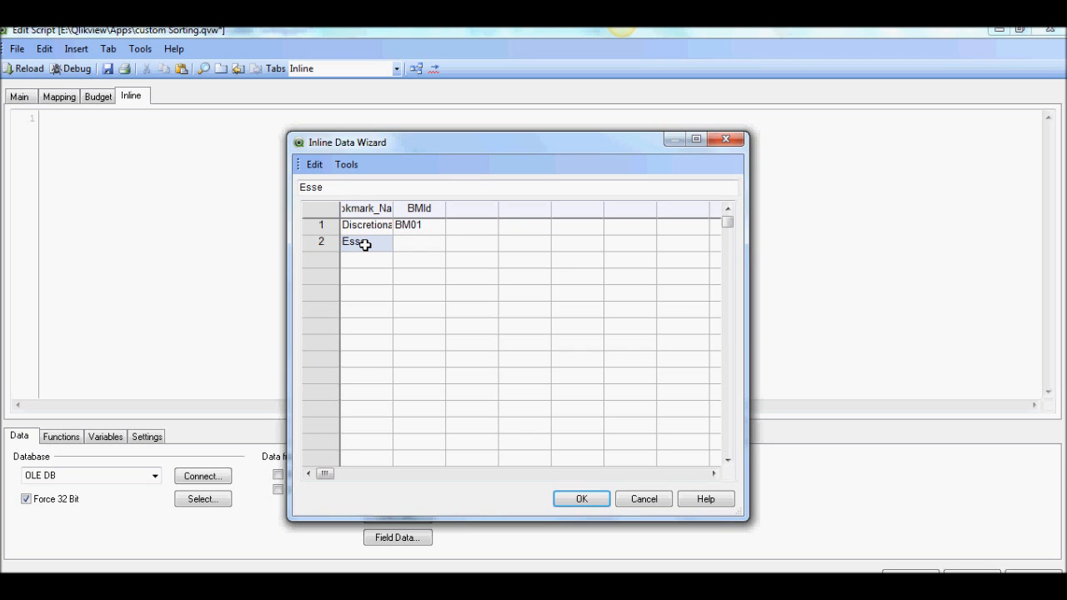
pyautogui.write('ntial')
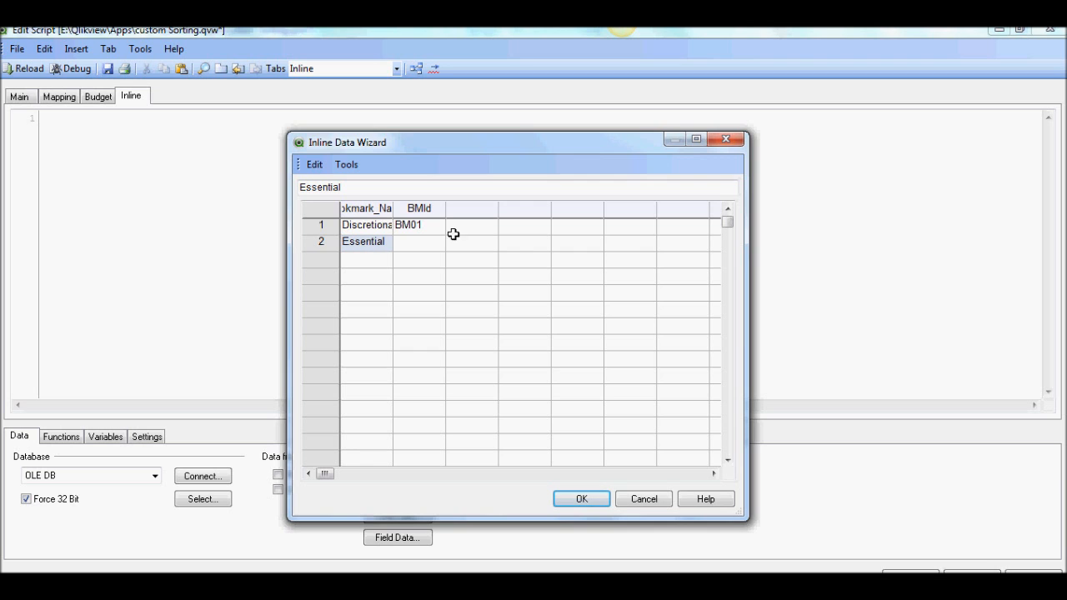
pyautogui.click(420, 241)
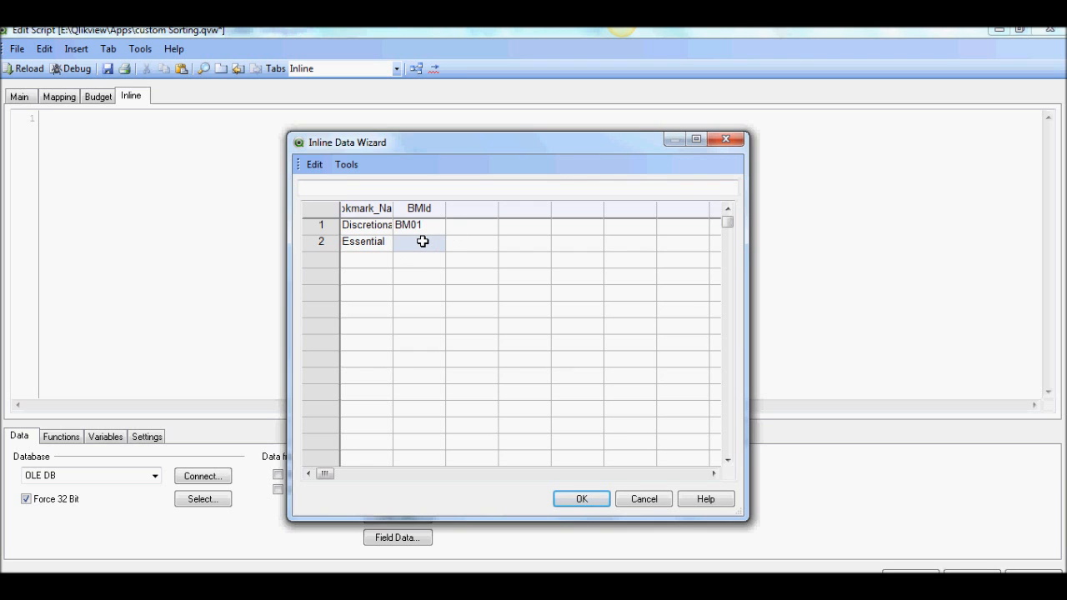
pyautogui.write('BM02')
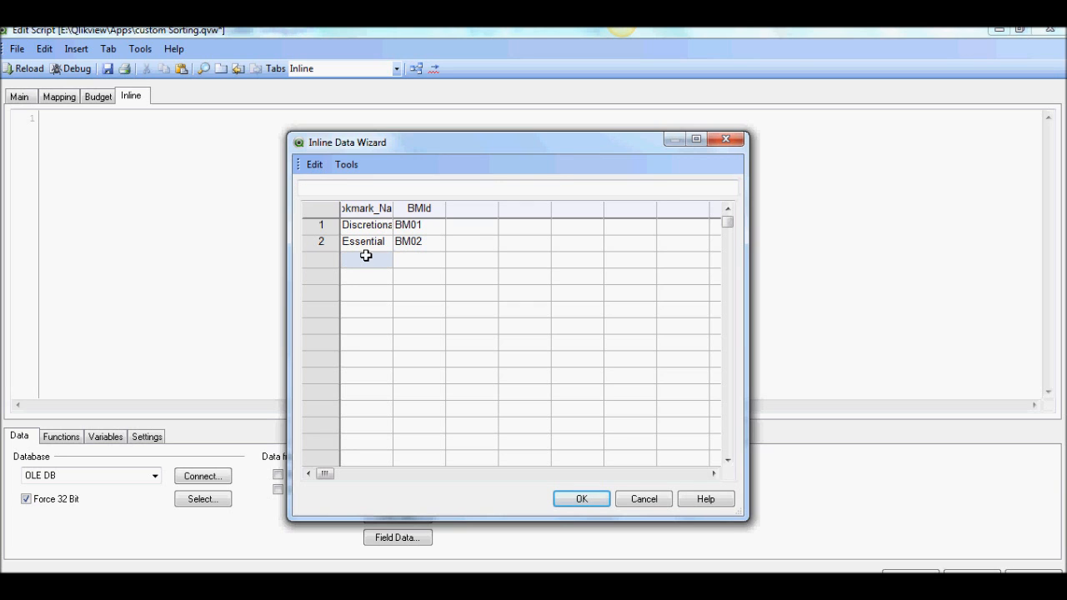
# Step: Add the Good Habits row with BM03 and confirm the inline table
pyautogui.write('Good Habit')
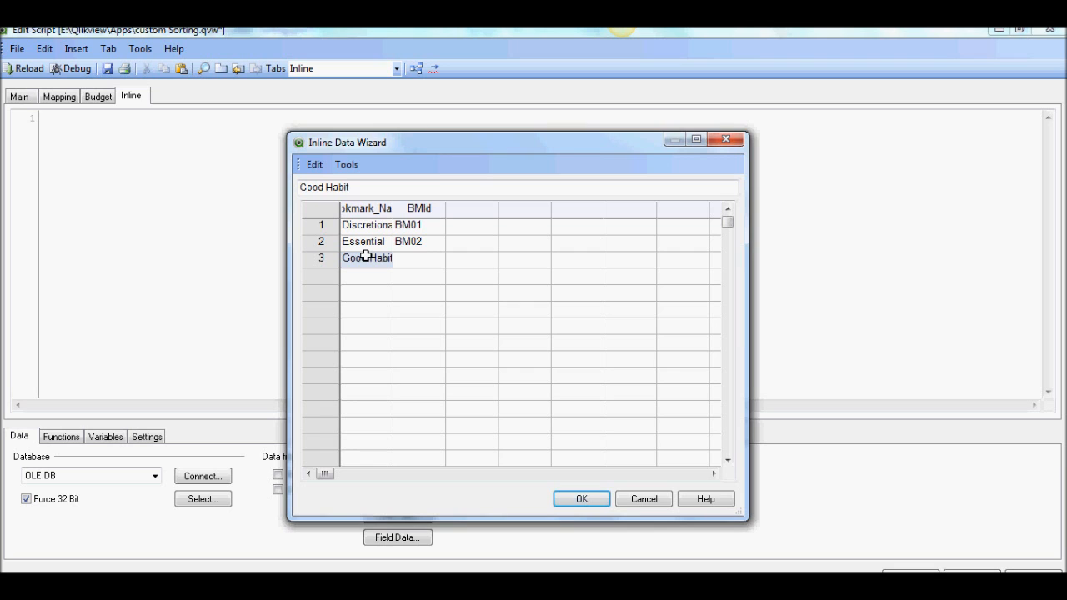
pyautogui.click(418, 257)
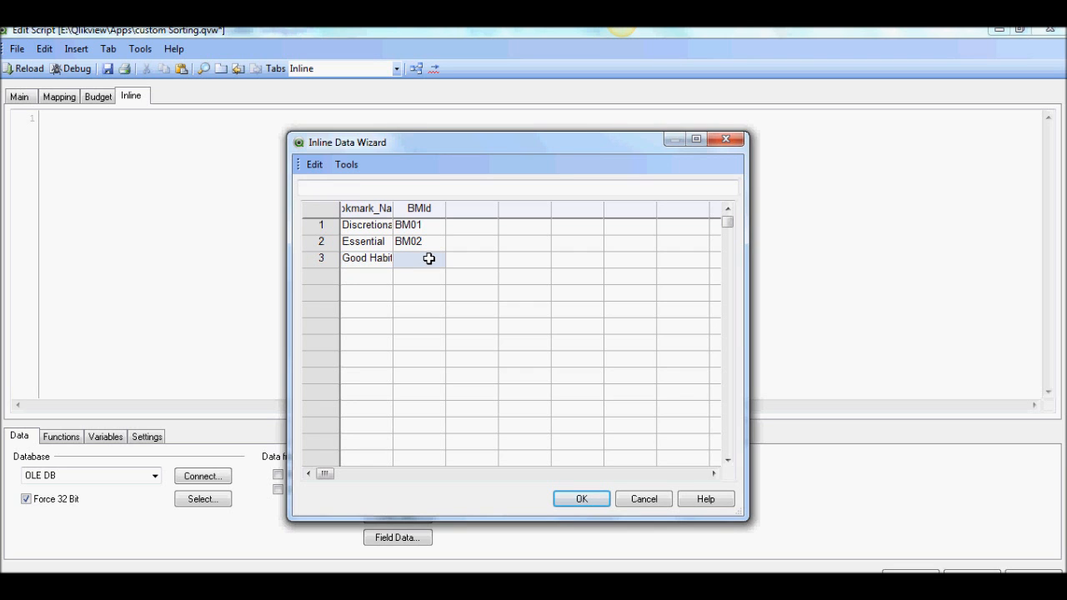
pyautogui.write('BM03')
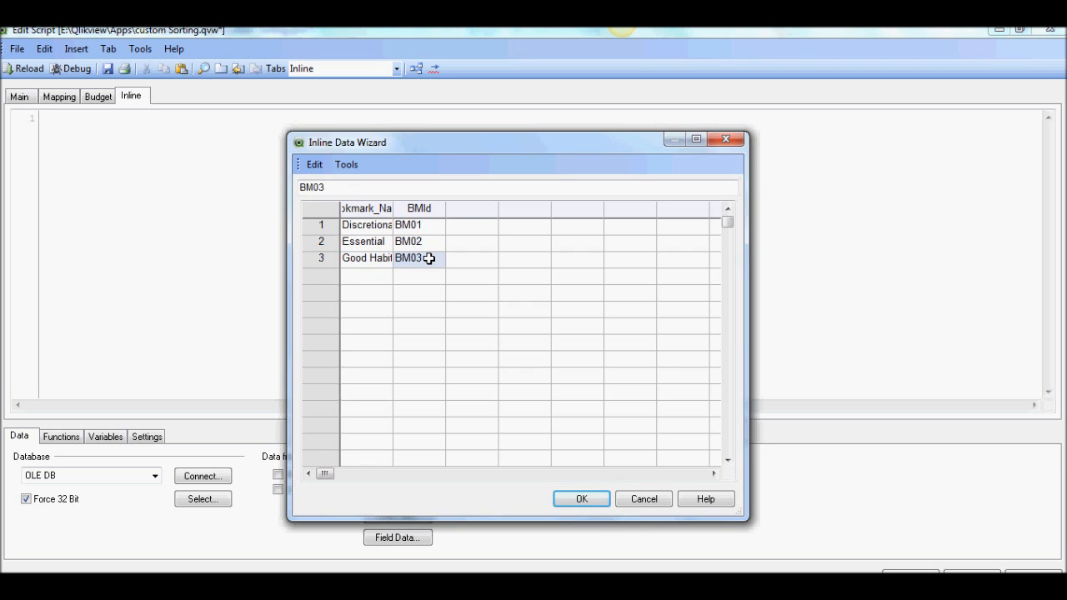
pyautogui.click(581, 499)
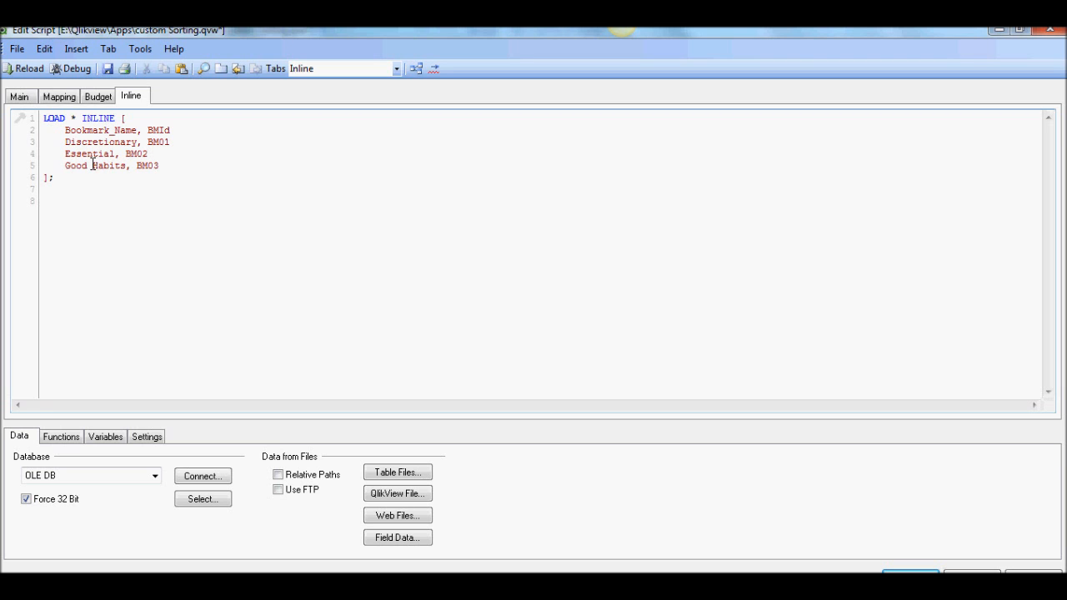
# Step: Close Edit Script, keeping the LOAD * INLINE bookmark table
pyautogui.click(43, 200)
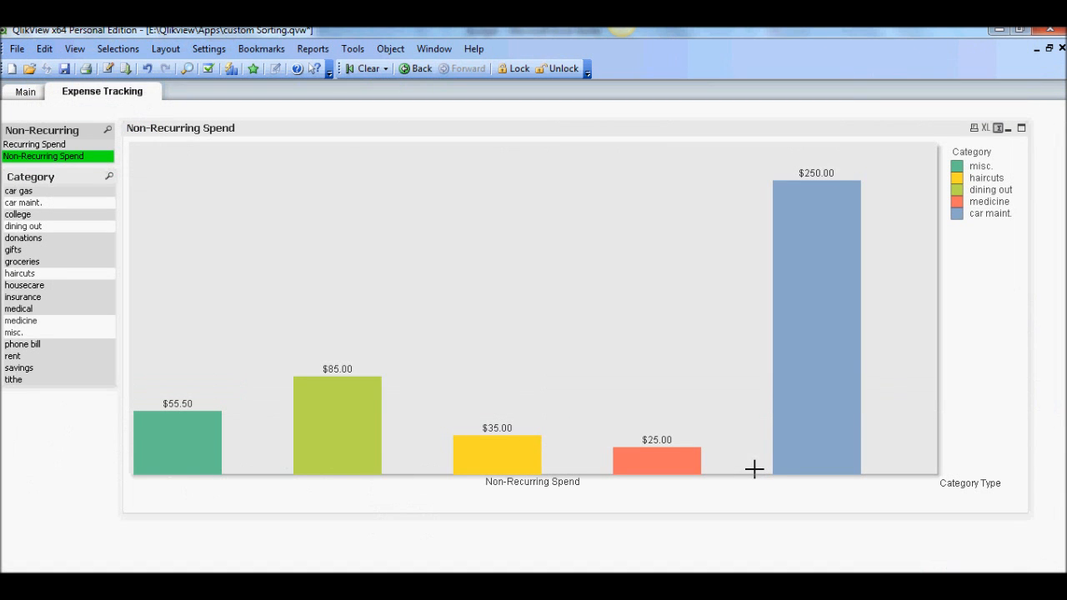
pyautogui.moveTo(713, 471)
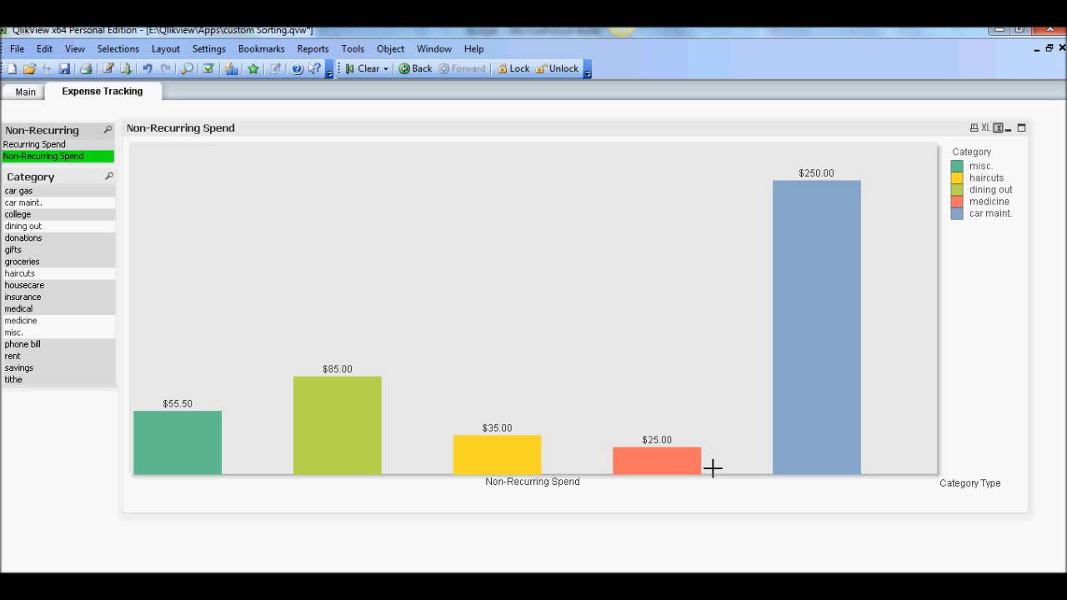
pyautogui.moveTo(576, 400)
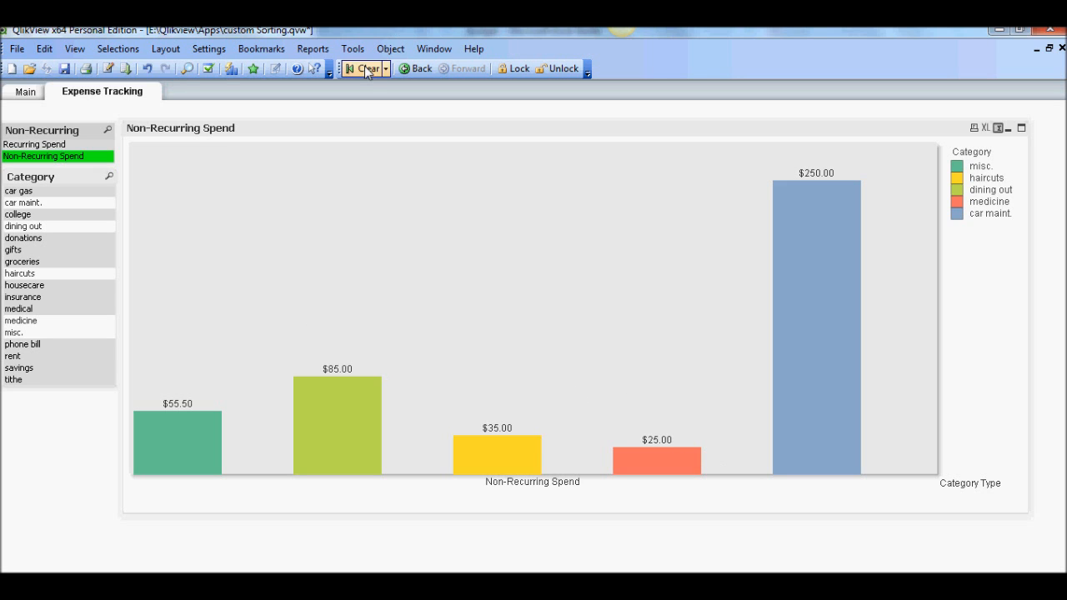
# Step: Clear the Non-Recurring Spend selection so all categories show
pyautogui.click(364, 69)
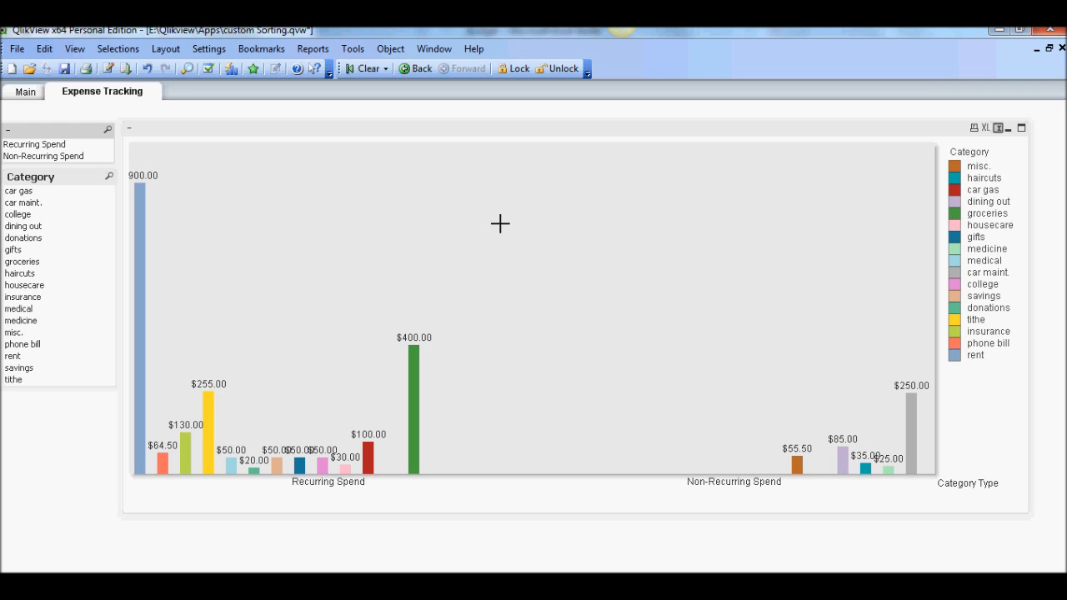
pyautogui.moveTo(88, 228)
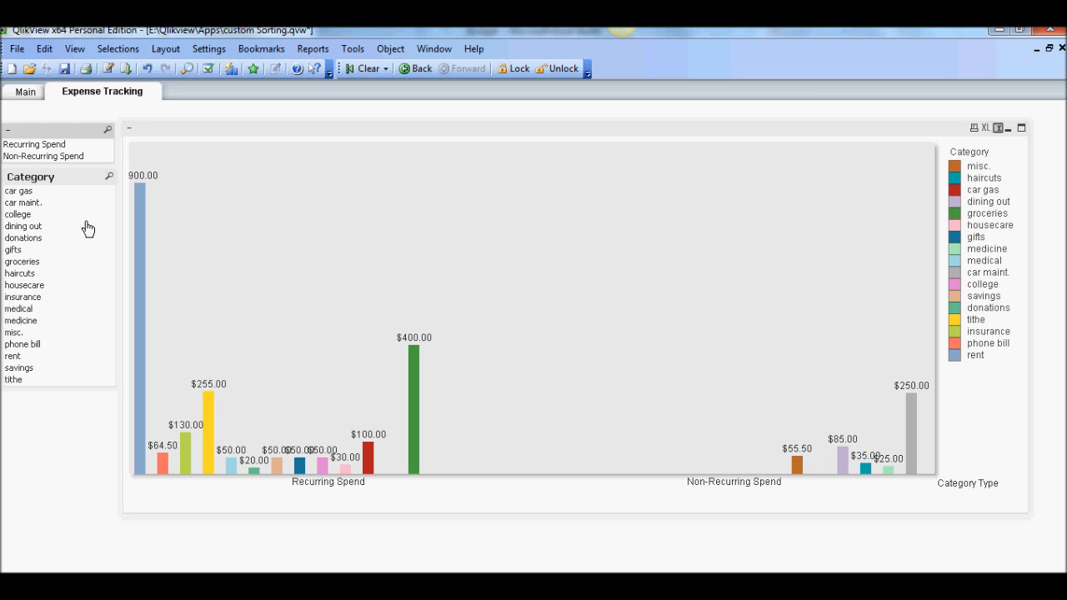
pyautogui.moveTo(107, 229)
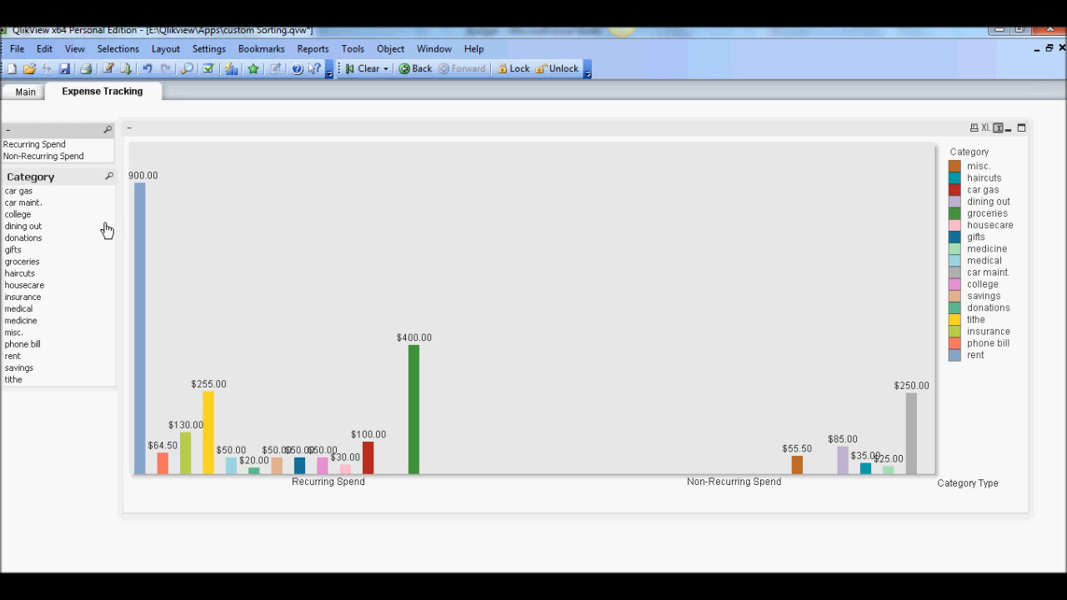
pyautogui.moveTo(60, 219)
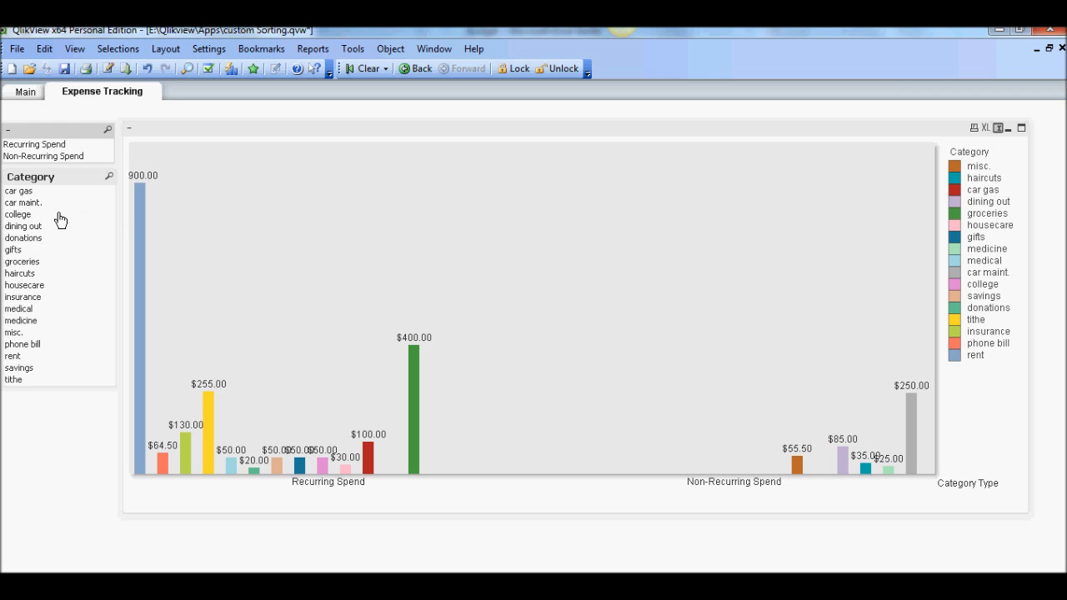
pyautogui.moveTo(46, 221)
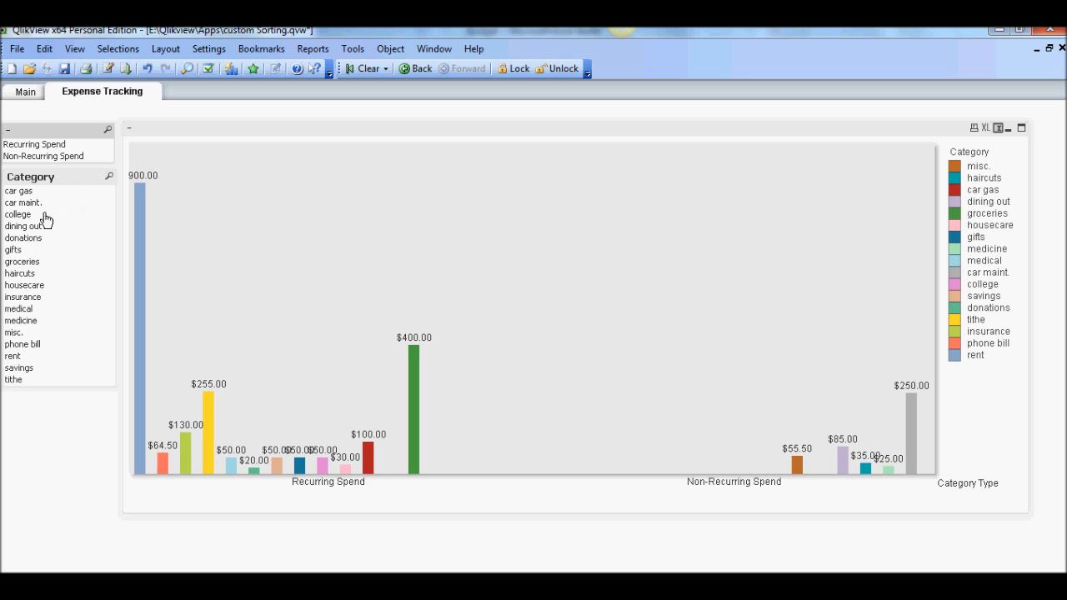
pyautogui.moveTo(20, 201)
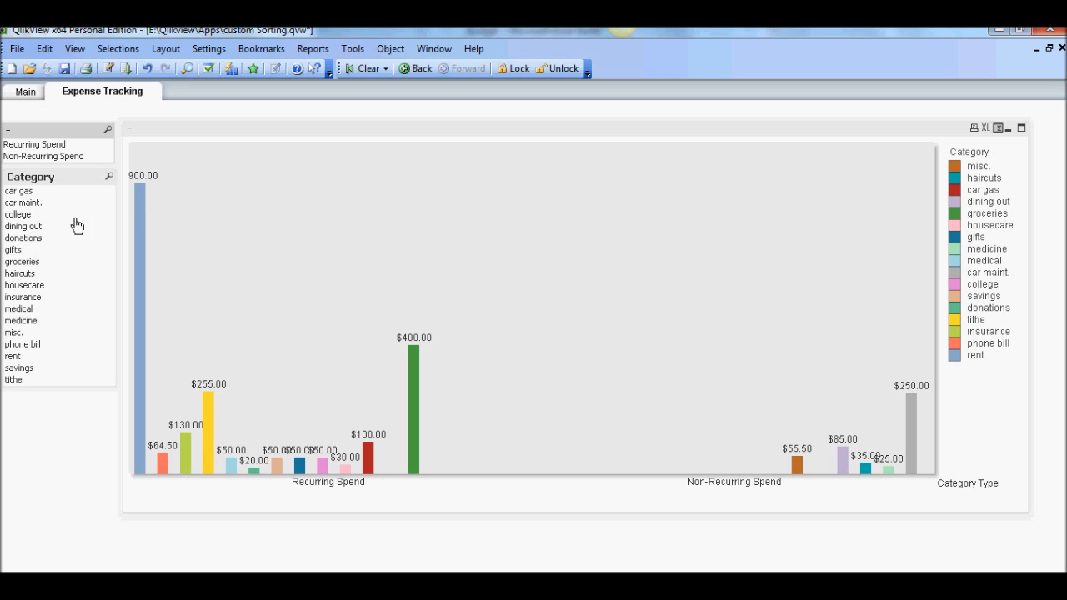
# Step: Select dining out, gifts, misc. and phone bill in the Category list box
pyautogui.click(23, 226)
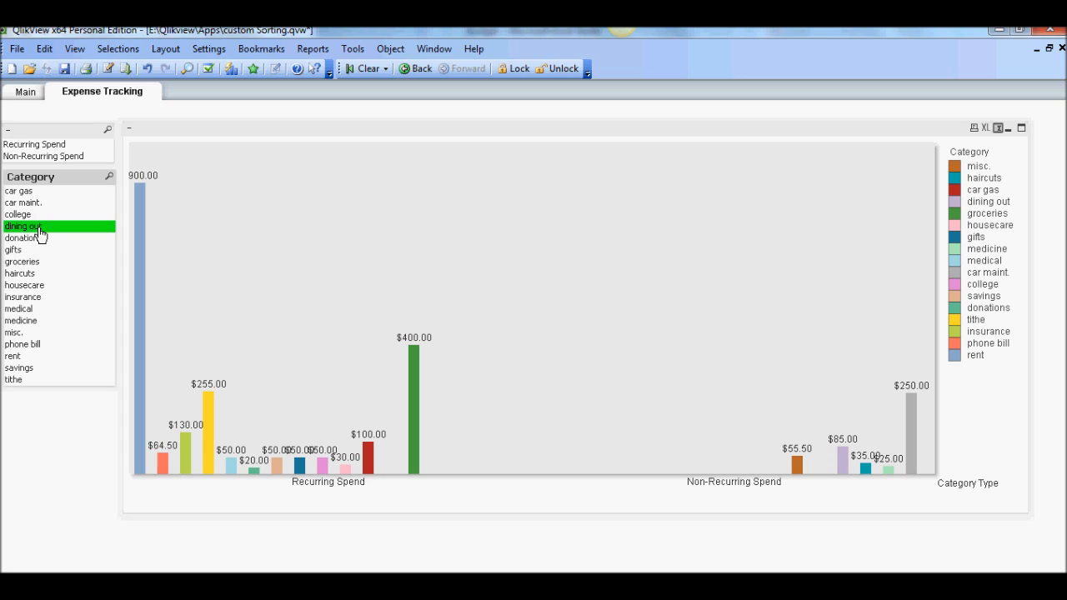
pyautogui.moveTo(24, 254)
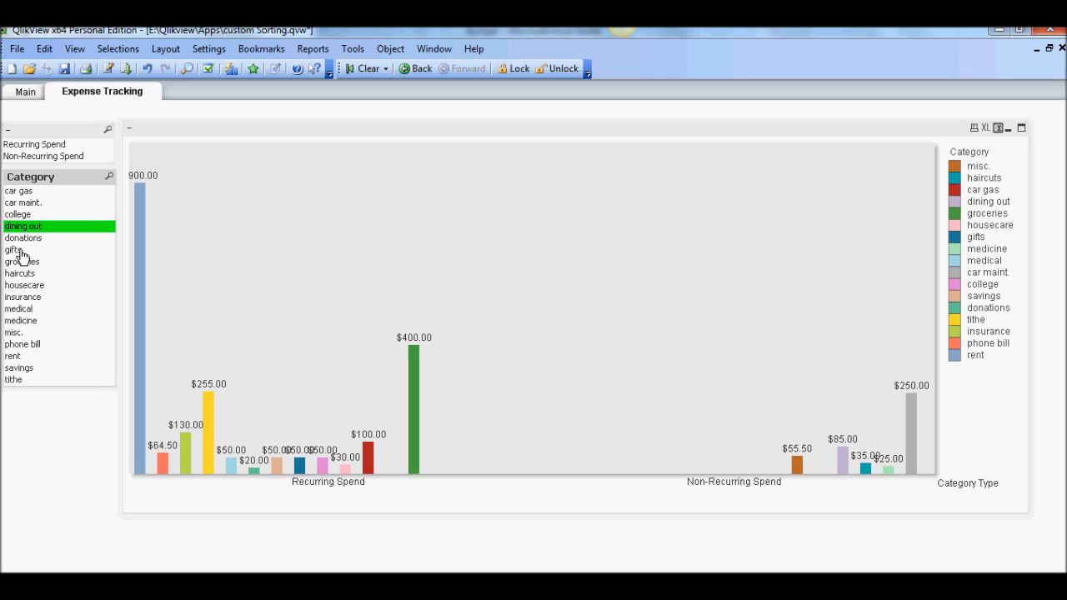
pyautogui.click(13, 249)
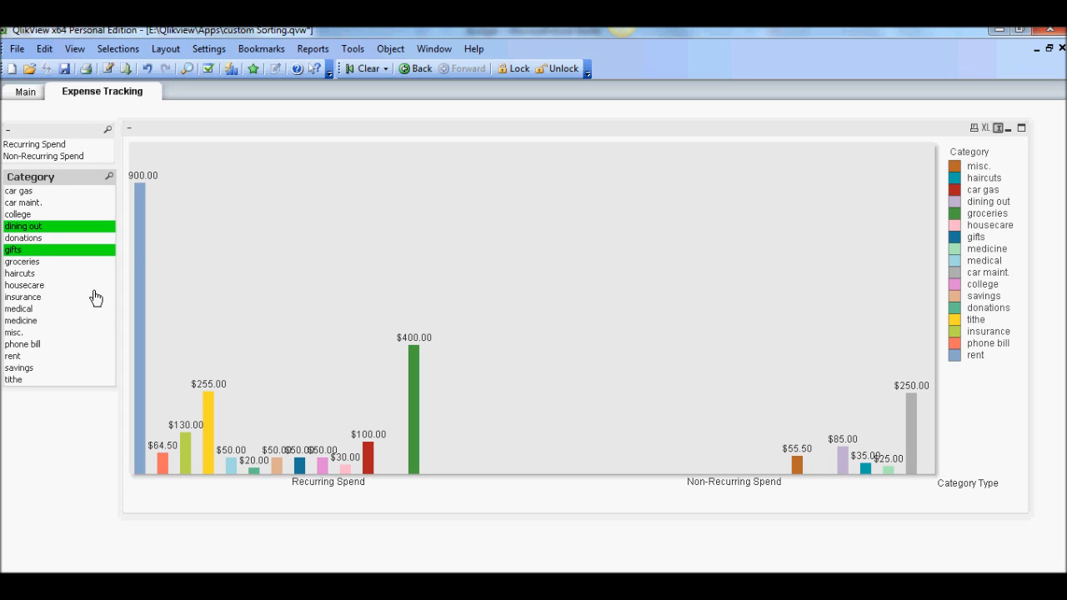
pyautogui.moveTo(76, 341)
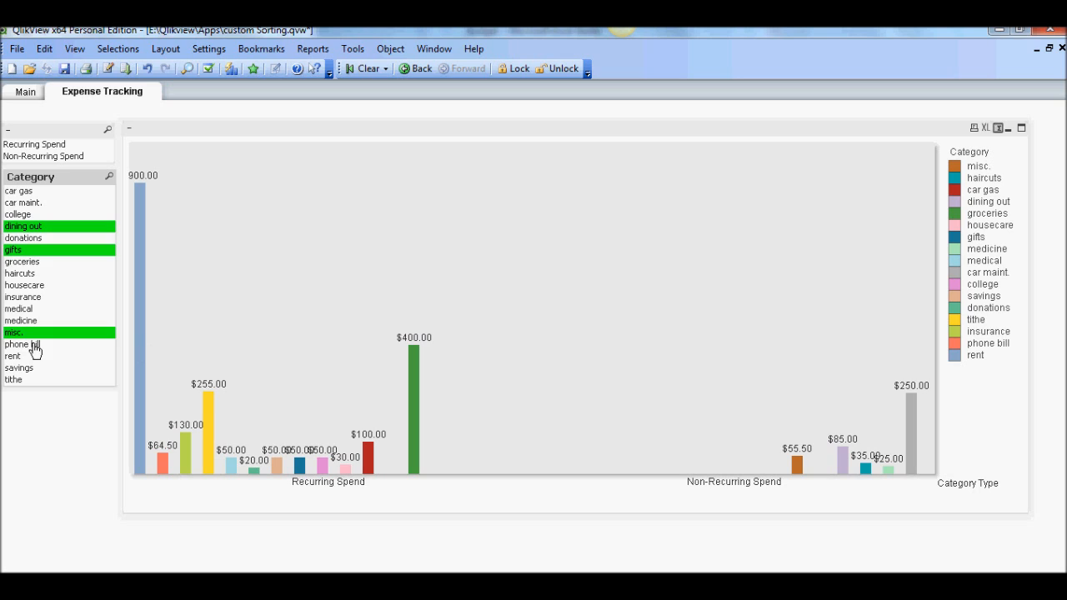
pyautogui.click(22, 343)
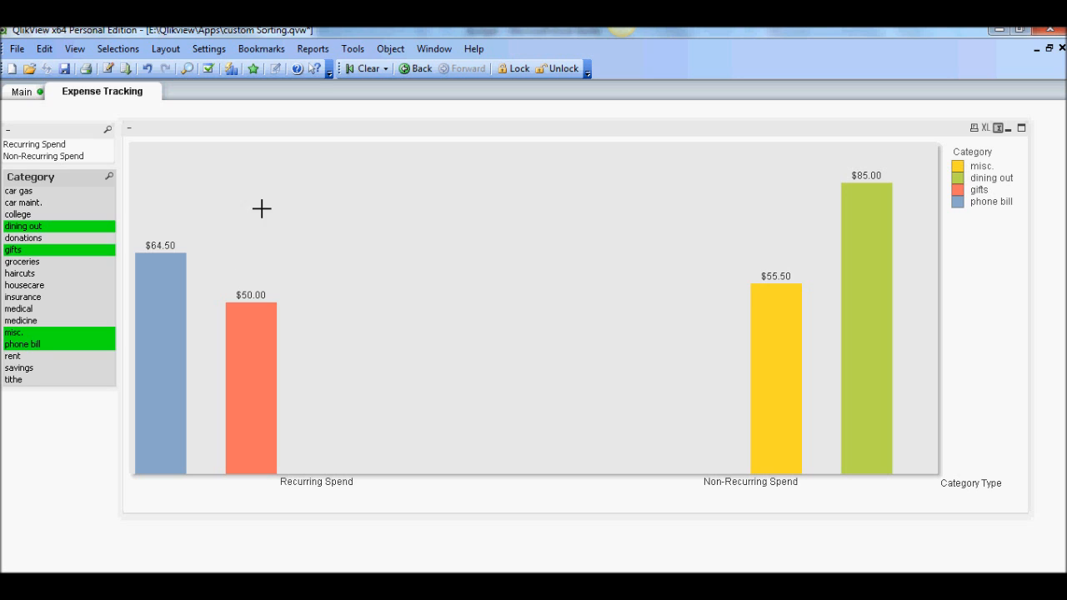
pyautogui.click(261, 48)
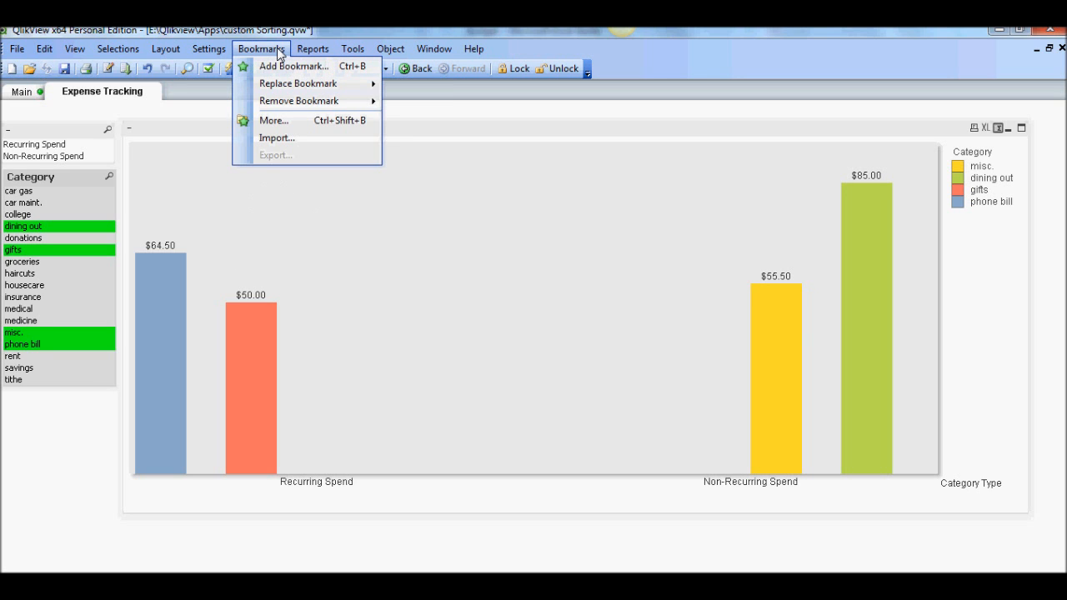
pyautogui.moveTo(295, 66)
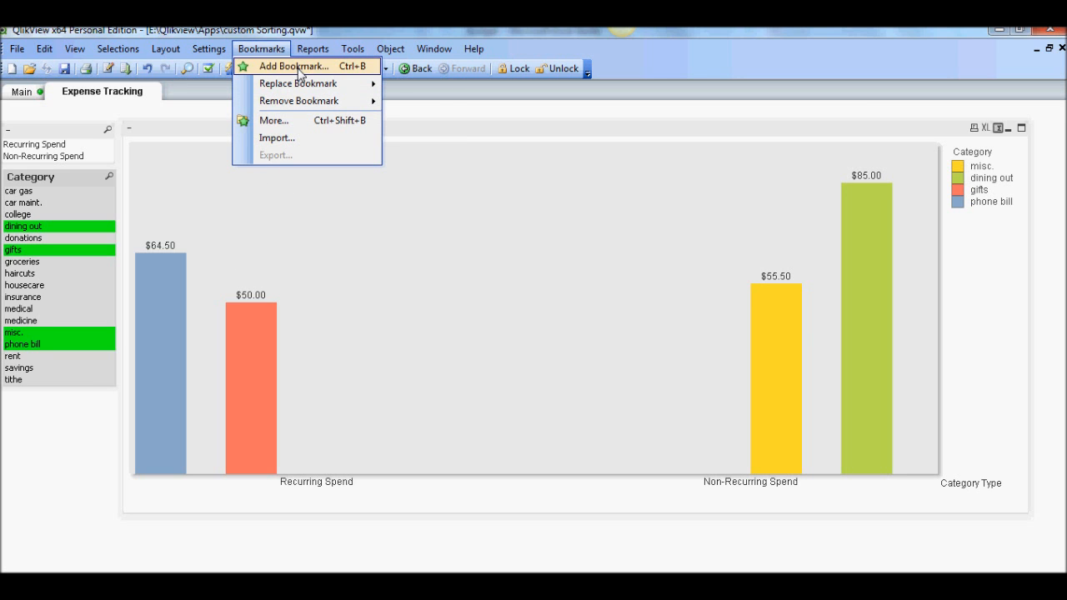
# Step: Save a document bookmark named Discretionary including the current selections
pyautogui.click(294, 66)
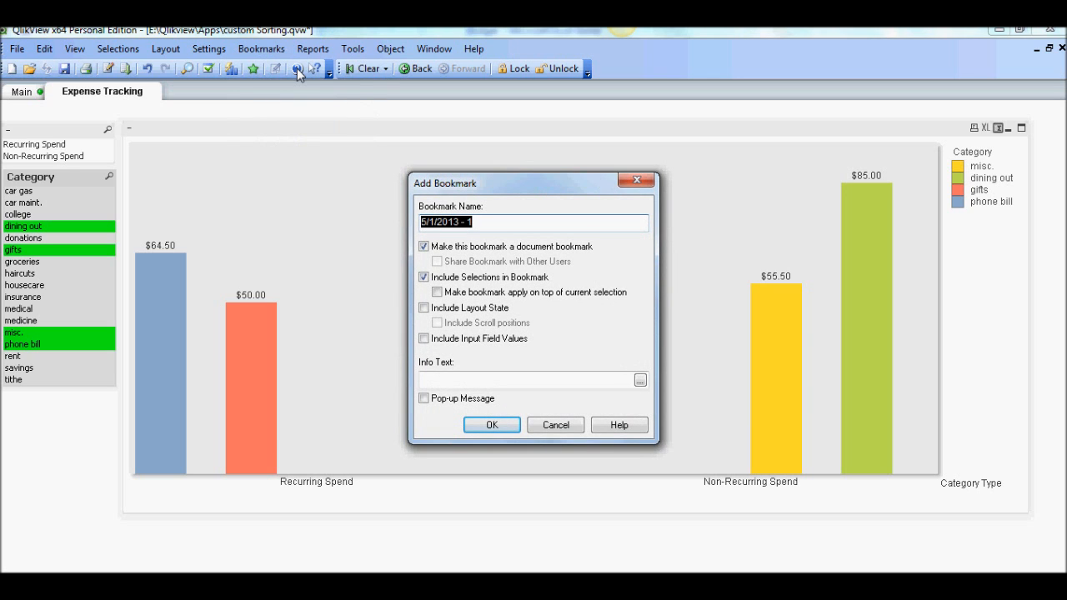
pyautogui.write('Disc')
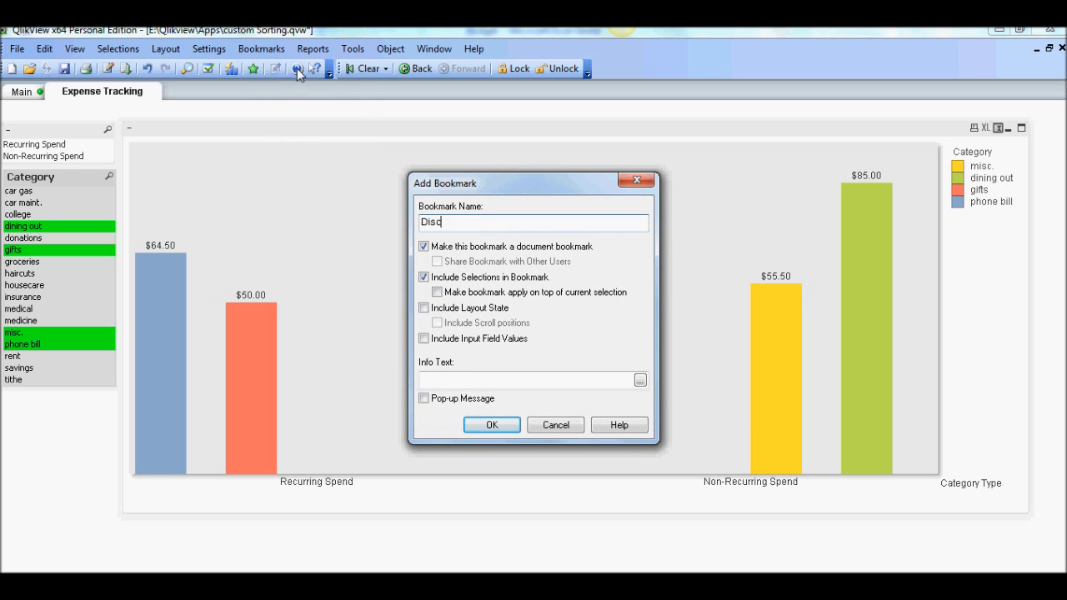
pyautogui.write('retiona')
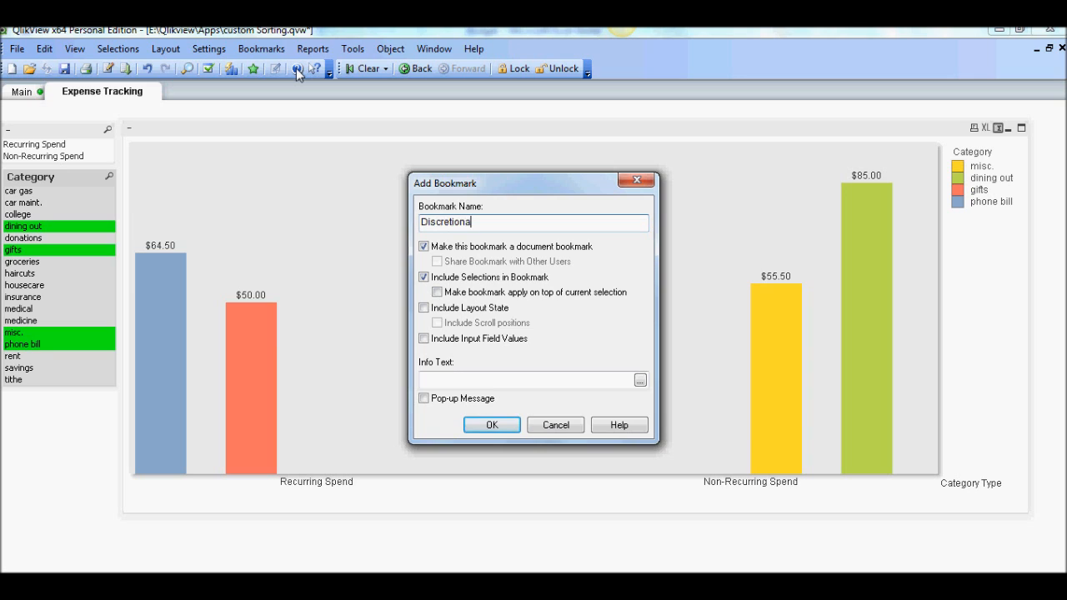
pyautogui.write('ry')
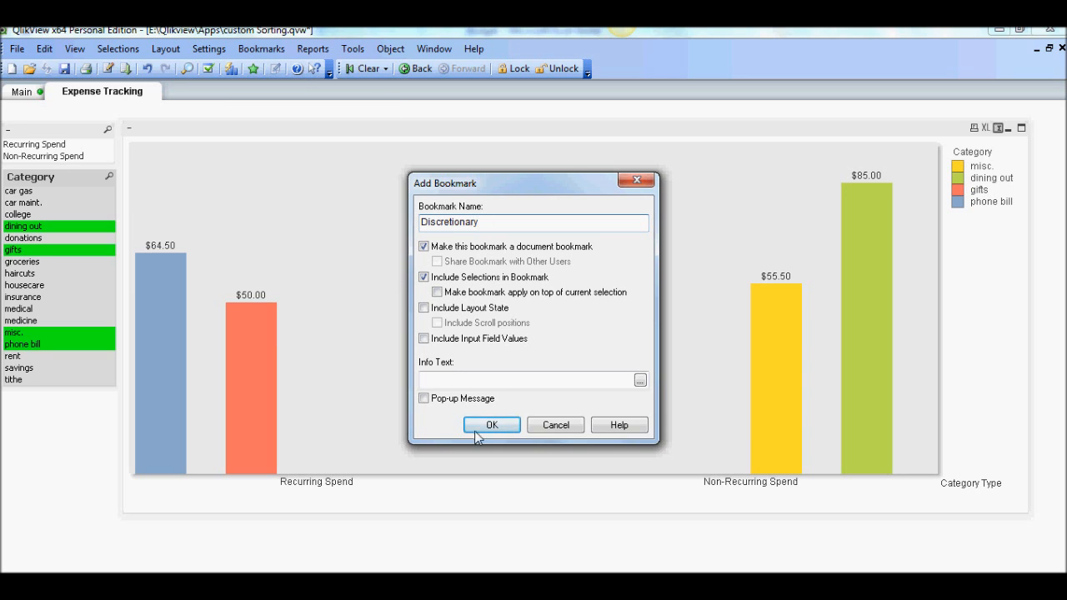
pyautogui.click(491, 425)
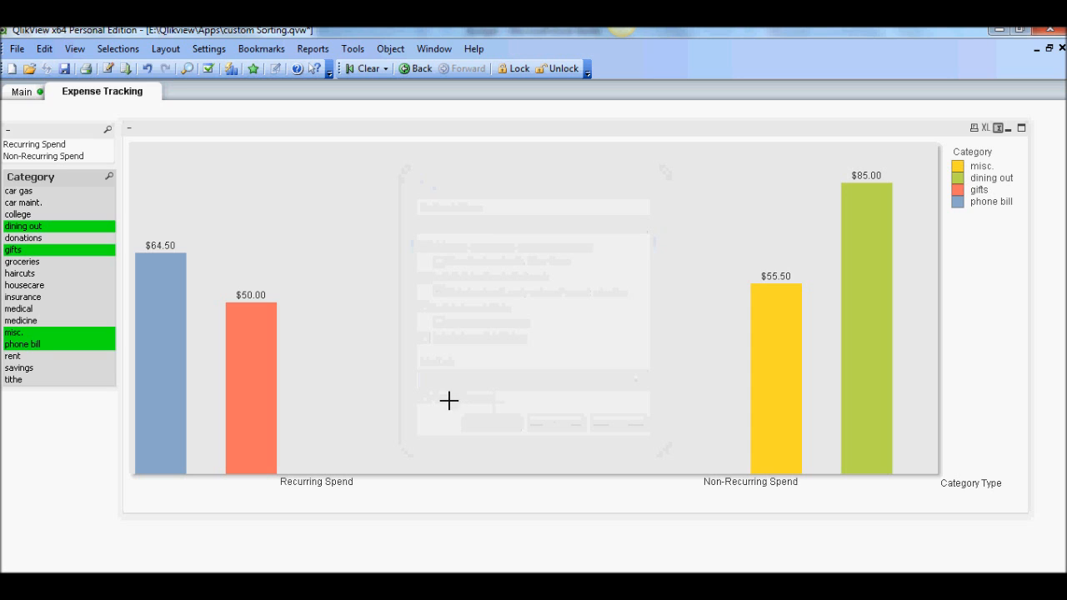
pyautogui.click(360, 68)
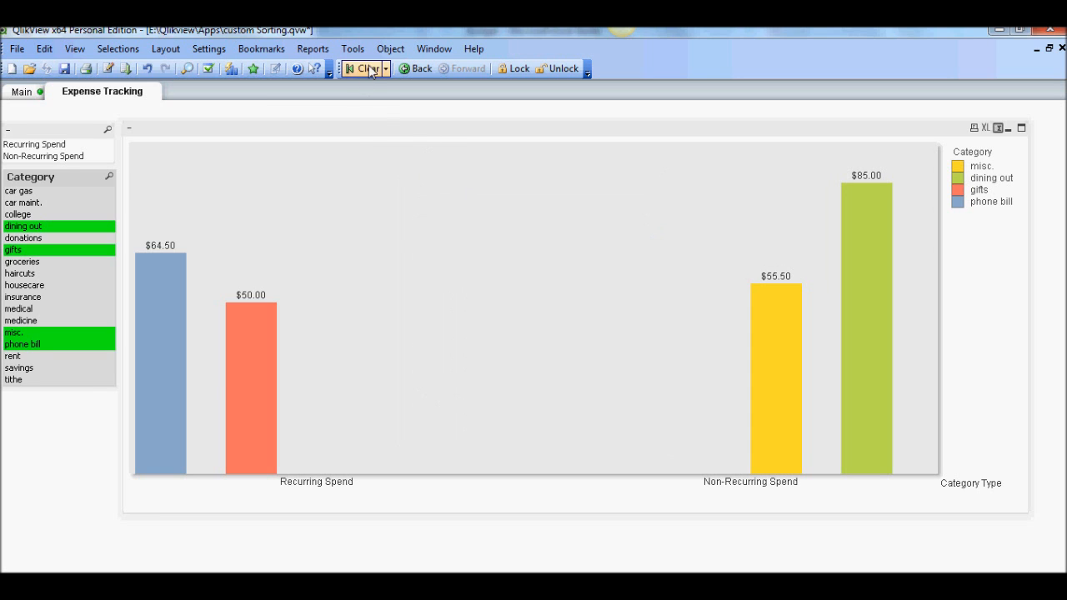
# Step: Clear selections, then select car gas, car maint., college, groceries, haircuts, insurance, medical, medicine, rent
pyautogui.click(365, 68)
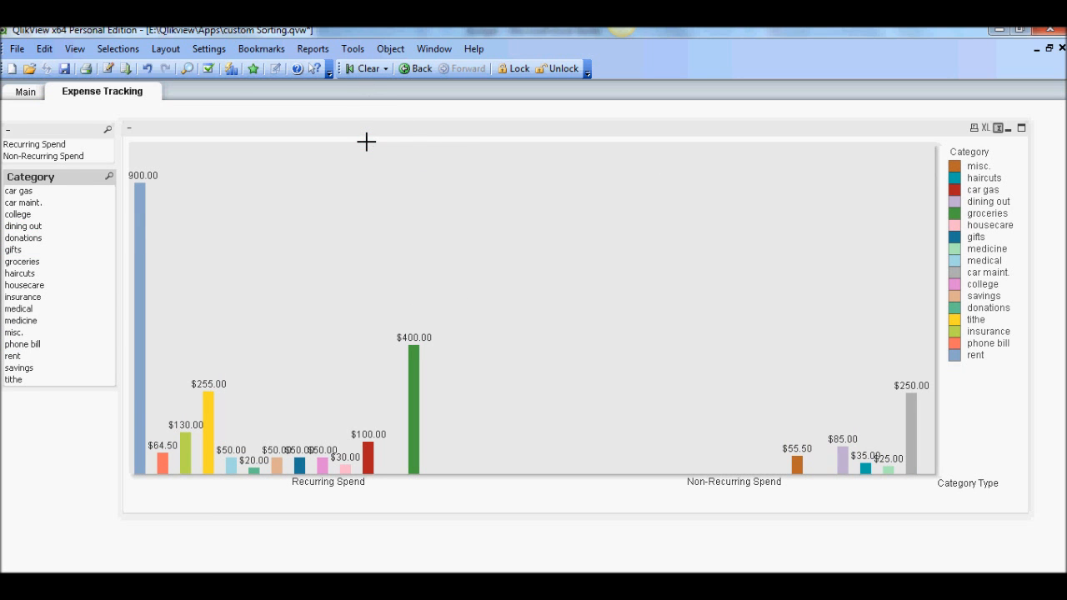
pyautogui.moveTo(245, 211)
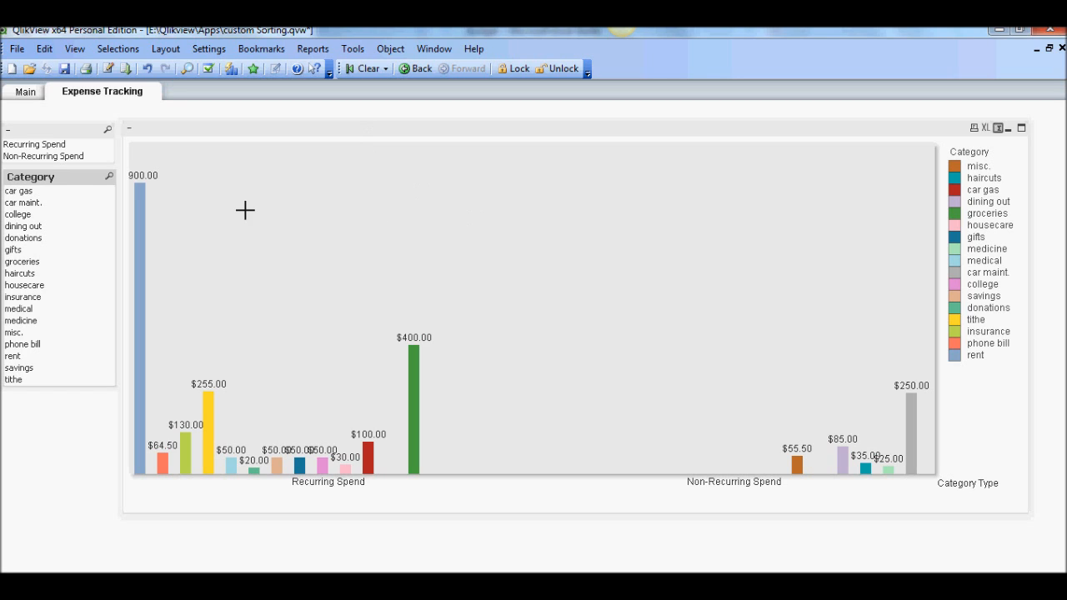
pyautogui.moveTo(52, 208)
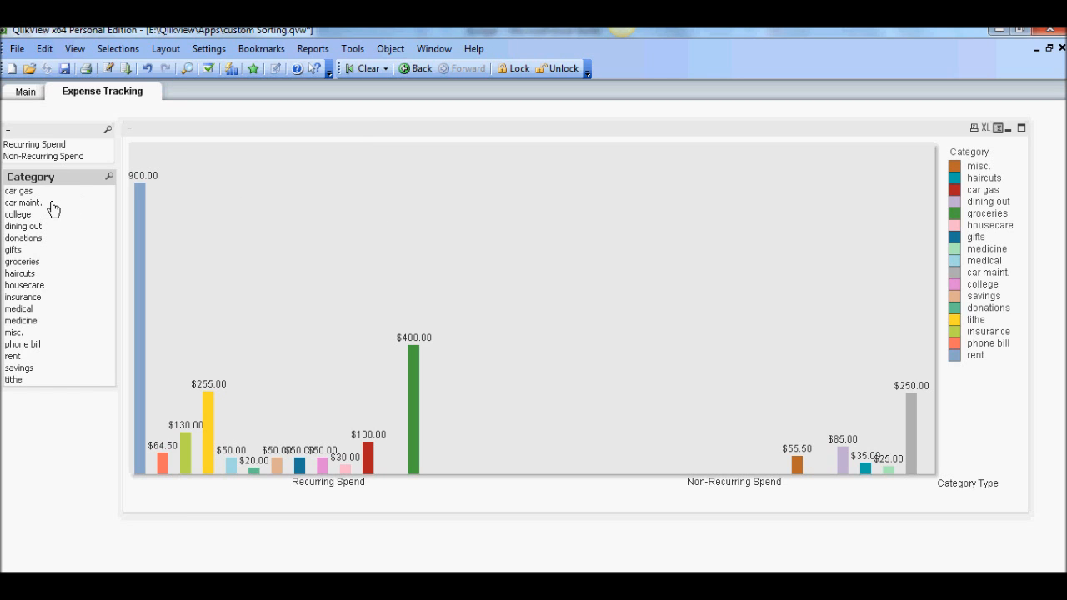
pyautogui.moveTo(50, 202)
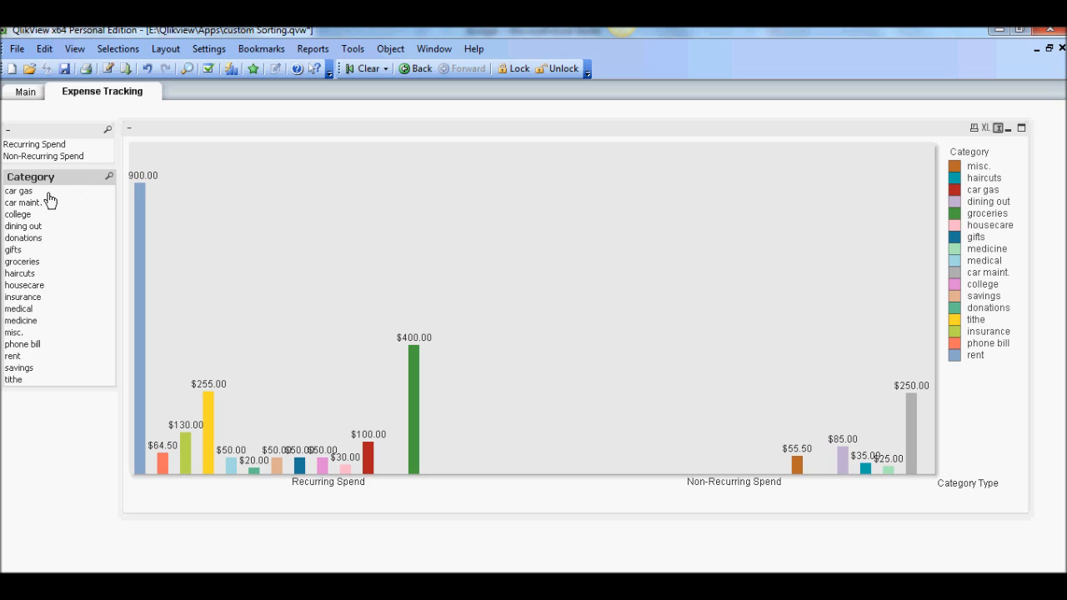
pyautogui.click(19, 190)
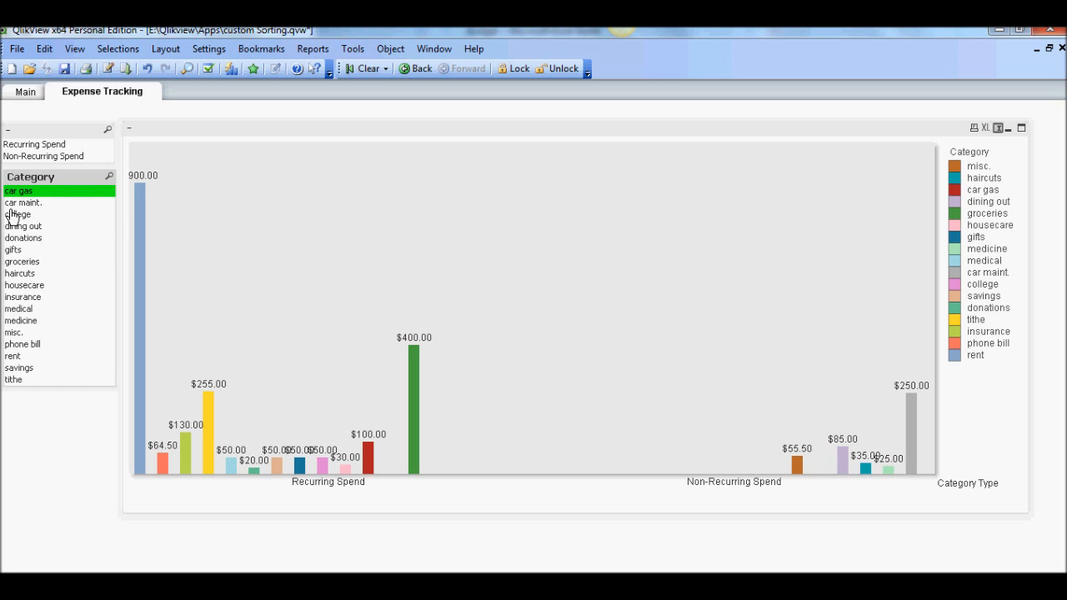
pyautogui.click(24, 202)
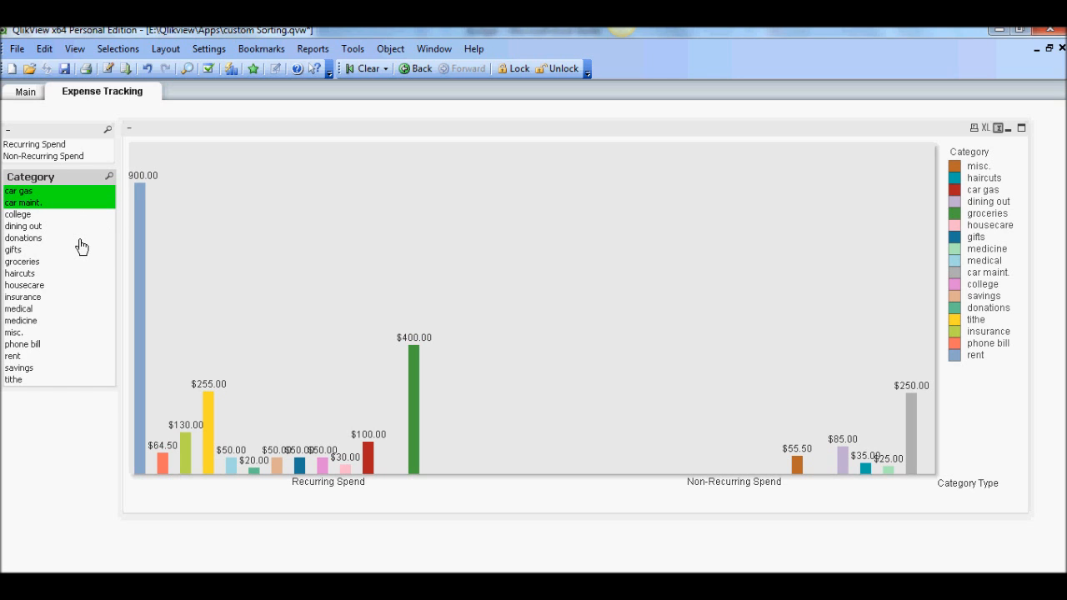
pyautogui.moveTo(28, 222)
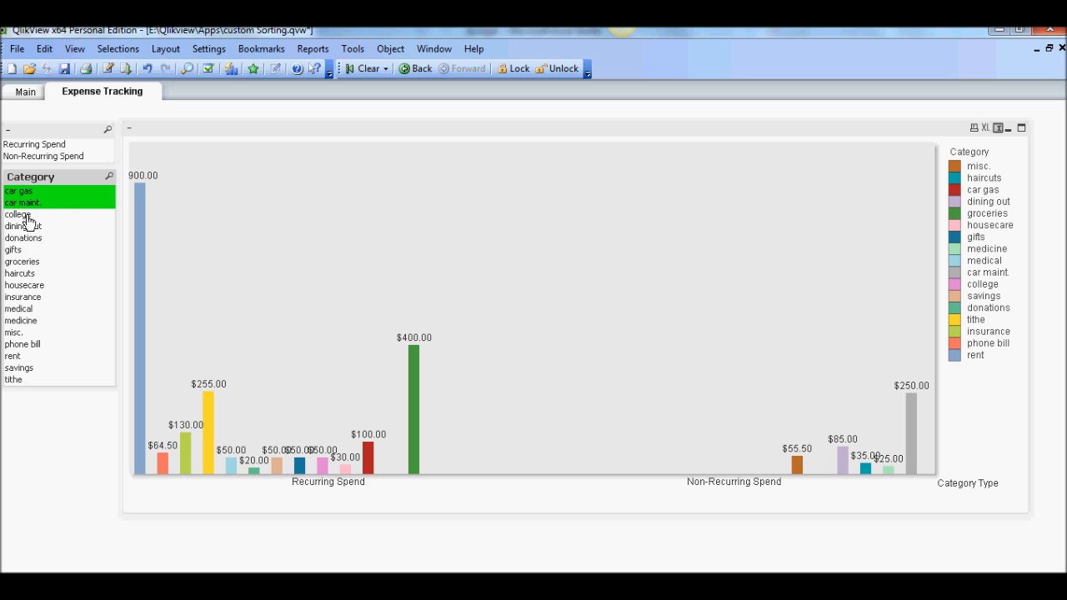
pyautogui.click(18, 214)
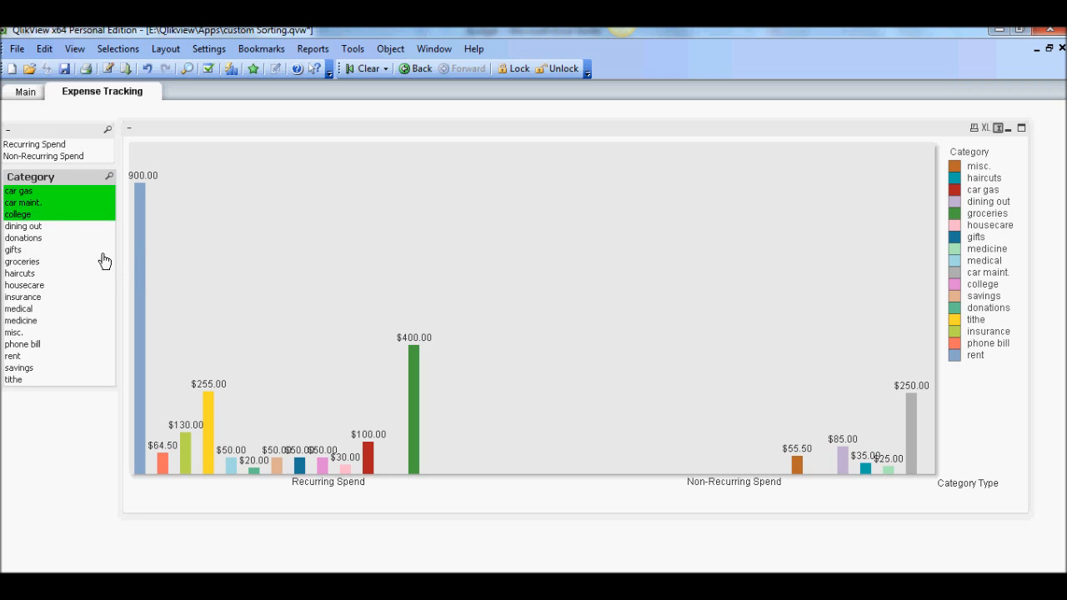
pyautogui.moveTo(104, 262)
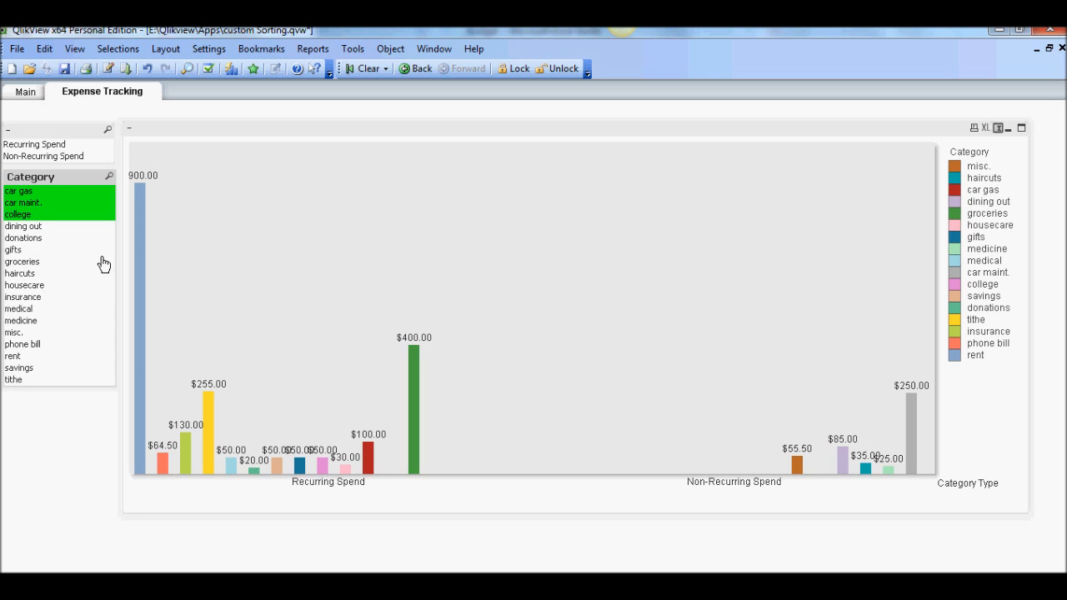
pyautogui.click(22, 261)
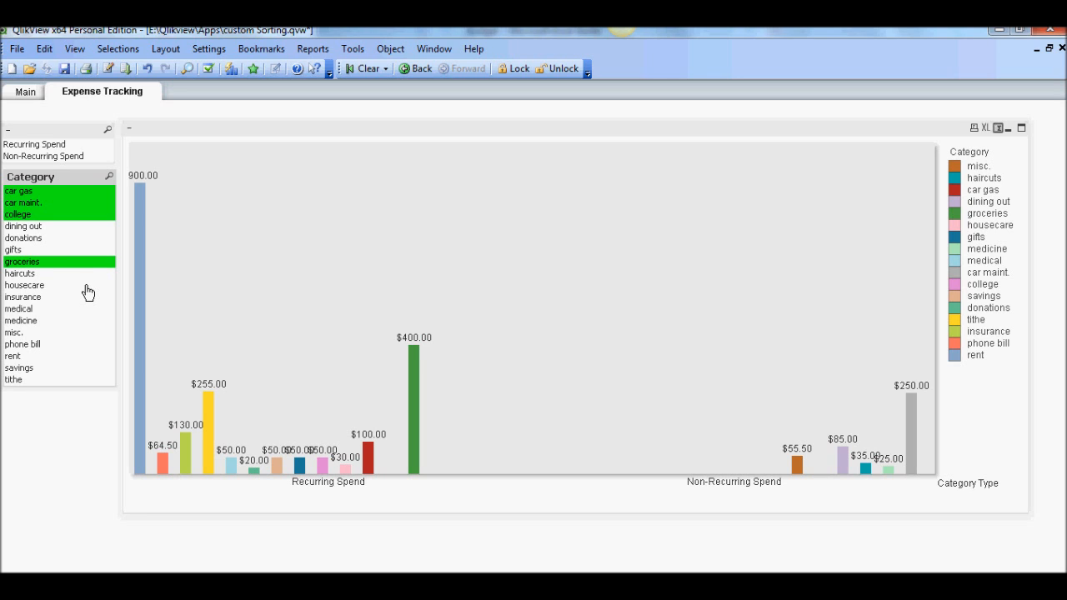
pyautogui.moveTo(43, 282)
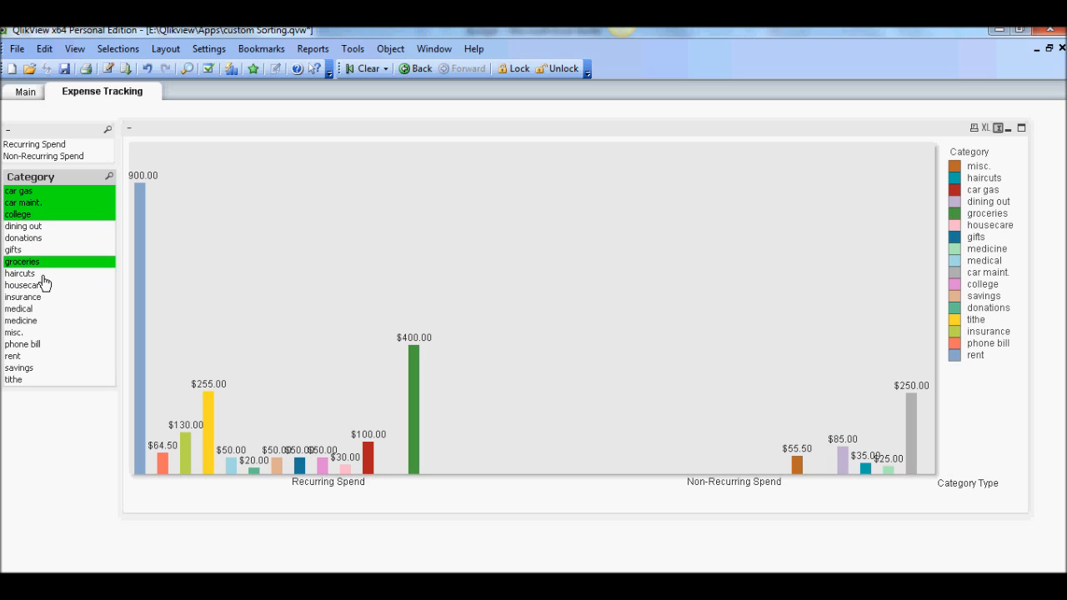
pyautogui.click(20, 273)
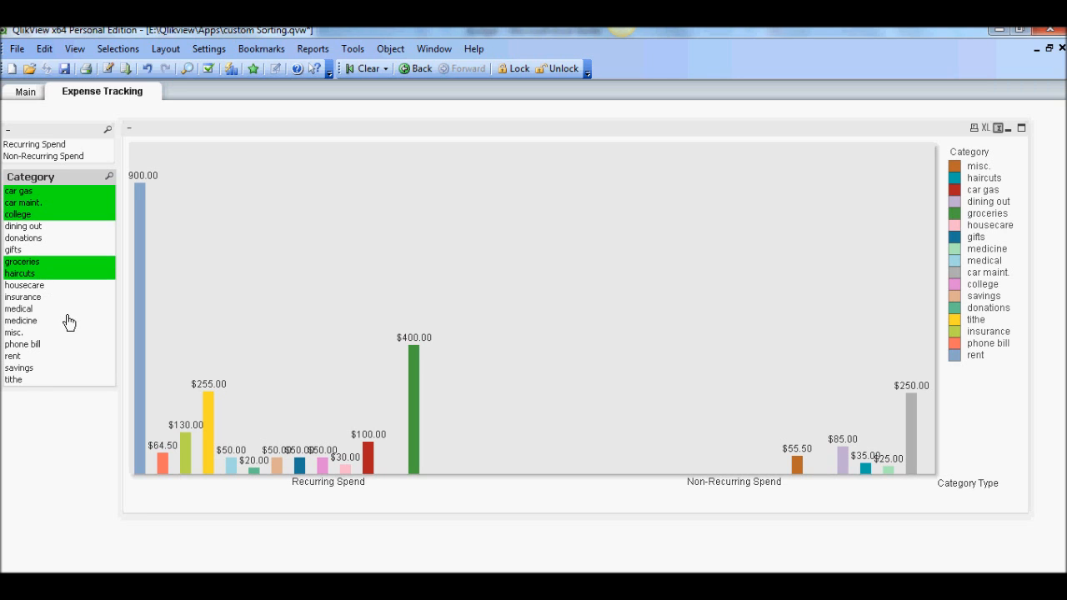
pyautogui.moveTo(44, 325)
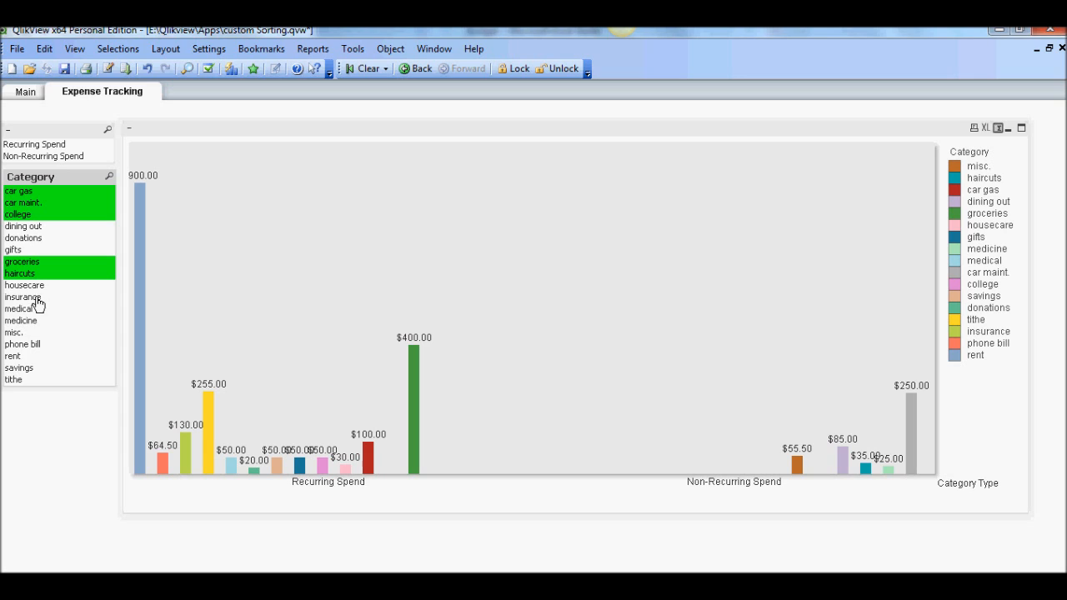
pyautogui.click(22, 297)
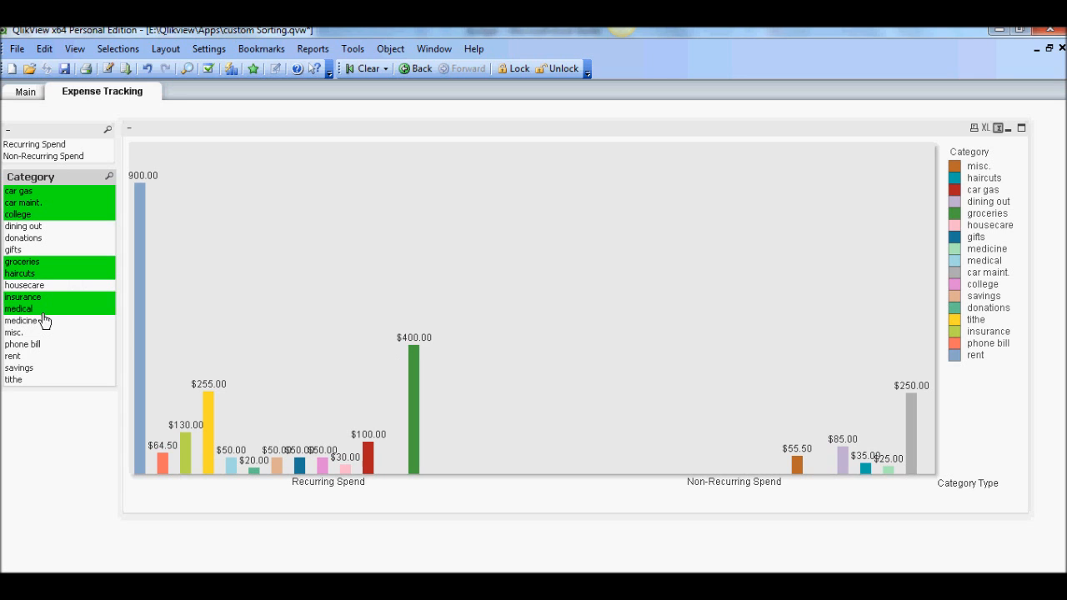
pyautogui.click(25, 321)
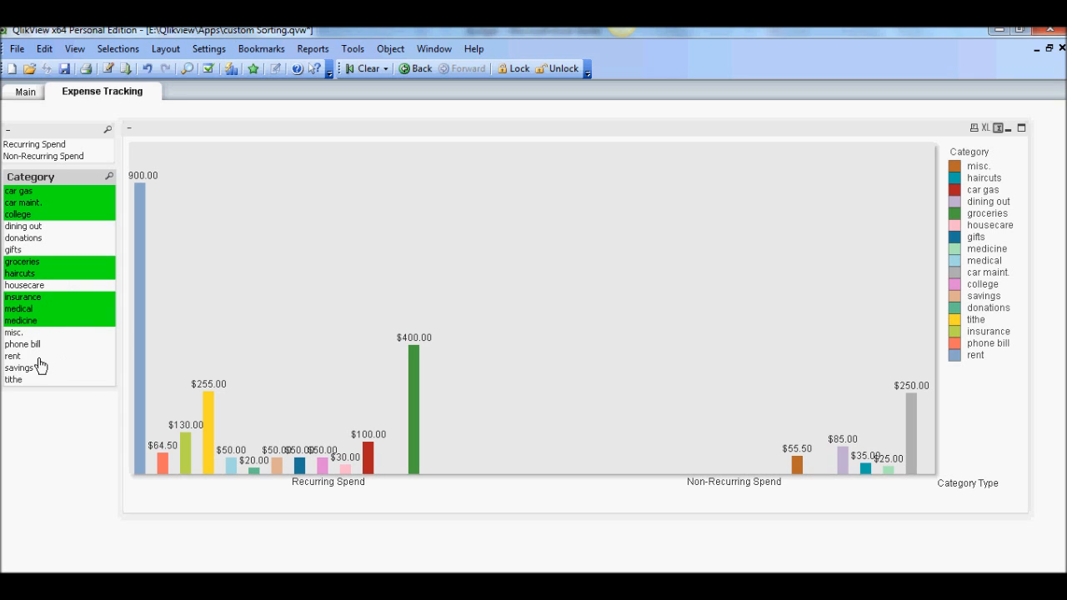
pyautogui.click(13, 356)
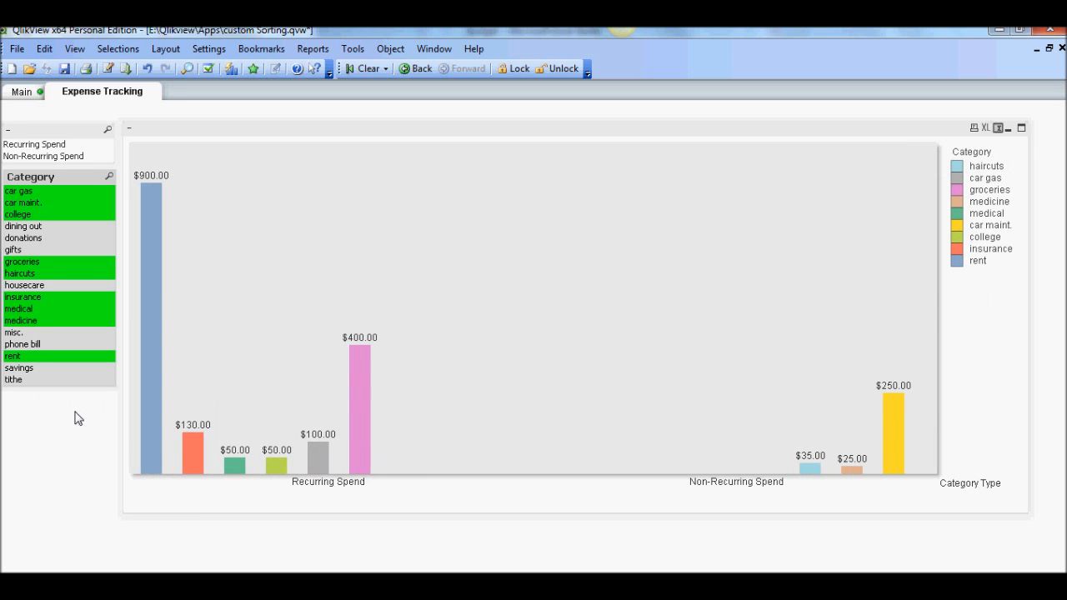
pyautogui.moveTo(321, 87)
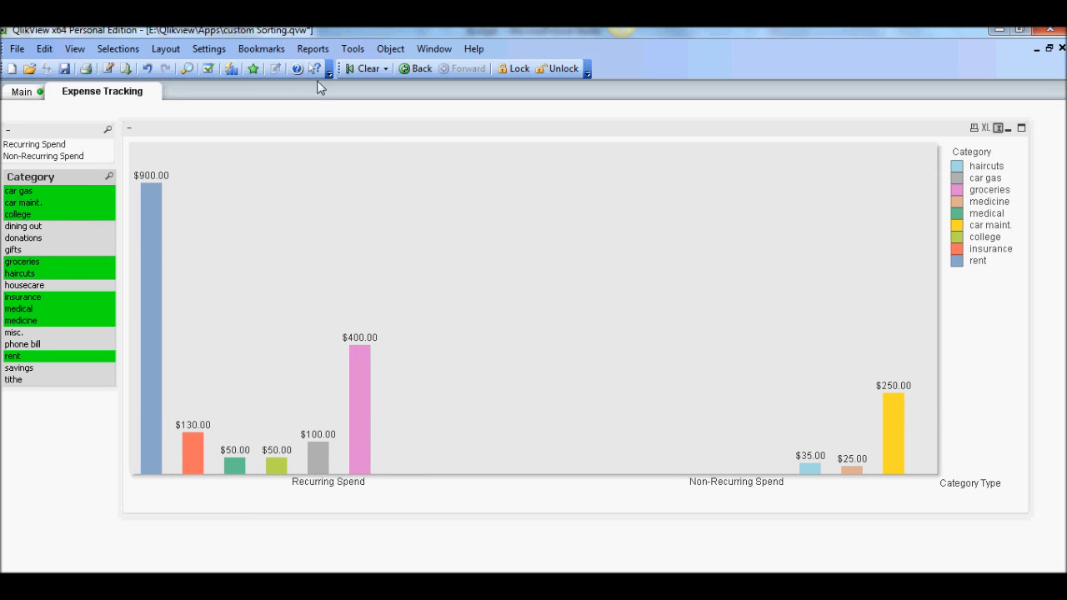
# Step: Add a bookmark named Essential for the nine selected categories
pyautogui.click(261, 48)
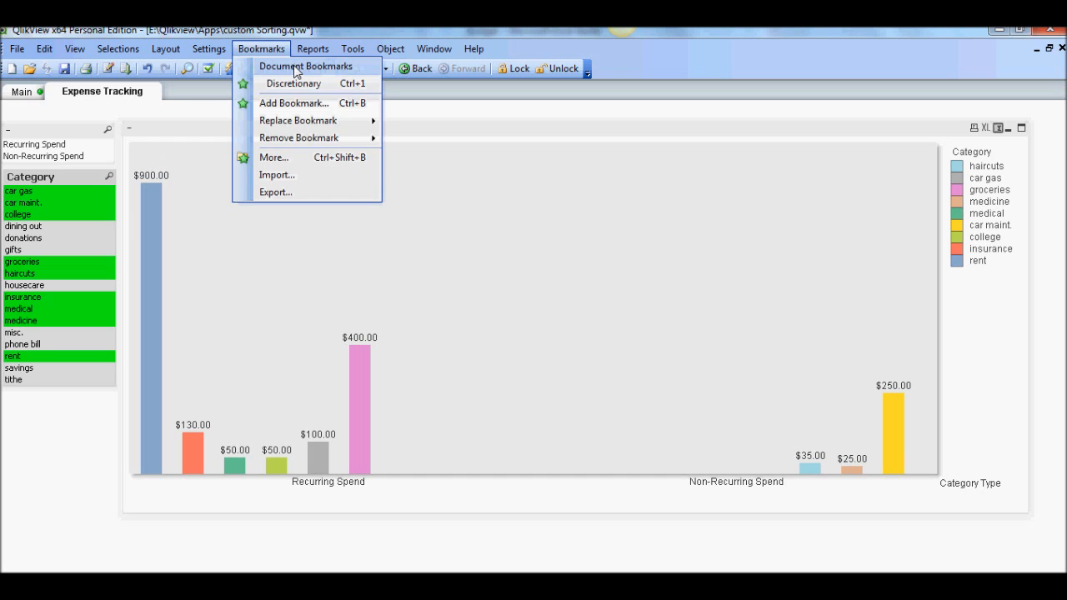
pyautogui.click(294, 103)
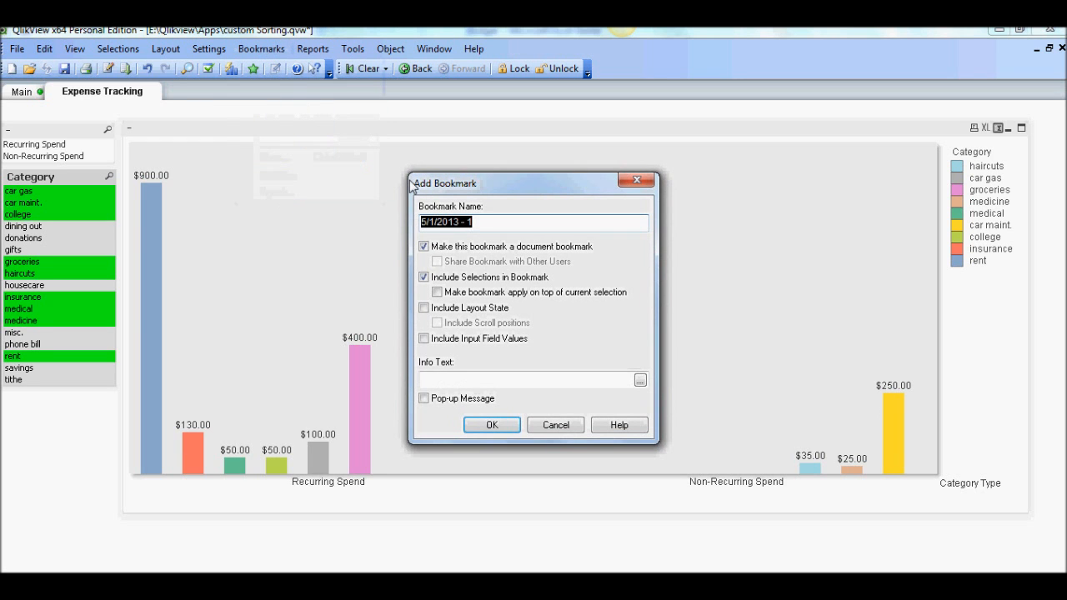
pyautogui.write('Essential')
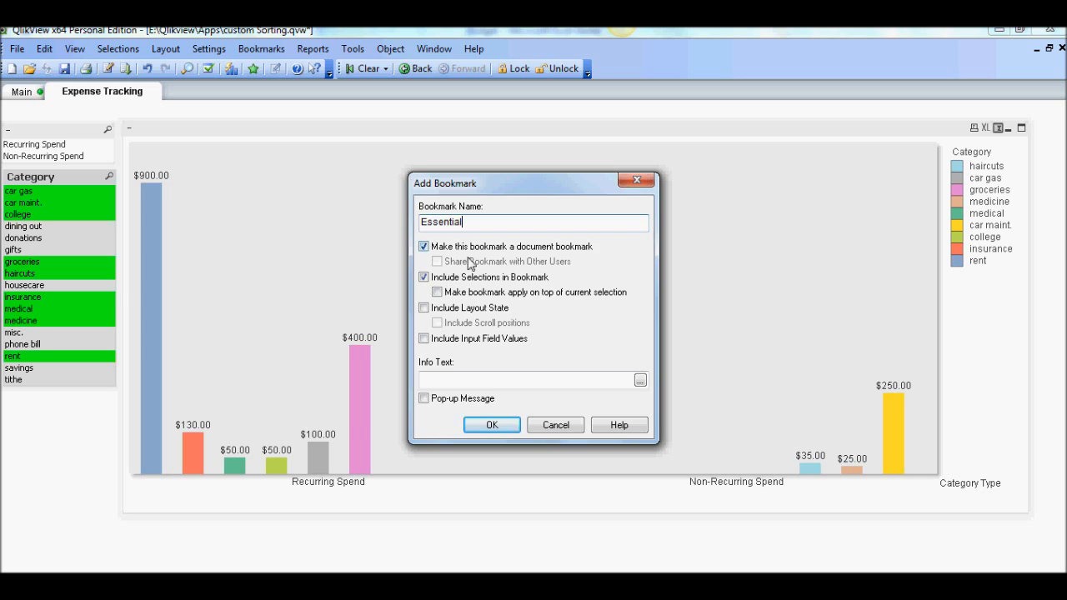
pyautogui.click(491, 425)
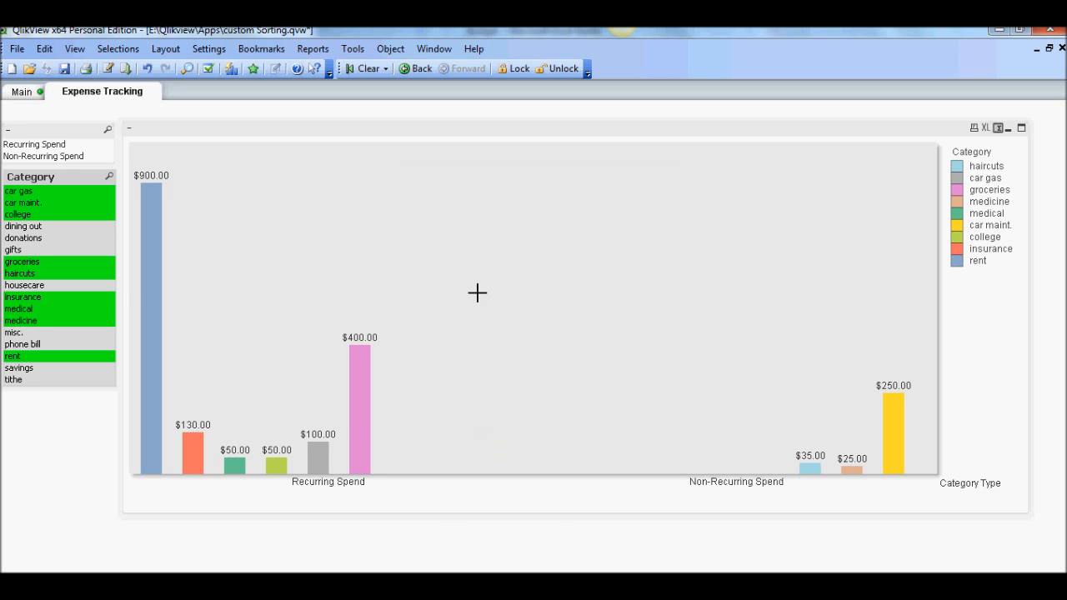
pyautogui.moveTo(401, 254)
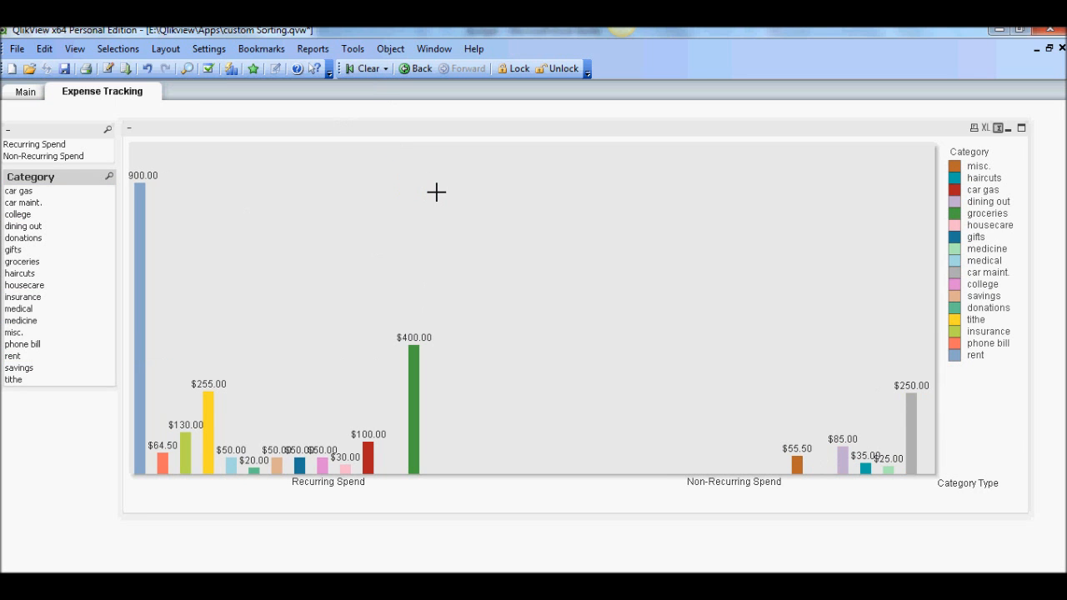
pyautogui.moveTo(340, 151)
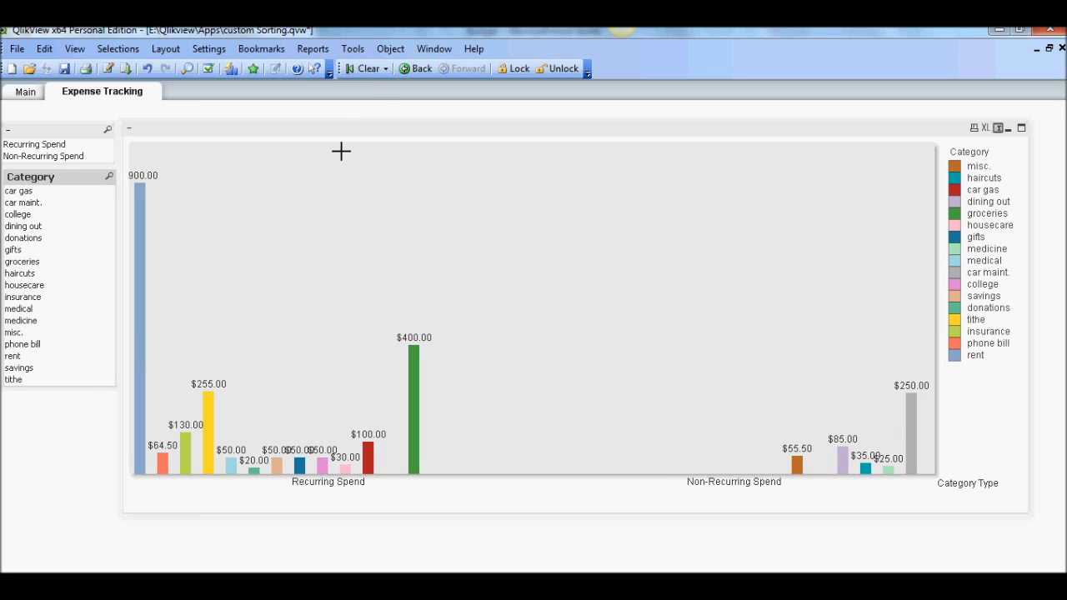
pyautogui.moveTo(126, 270)
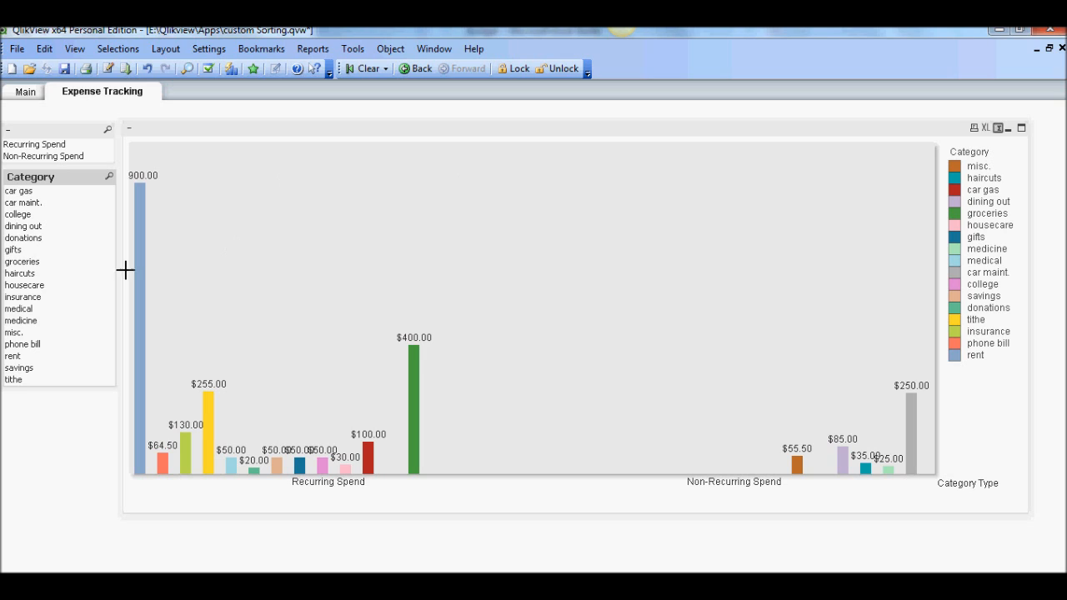
pyautogui.moveTo(66, 344)
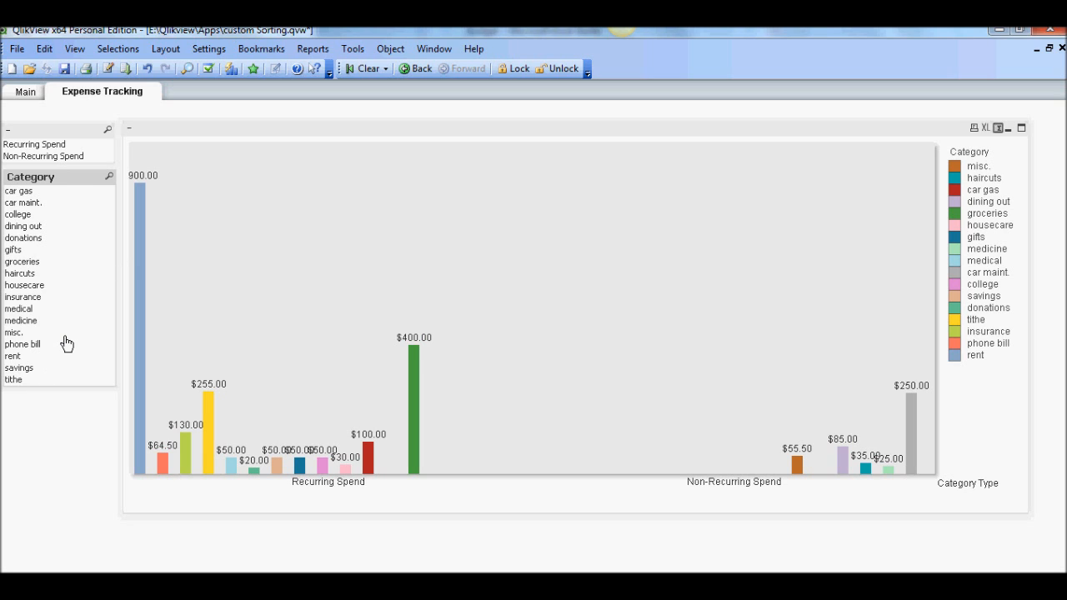
# Step: Select savings, tithe and donations in the Category list box
pyautogui.click(19, 368)
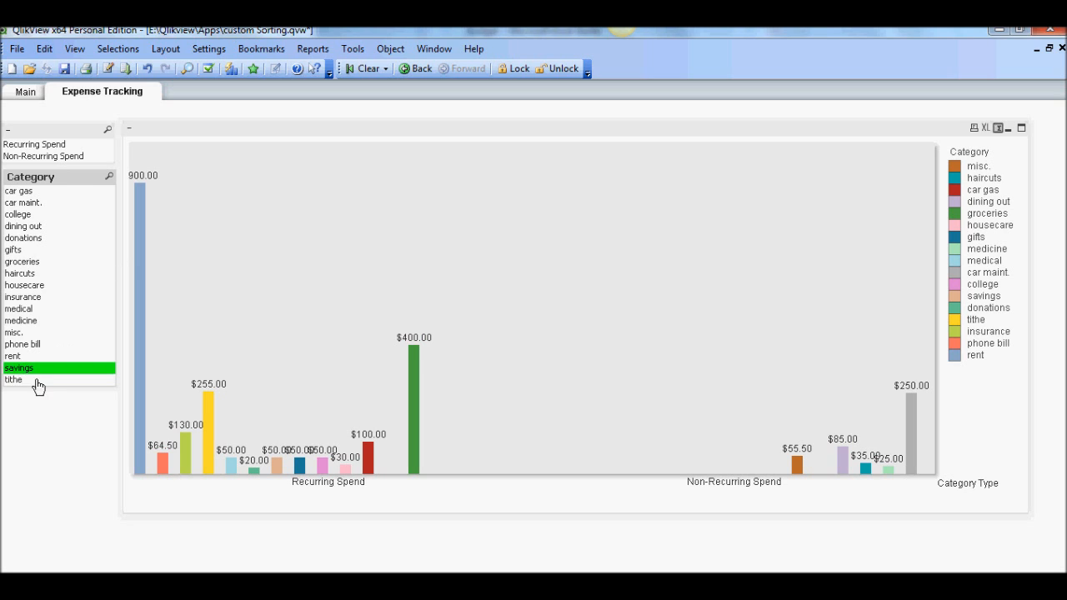
pyautogui.moveTo(29, 389)
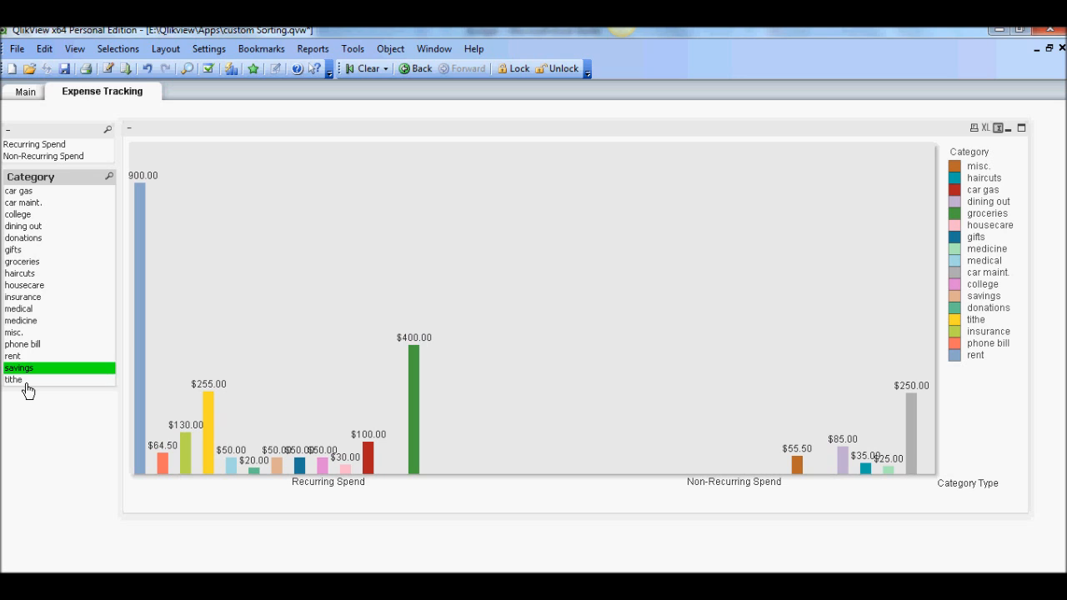
pyautogui.click(14, 379)
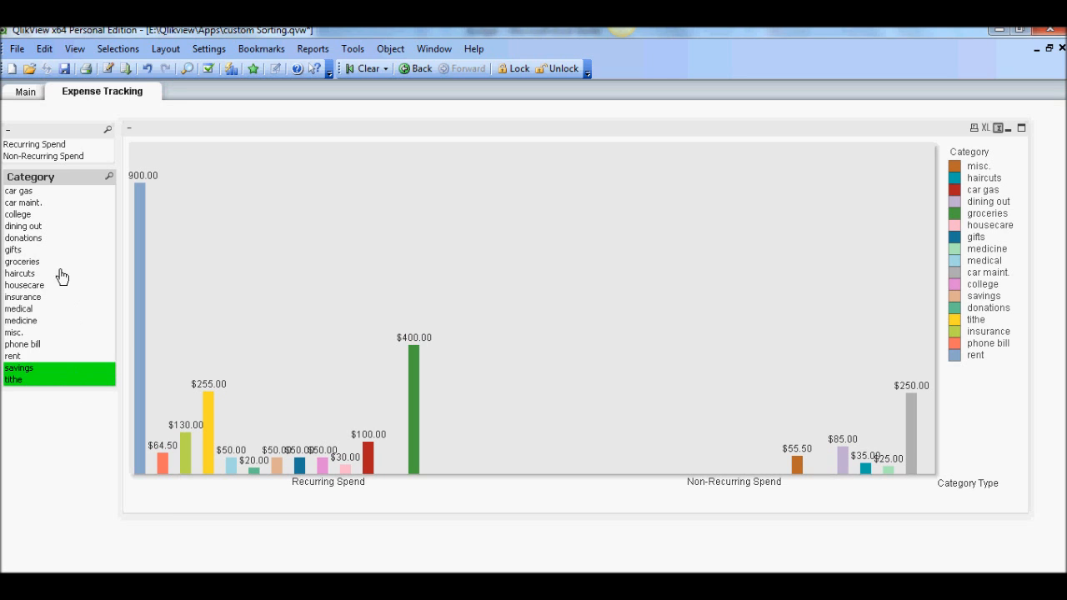
pyautogui.click(24, 237)
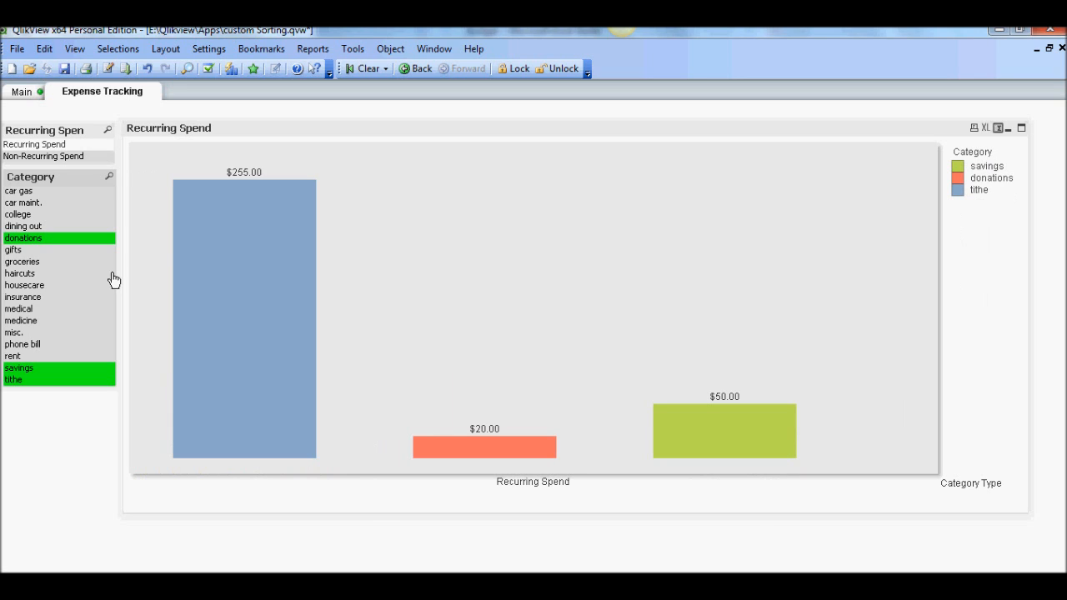
pyautogui.moveTo(340, 161)
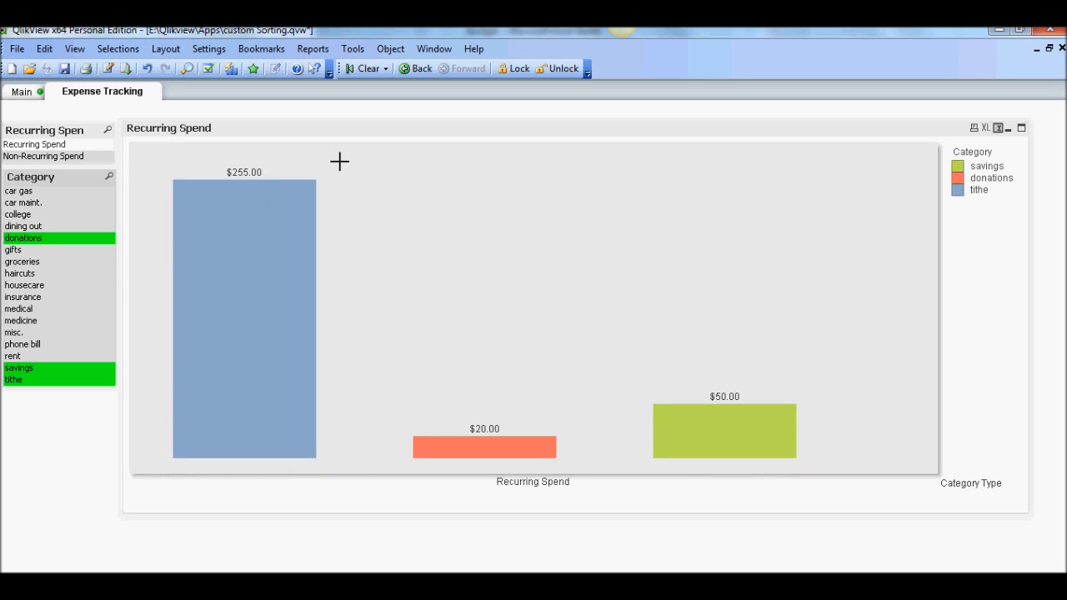
pyautogui.moveTo(382, 122)
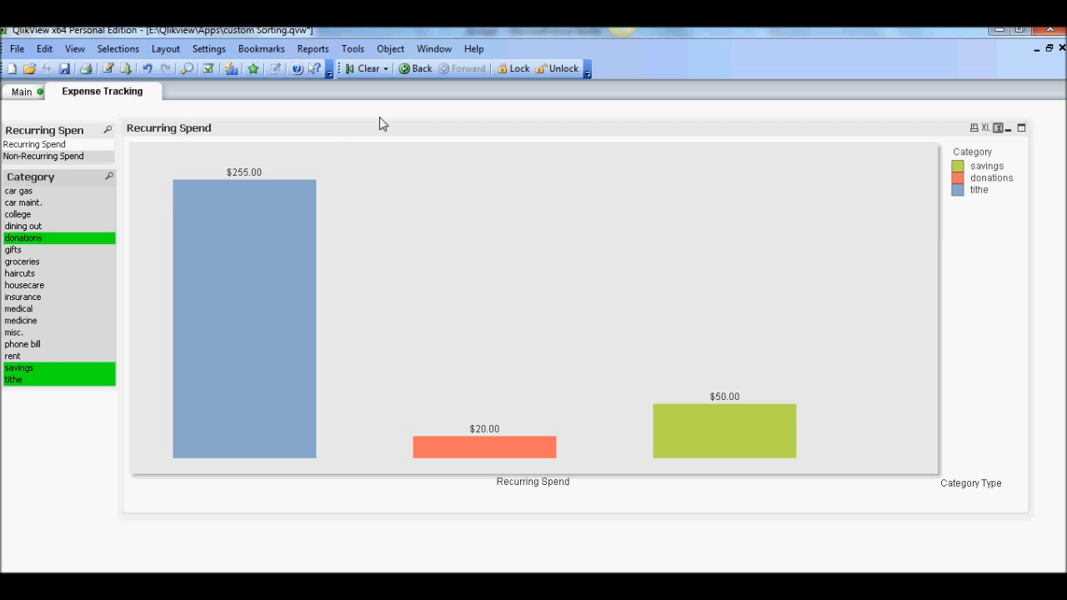
pyautogui.click(261, 48)
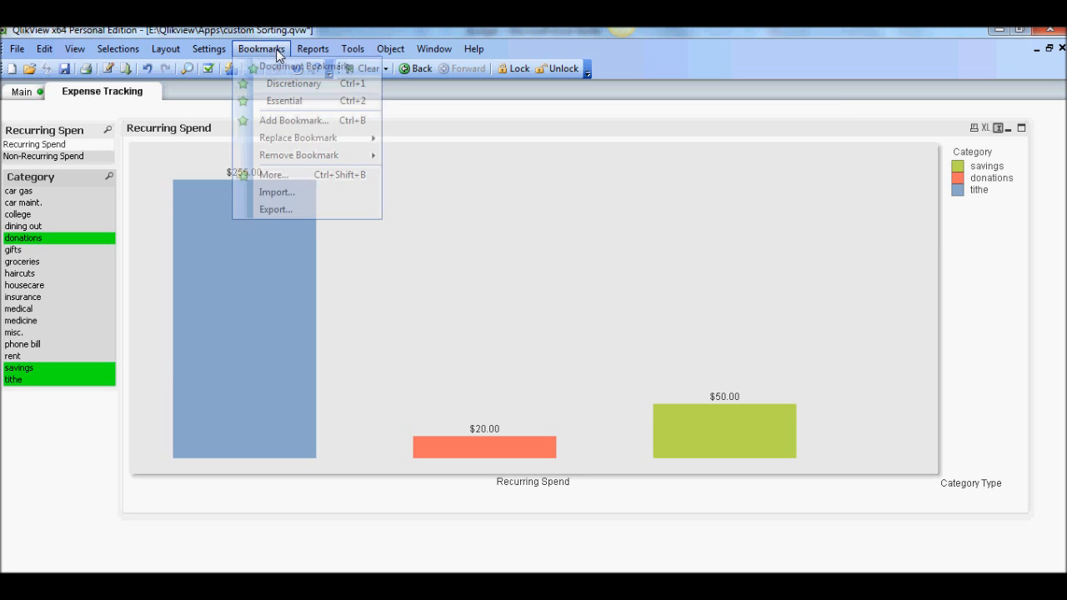
# Step: Add a Good Habits bookmark and confirm it appears in the Bookmarks menu
pyautogui.click(293, 120)
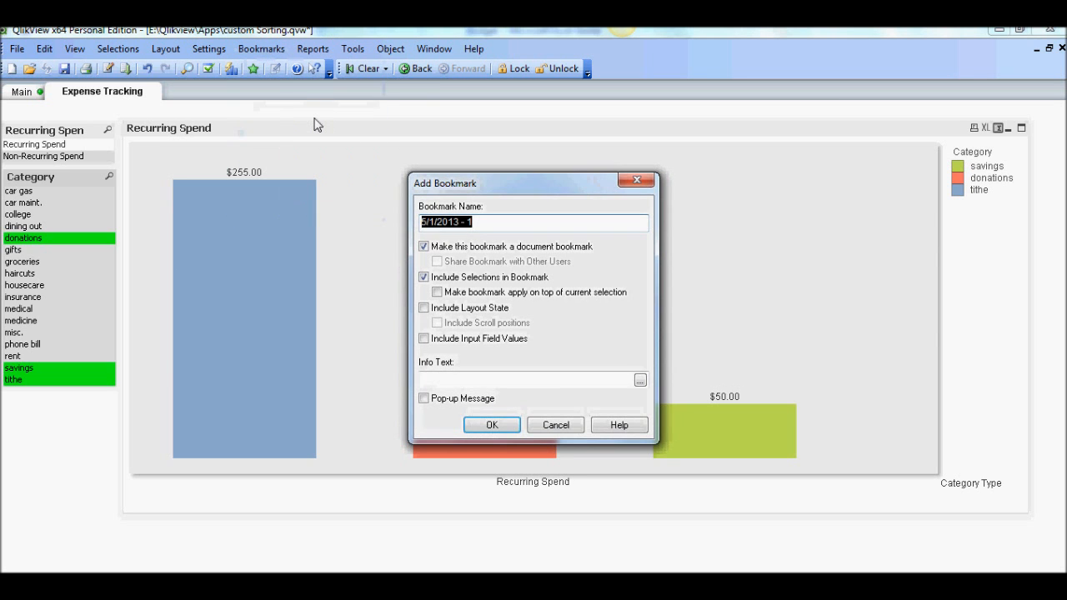
pyautogui.write('Good')
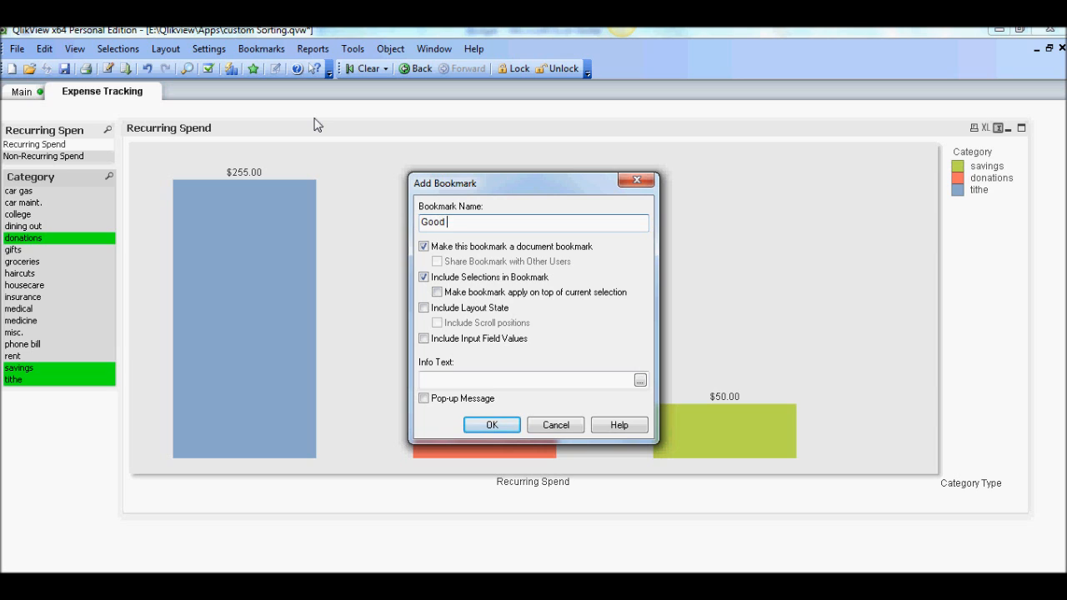
pyautogui.click(491, 425)
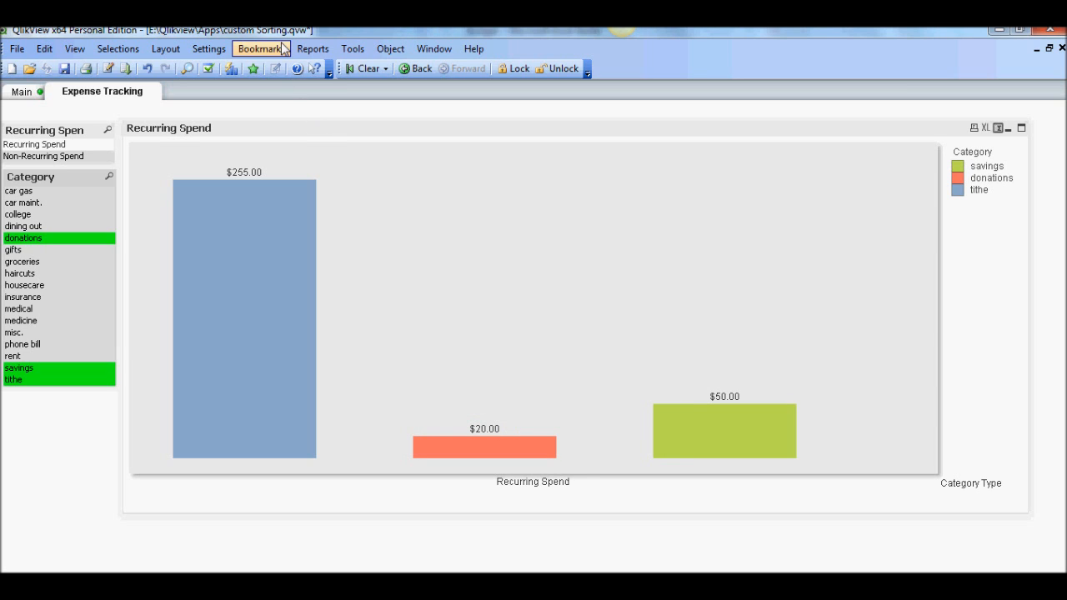
pyautogui.click(261, 48)
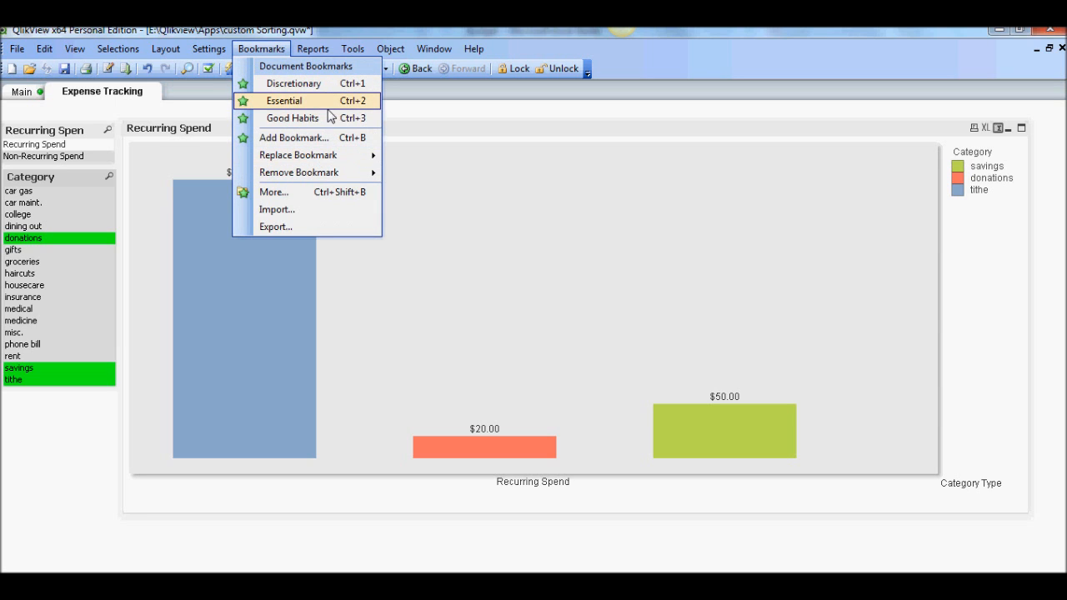
pyautogui.moveTo(304, 114)
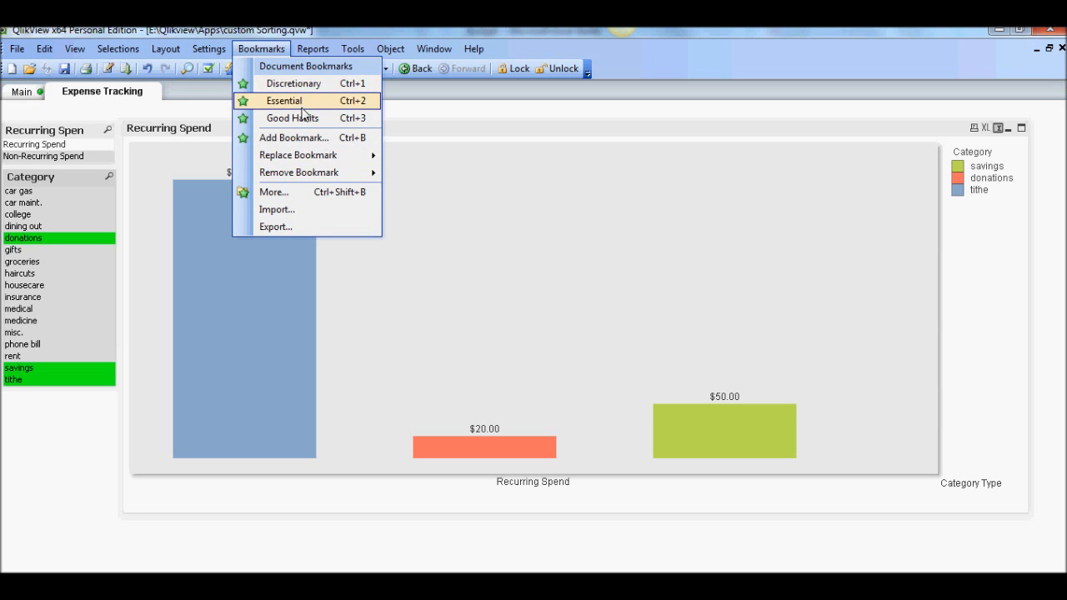
pyautogui.moveTo(433, 118)
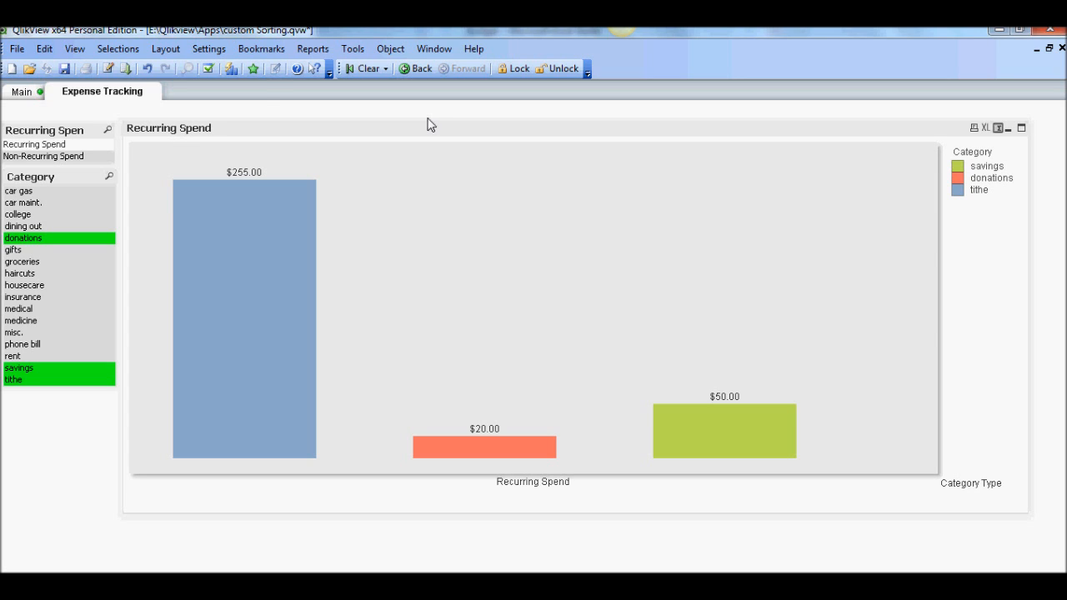
pyautogui.moveTo(261, 48)
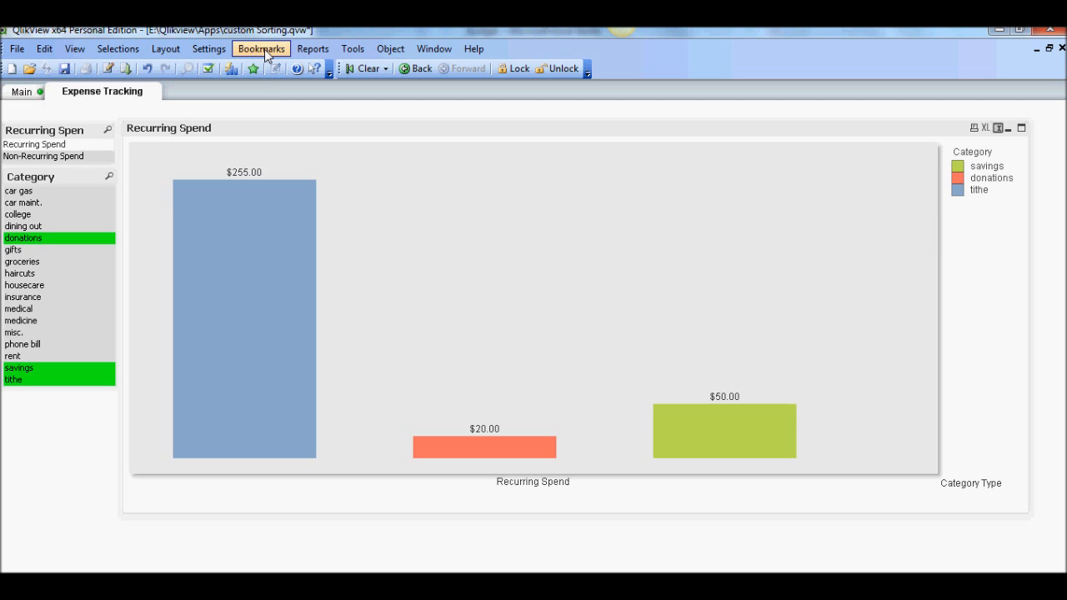
pyautogui.click(261, 48)
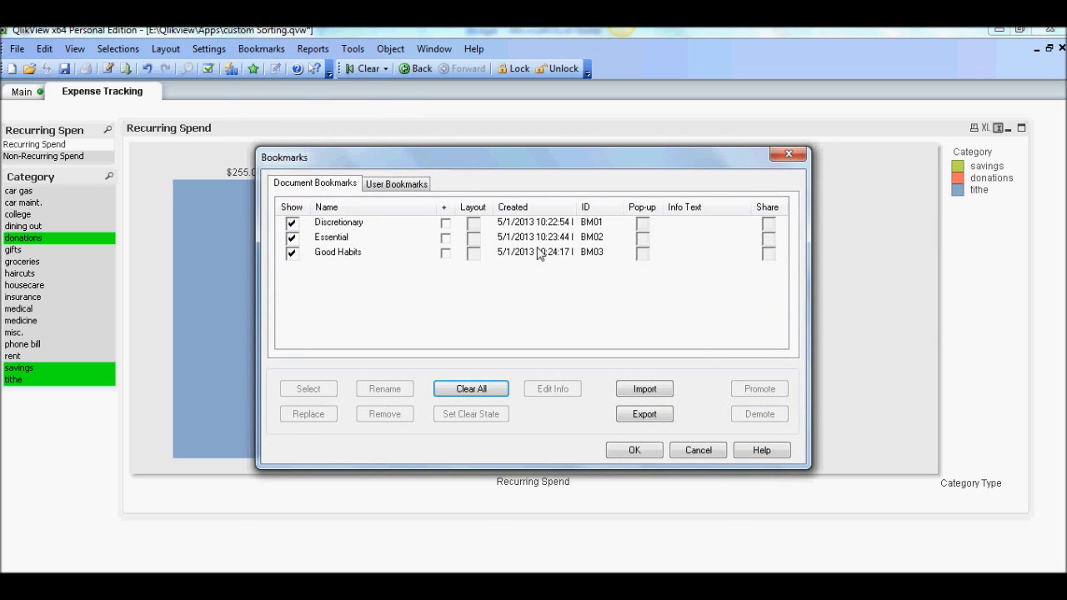
pyautogui.moveTo(608, 228)
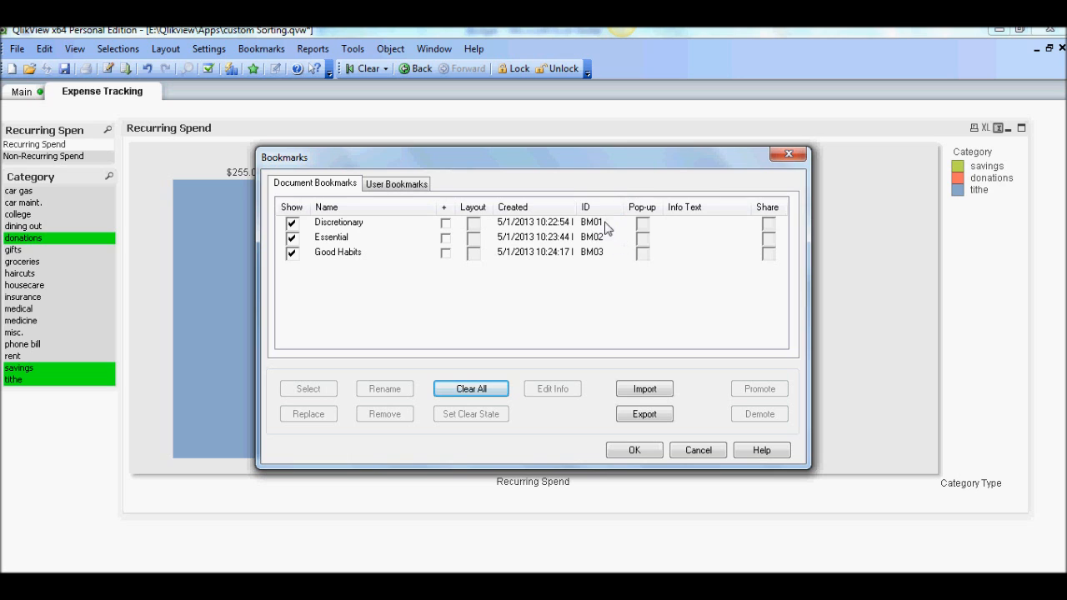
pyautogui.moveTo(619, 236)
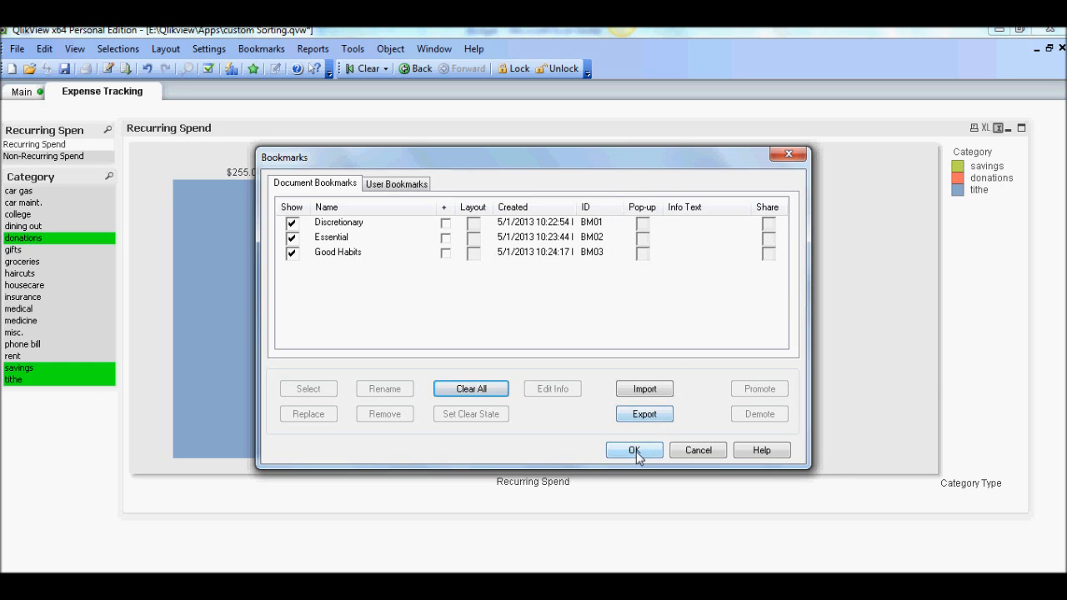
pyautogui.click(634, 450)
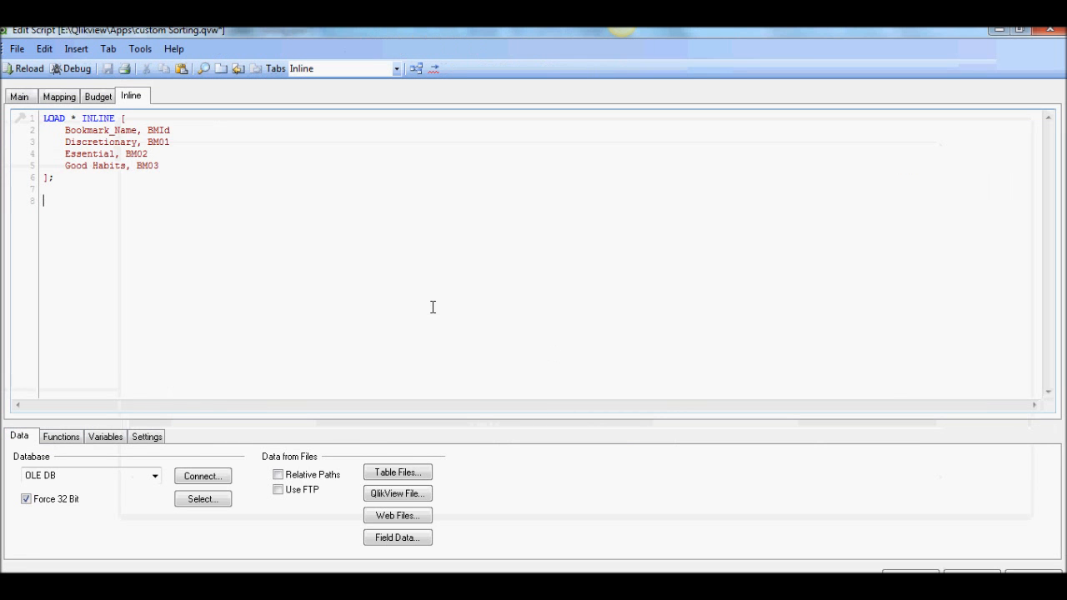
pyautogui.moveTo(71, 183)
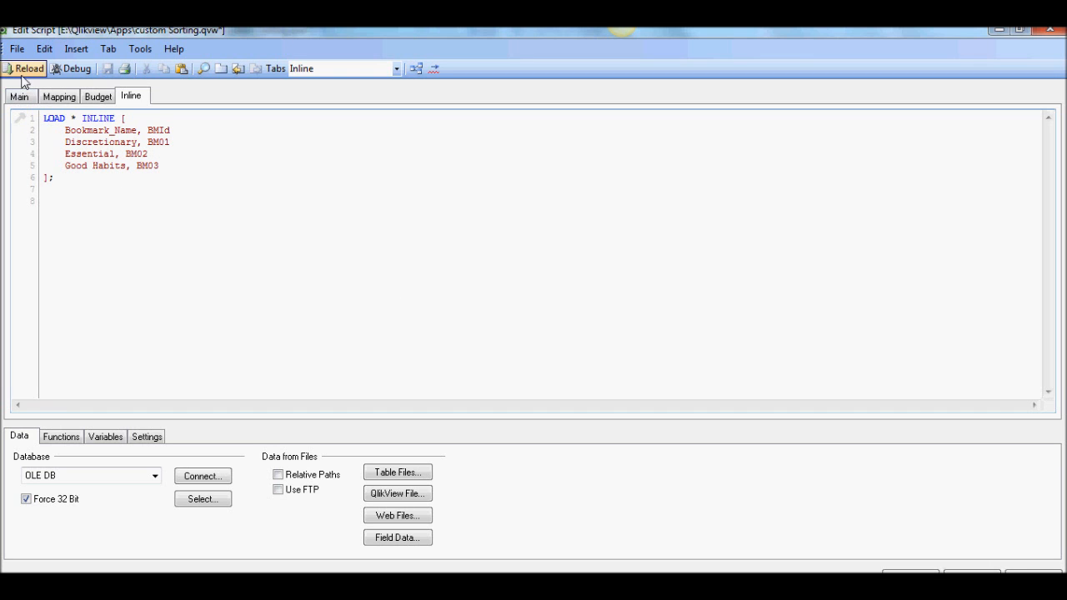
# Step: Reload the script to load the inline Bookmark_Name/BMId table, then return to Expense Tracking
pyautogui.click(24, 68)
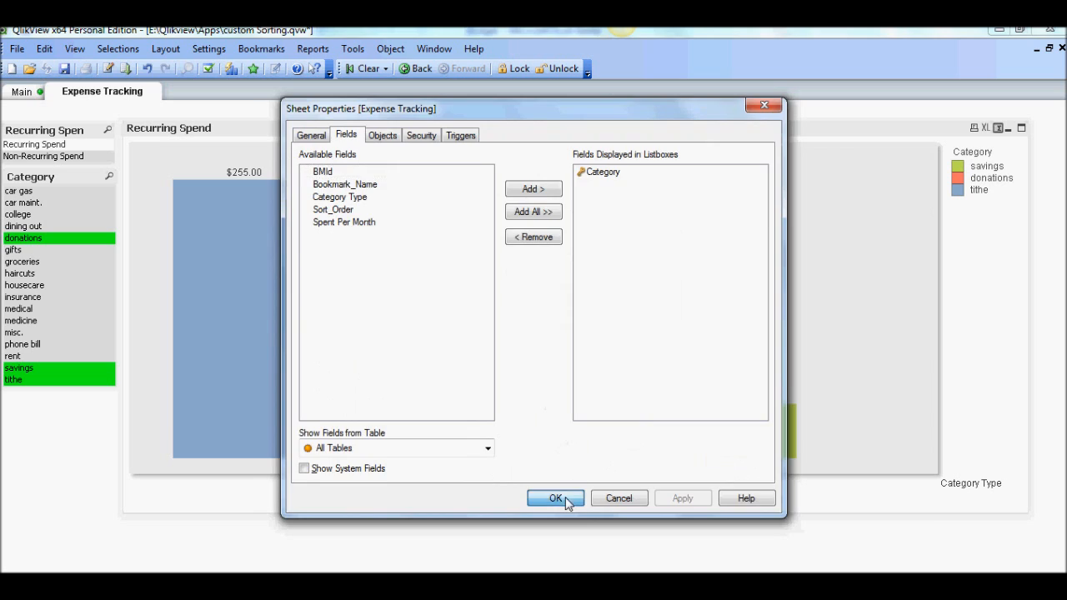
pyautogui.click(555, 497)
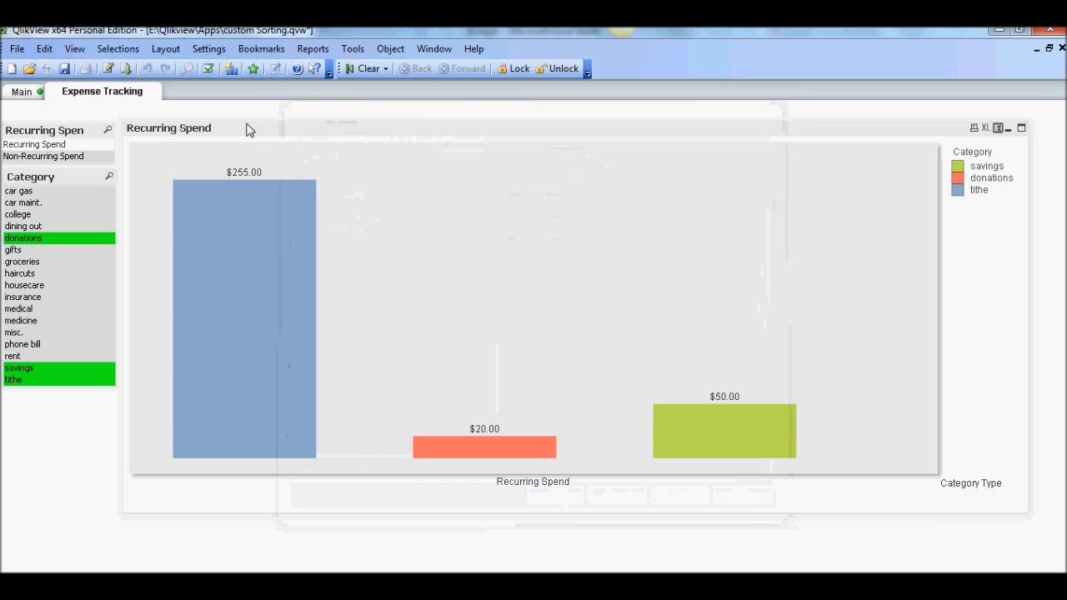
# Step: Create a new list box on Expense Tracking using the Bookmark_Name field
pyautogui.rightClick(251, 129)
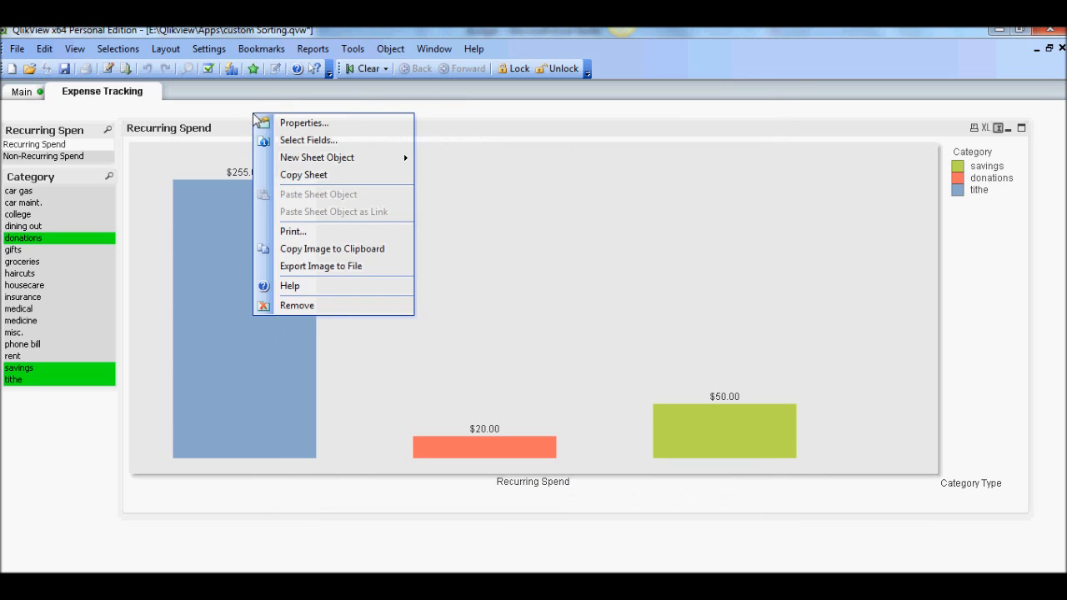
pyautogui.moveTo(317, 158)
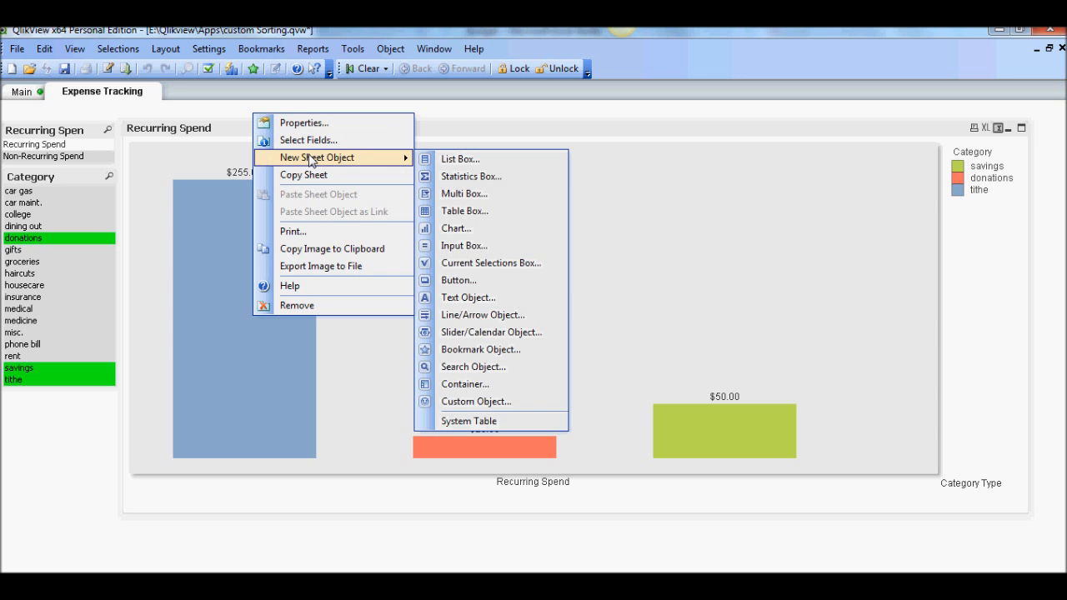
pyautogui.moveTo(459, 159)
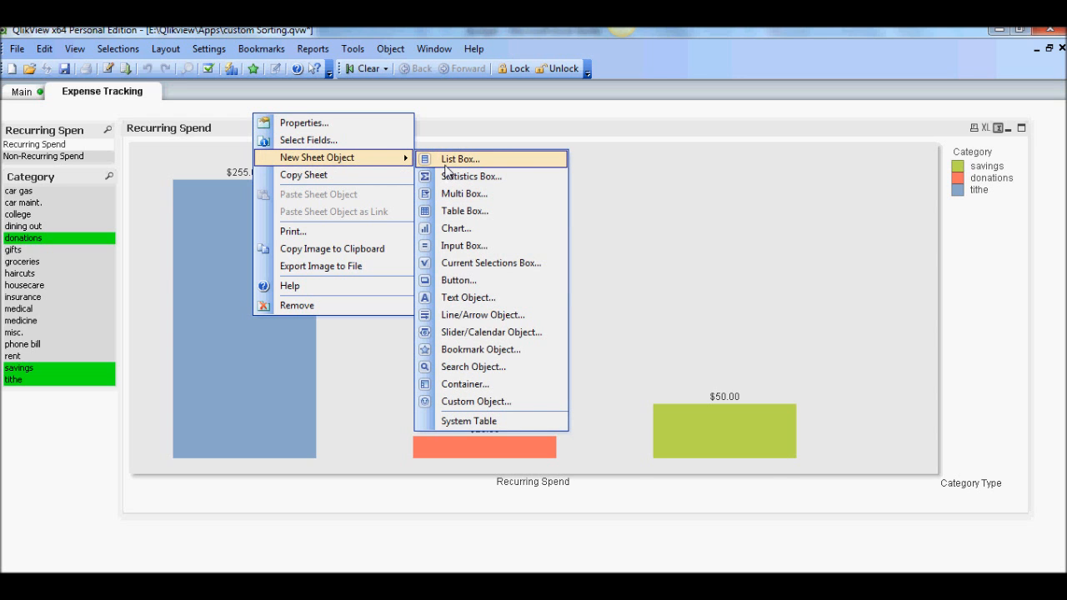
pyautogui.click(460, 159)
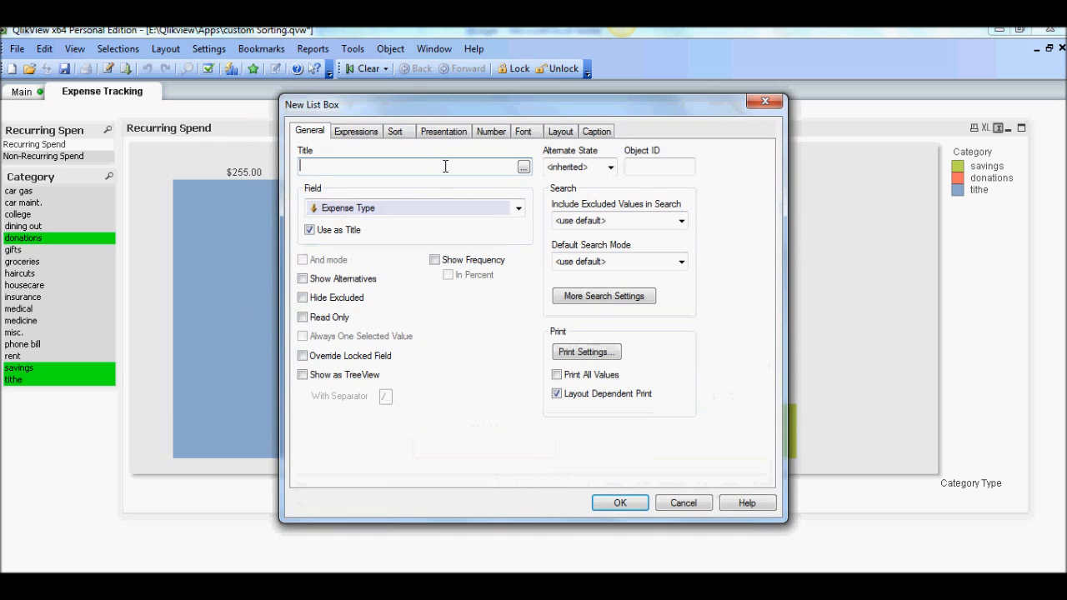
pyautogui.click(518, 207)
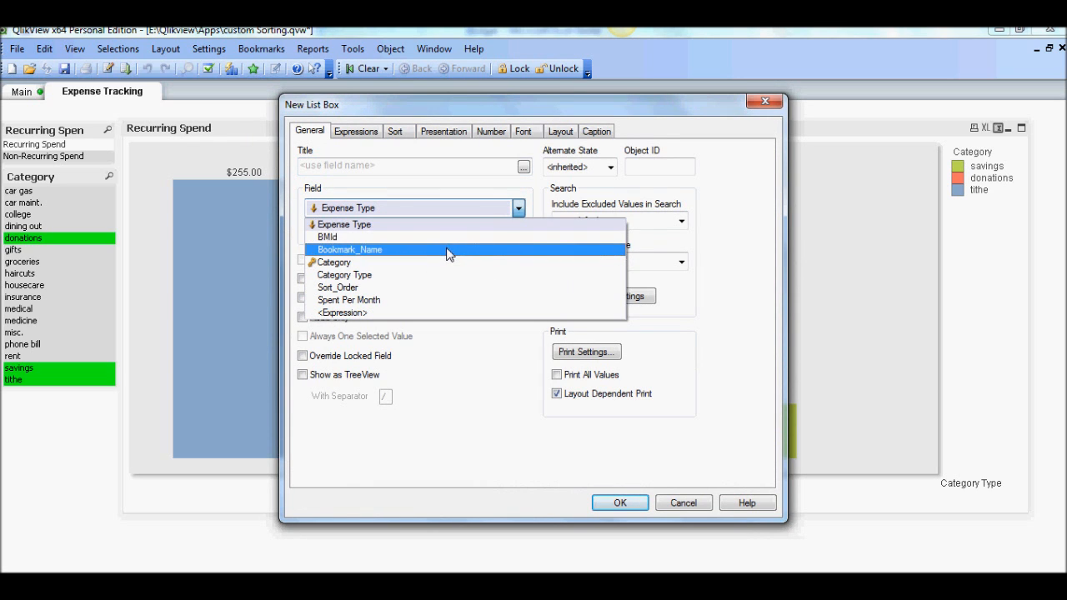
pyautogui.click(350, 249)
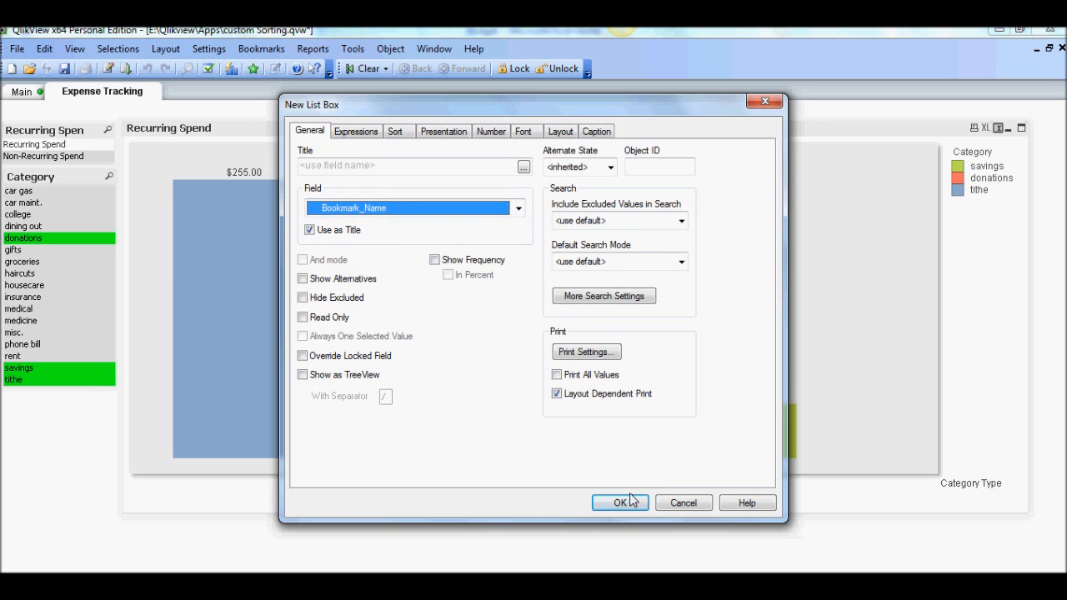
pyautogui.click(620, 502)
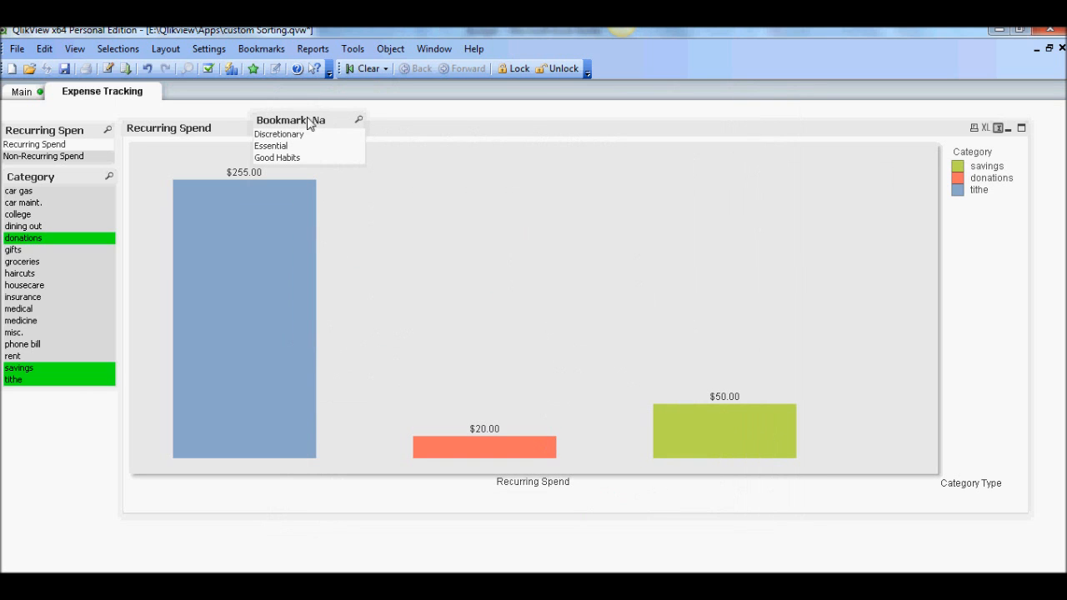
# Step: Turn off Single Column so Discretionary, Essential and Good Habits sit in one row
pyautogui.rightClick(309, 125)
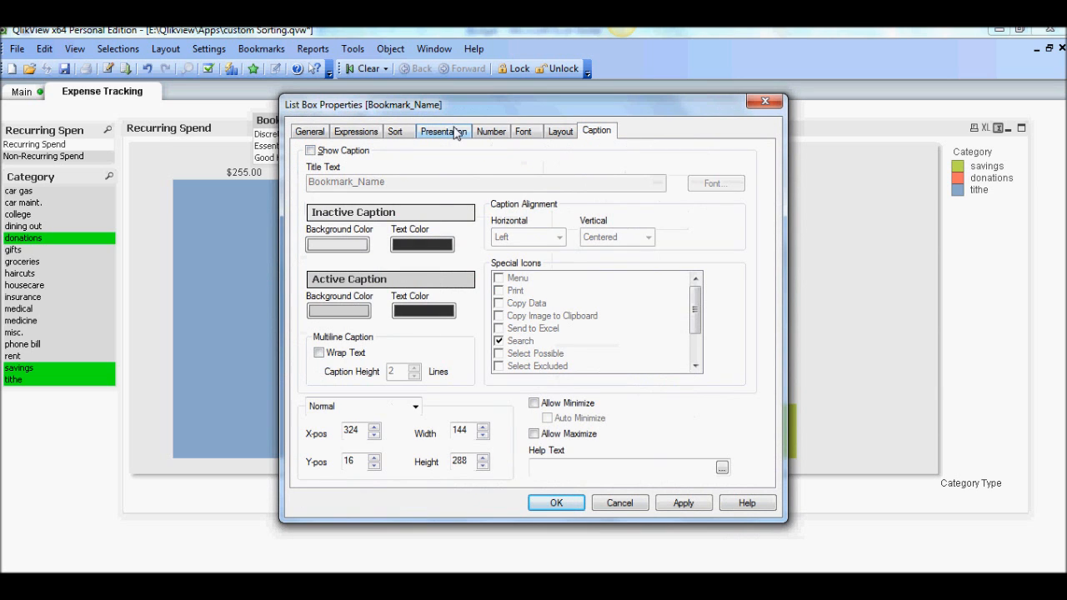
pyautogui.click(442, 131)
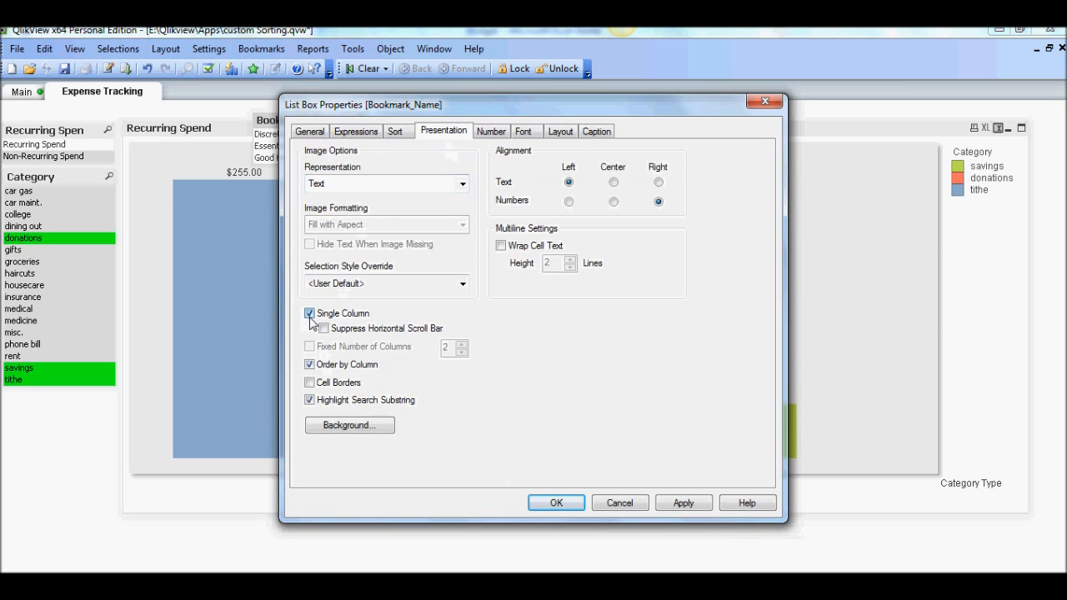
pyautogui.click(309, 313)
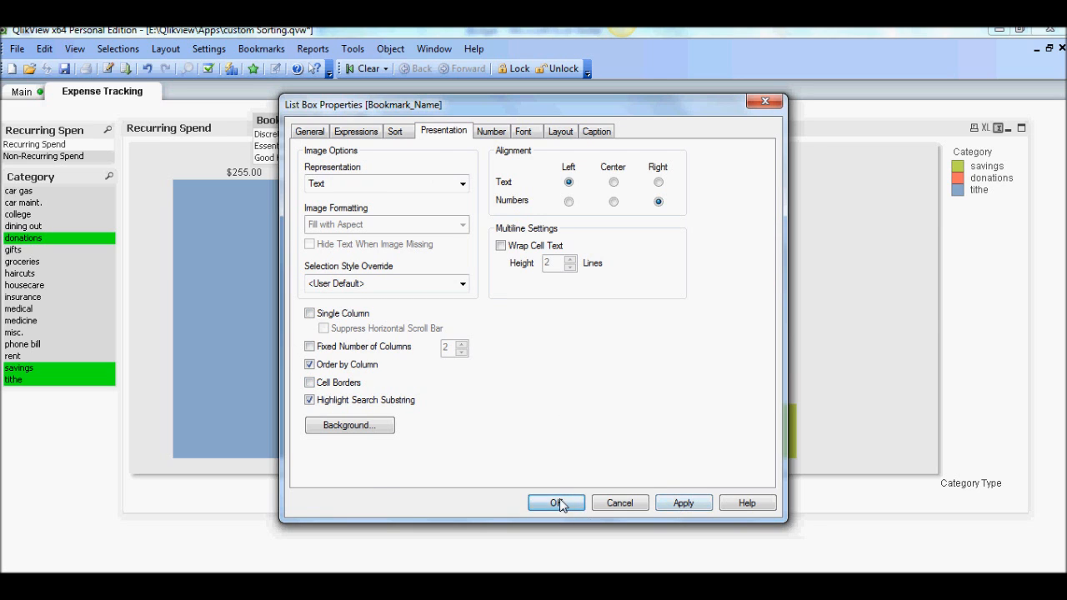
pyautogui.click(556, 503)
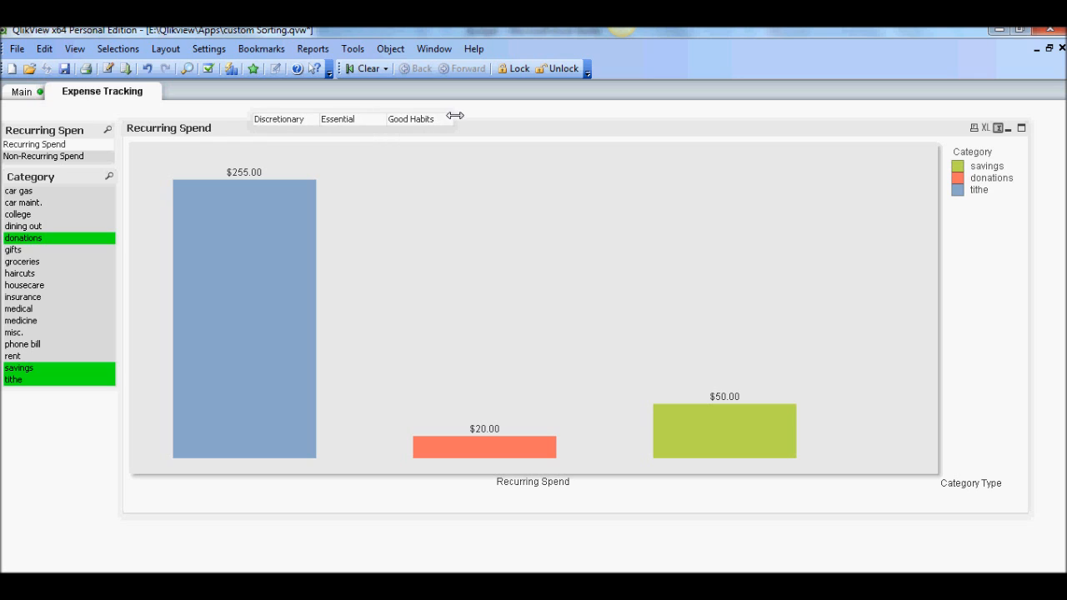
pyautogui.moveTo(370, 123)
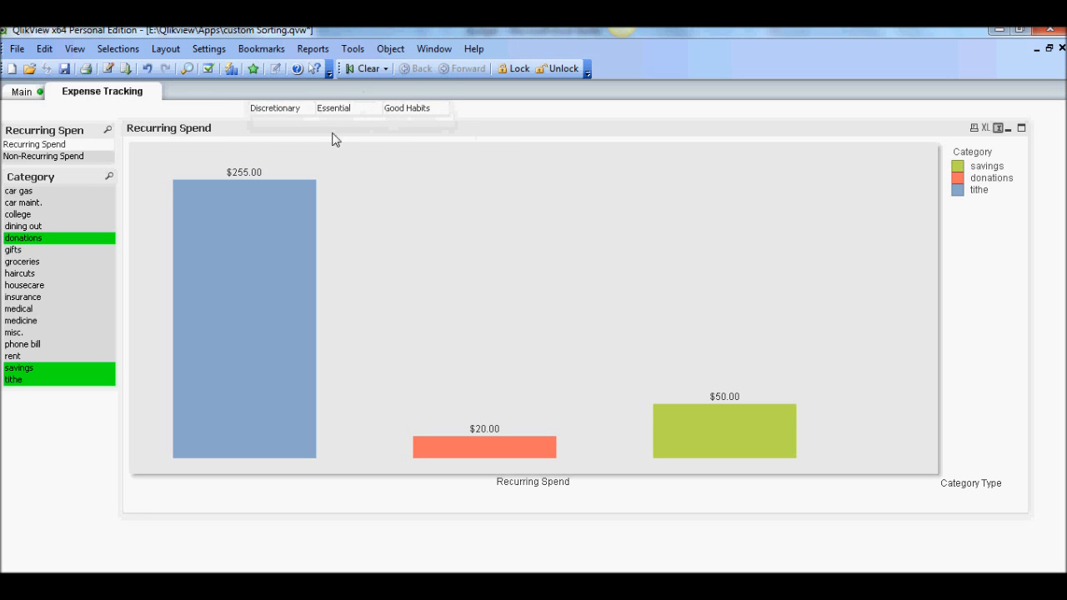
pyautogui.moveTo(346, 136)
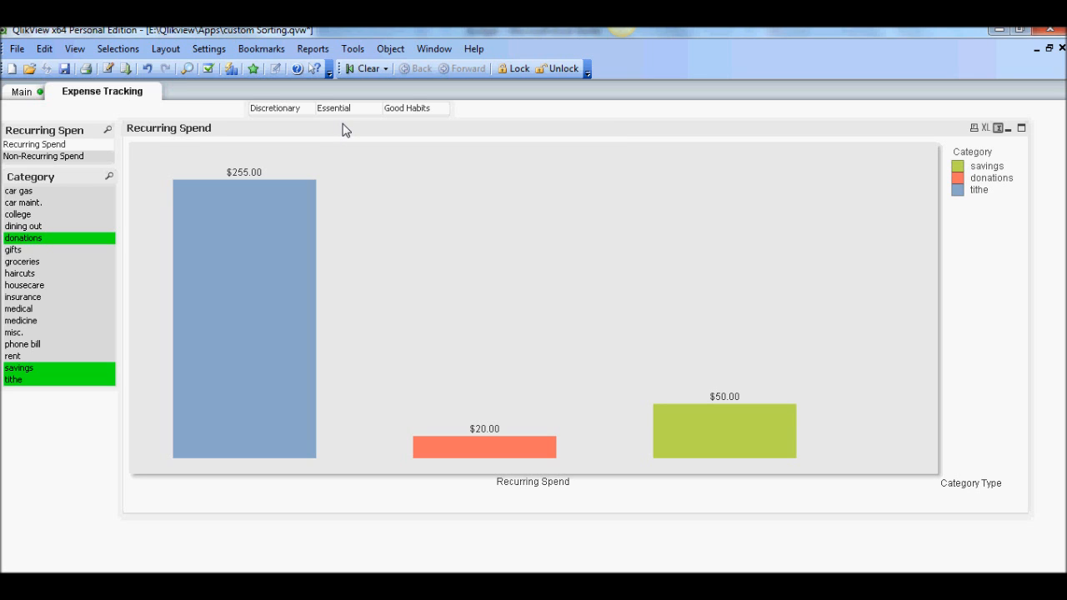
pyautogui.moveTo(280, 121)
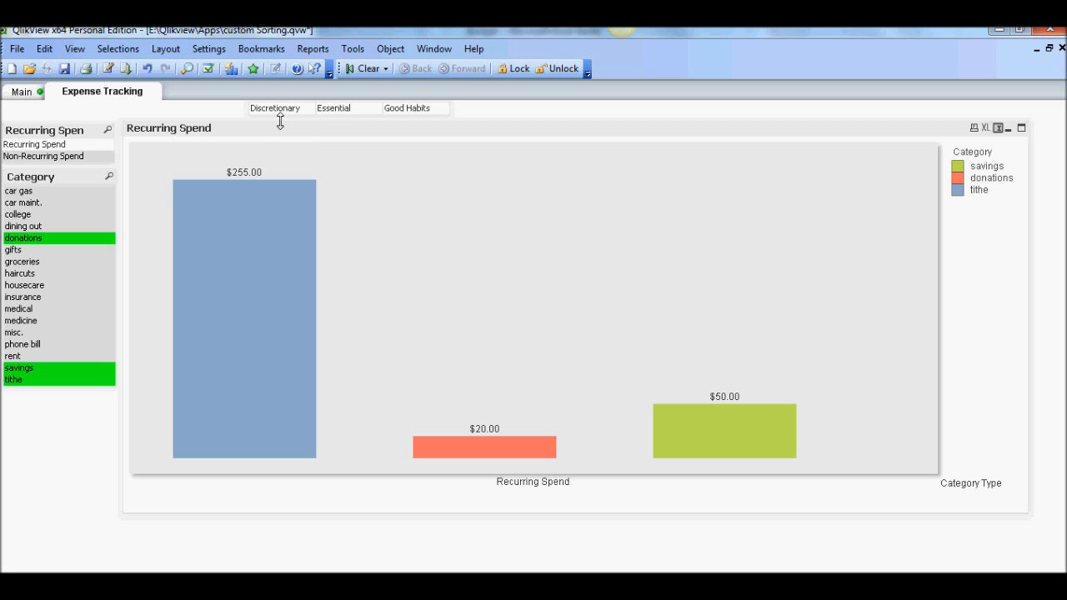
pyautogui.moveTo(276, 120)
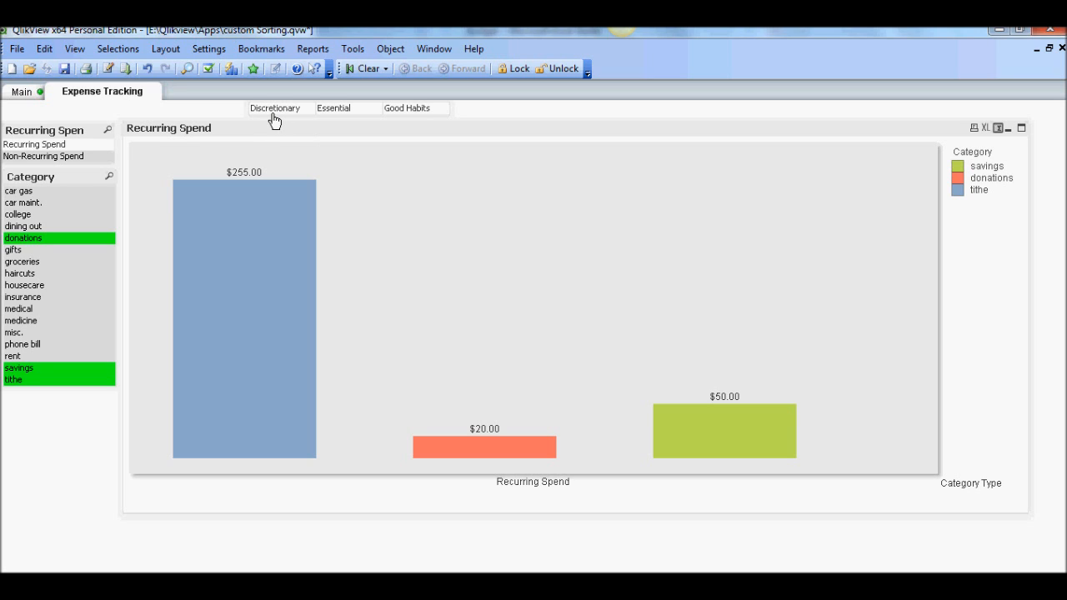
pyautogui.moveTo(287, 121)
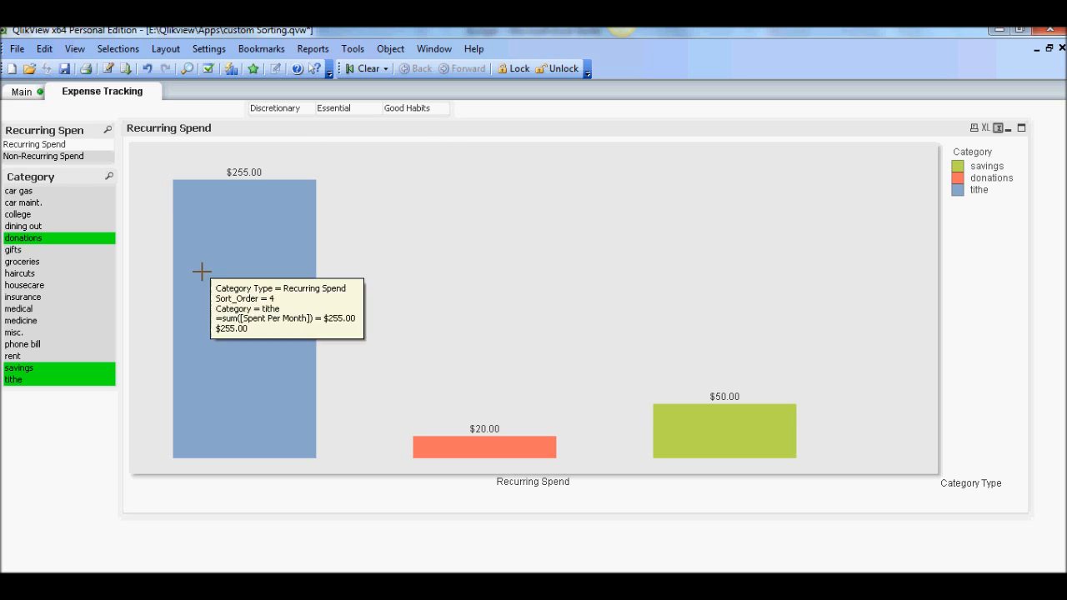
pyautogui.moveTo(179, 170)
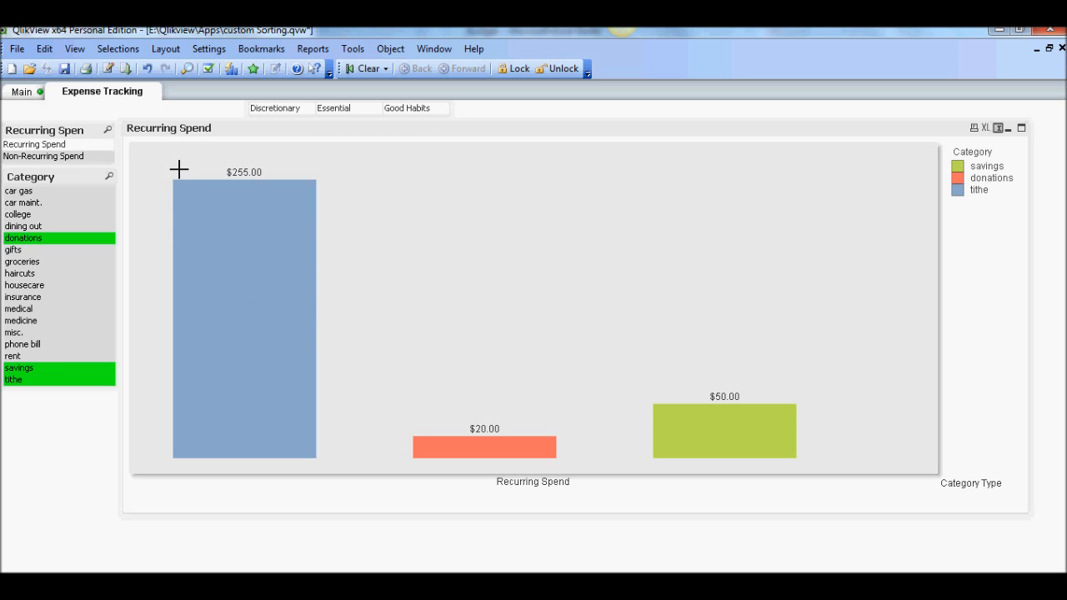
pyautogui.moveTo(387, 176)
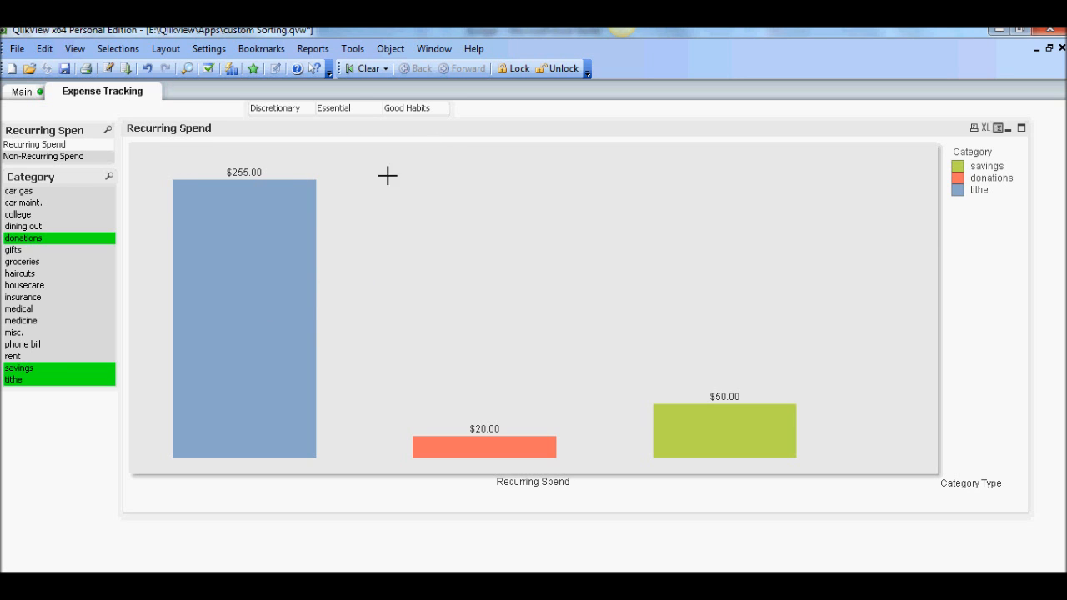
pyautogui.moveTo(278, 127)
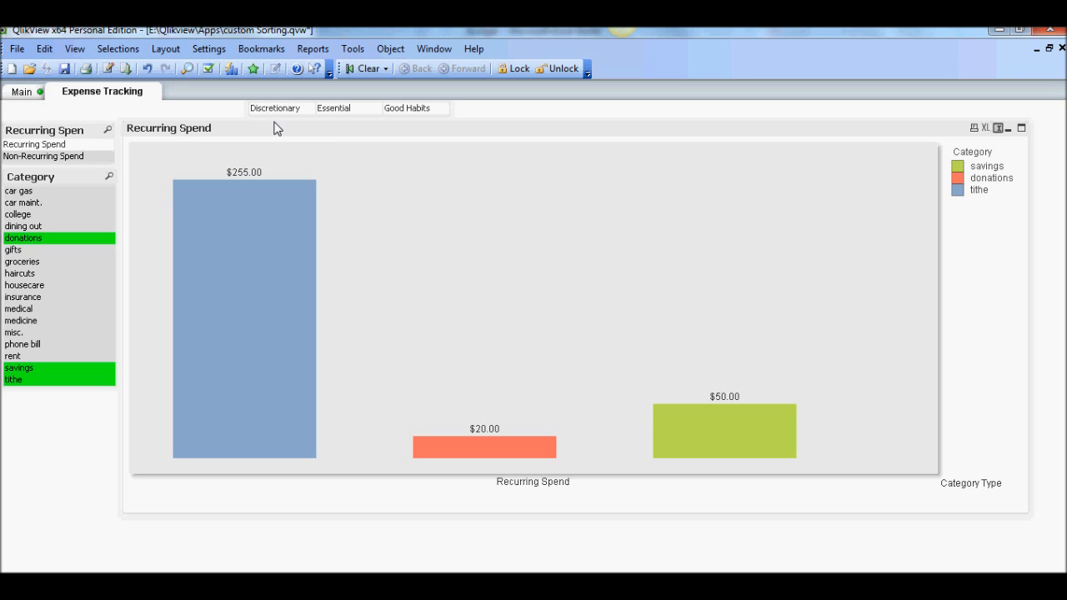
pyautogui.moveTo(383, 137)
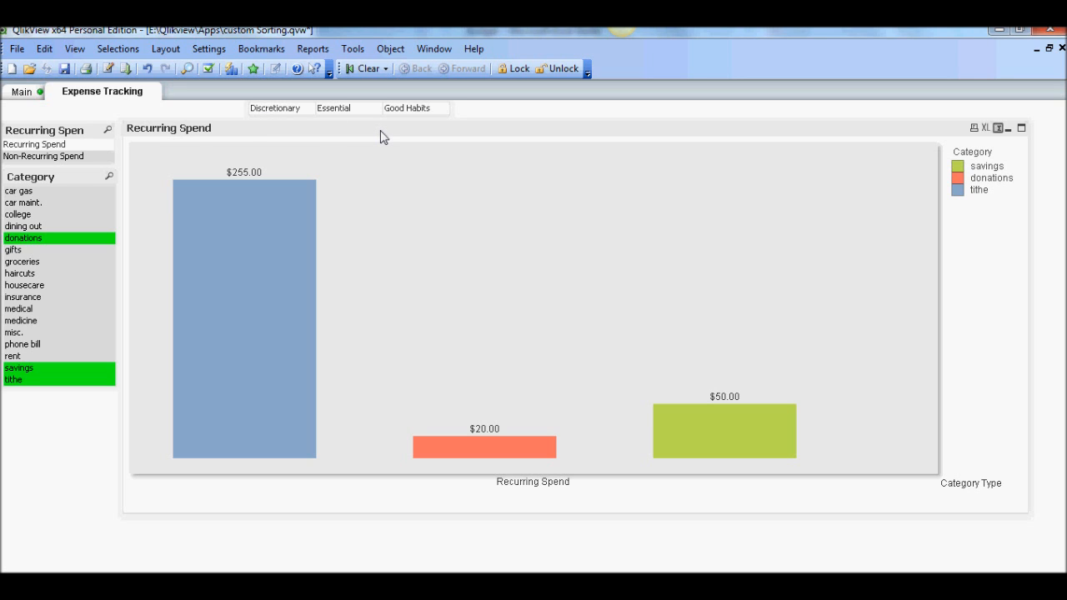
pyautogui.moveTo(284, 217)
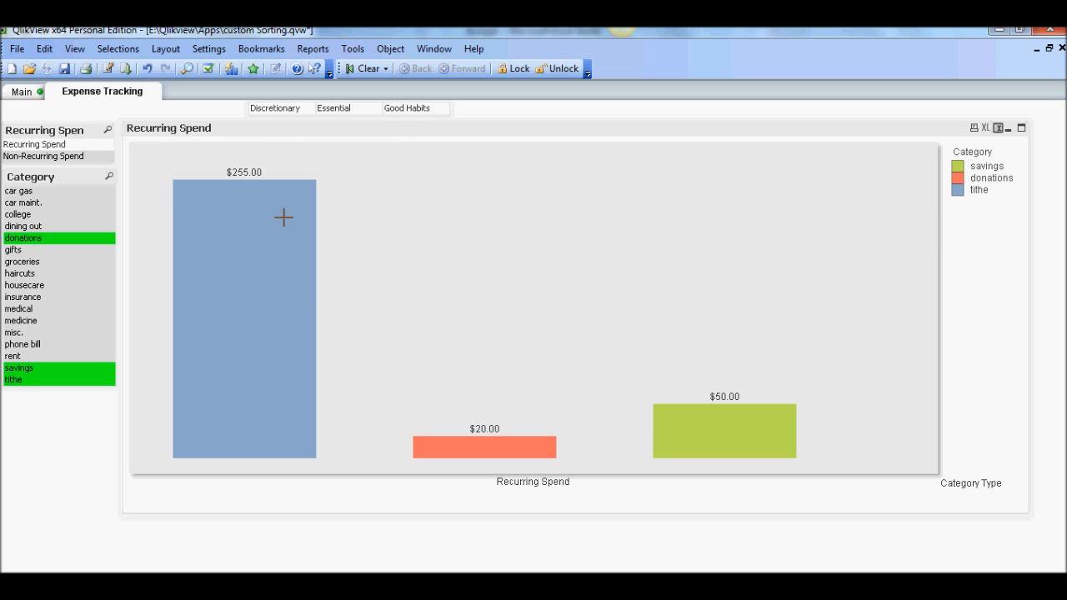
pyautogui.moveTo(466, 298)
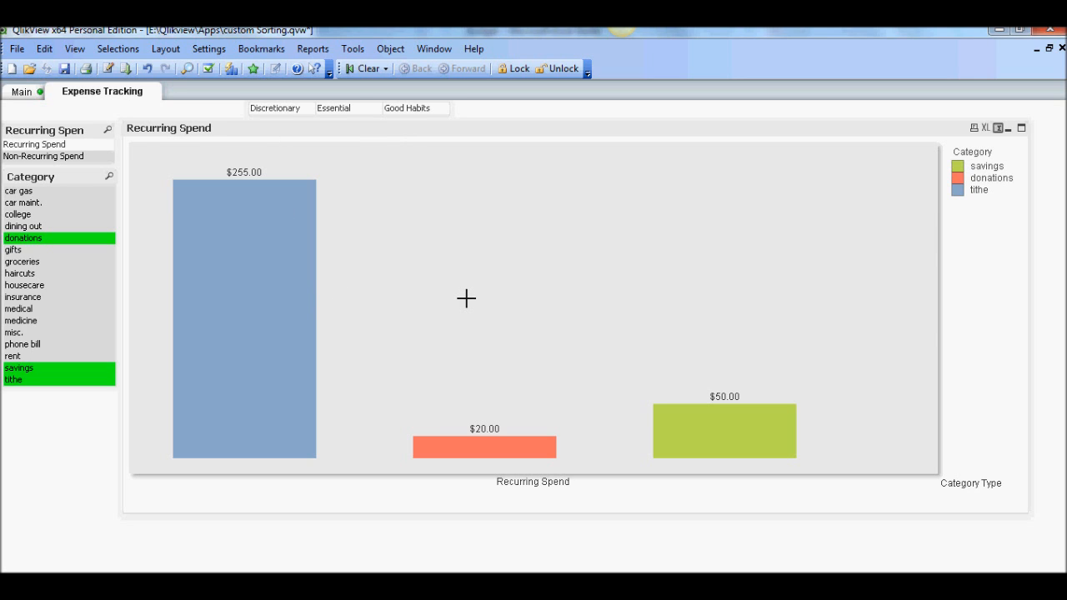
pyautogui.moveTo(363, 34)
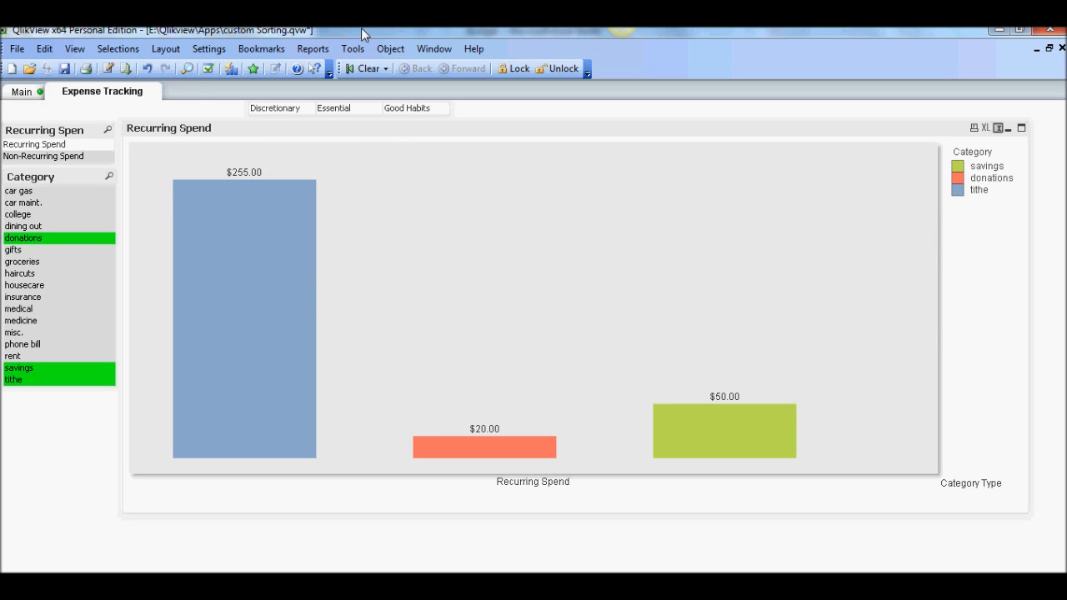
# Step: In Document Properties Triggers, start adding OnSelect actions for the Bookmark_Name field
pyautogui.click(208, 48)
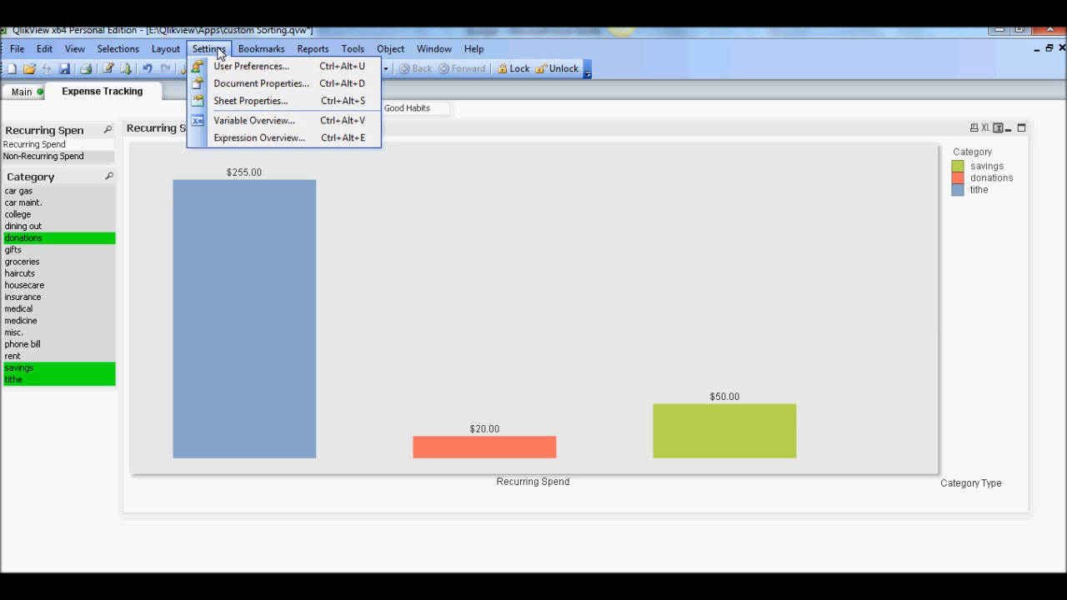
pyautogui.click(261, 84)
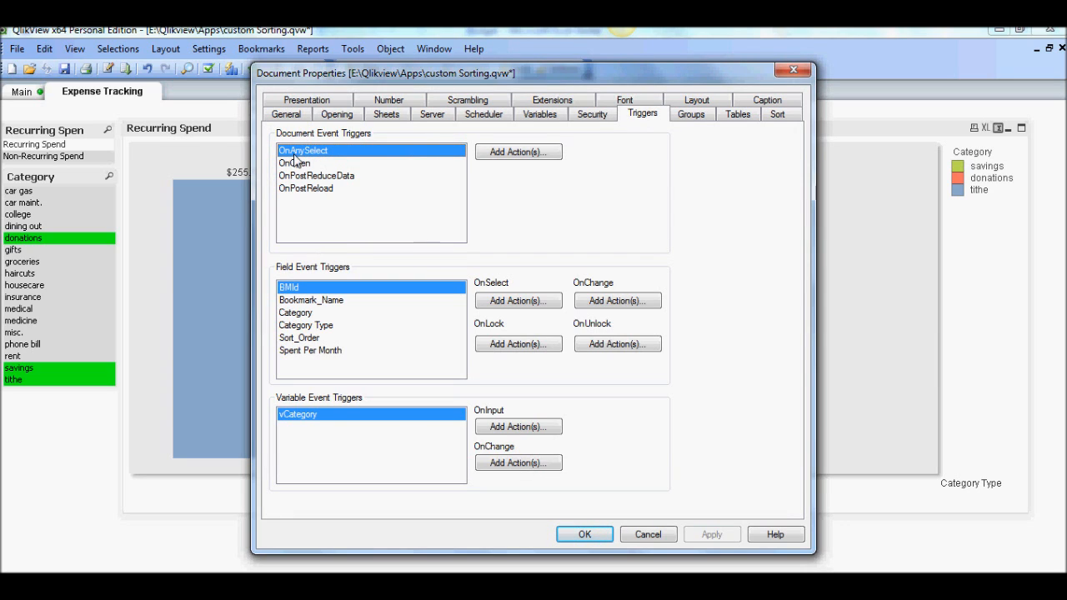
pyautogui.moveTo(325, 317)
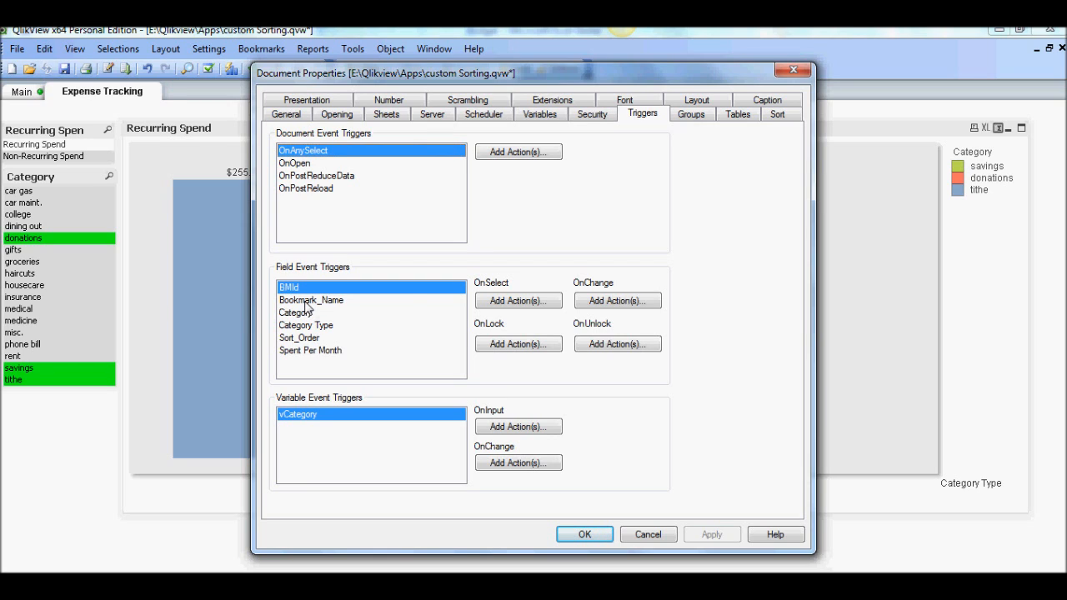
pyautogui.click(311, 301)
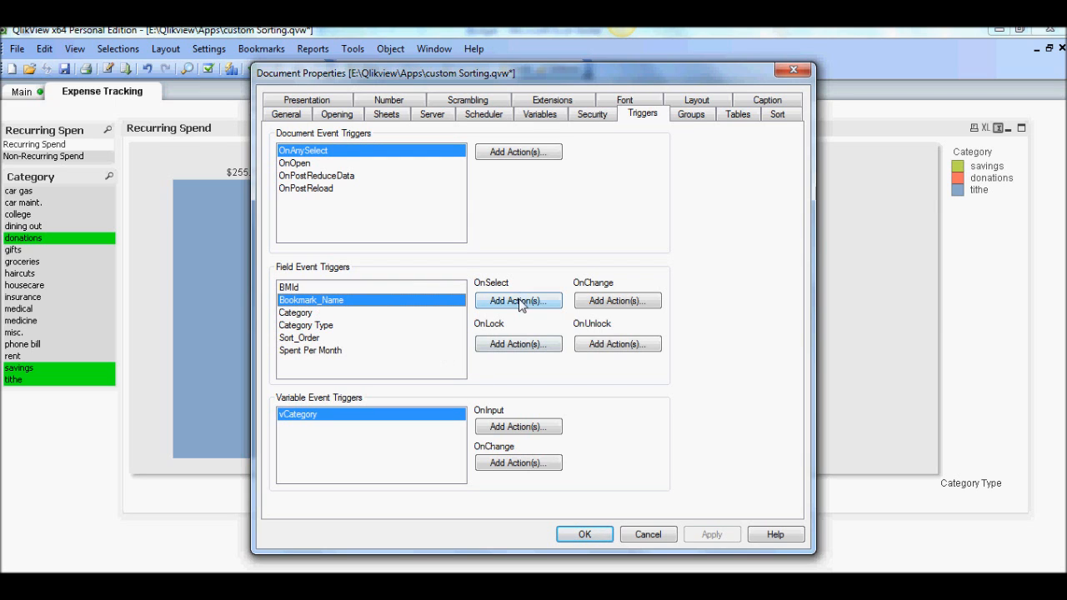
pyautogui.click(518, 300)
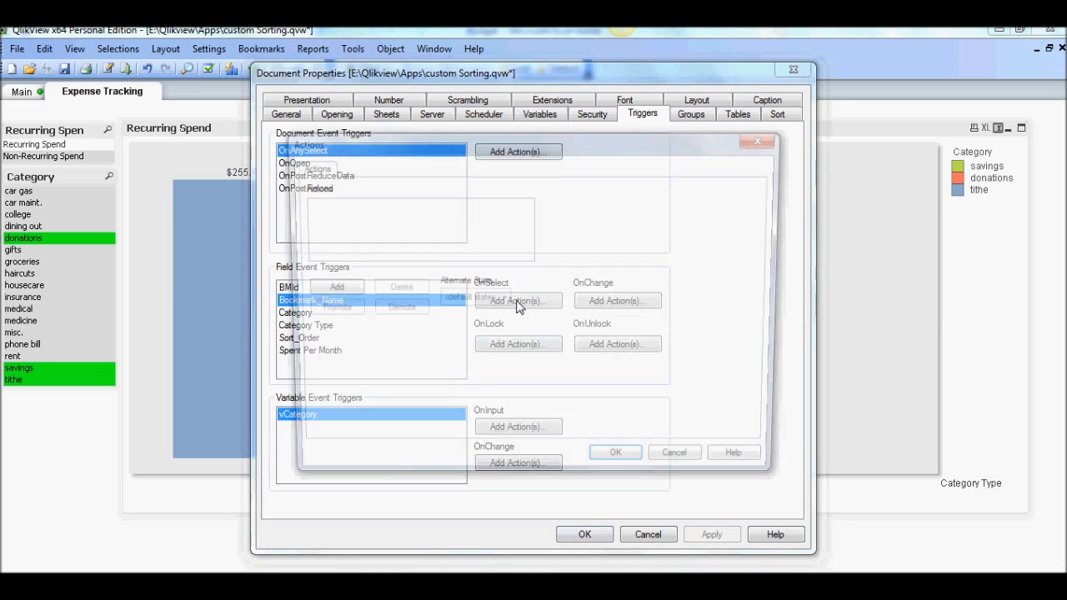
pyautogui.click(518, 300)
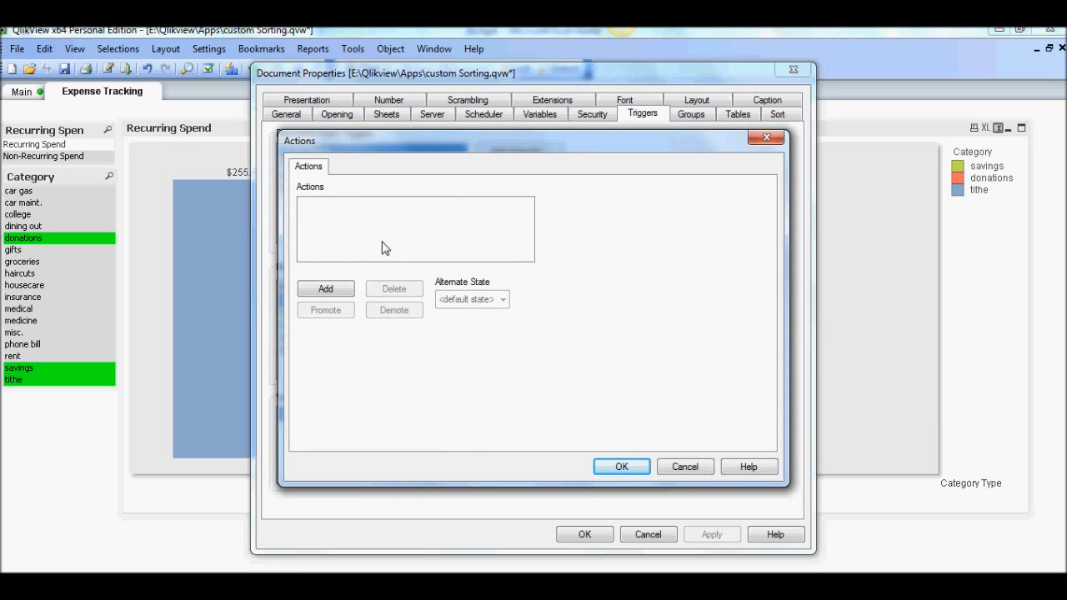
pyautogui.moveTo(348, 275)
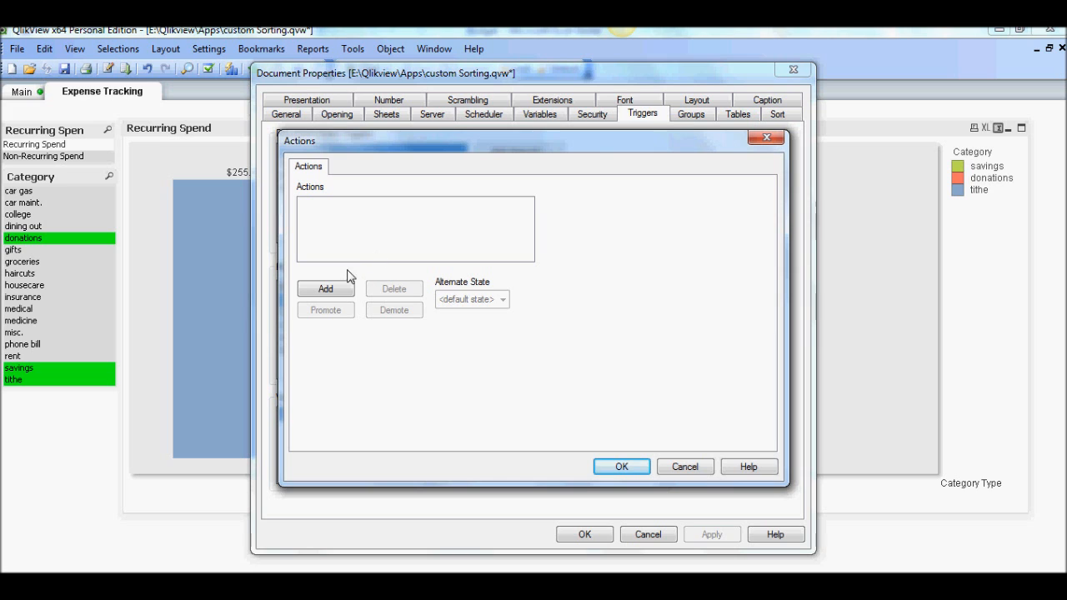
# Step: Add Clear All and Apply Bookmark actions, then open the bookmark ID expression editor
pyautogui.click(325, 289)
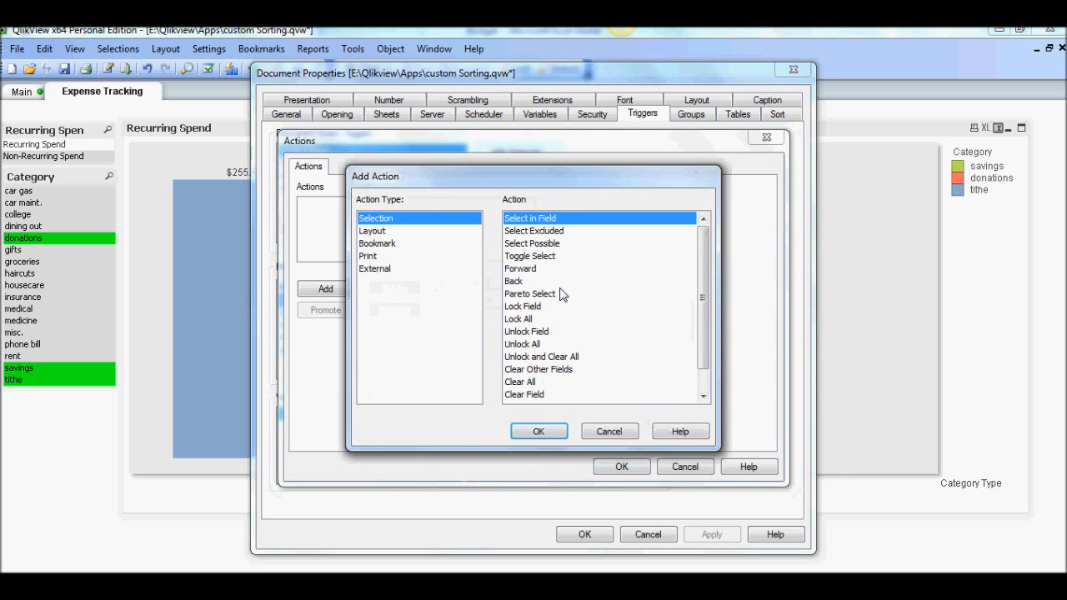
pyautogui.moveTo(537, 378)
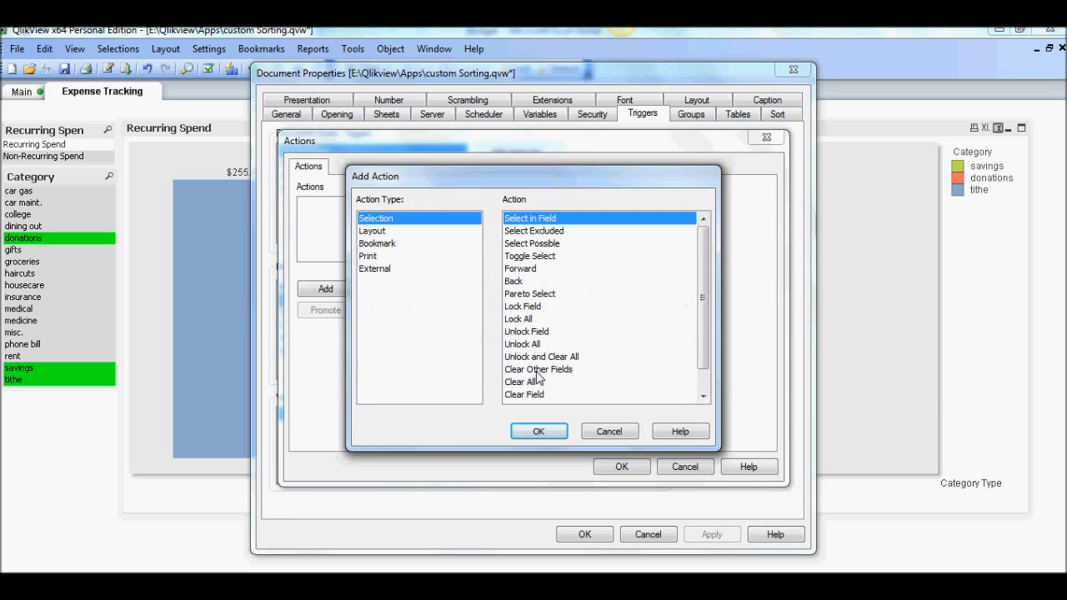
pyautogui.click(520, 381)
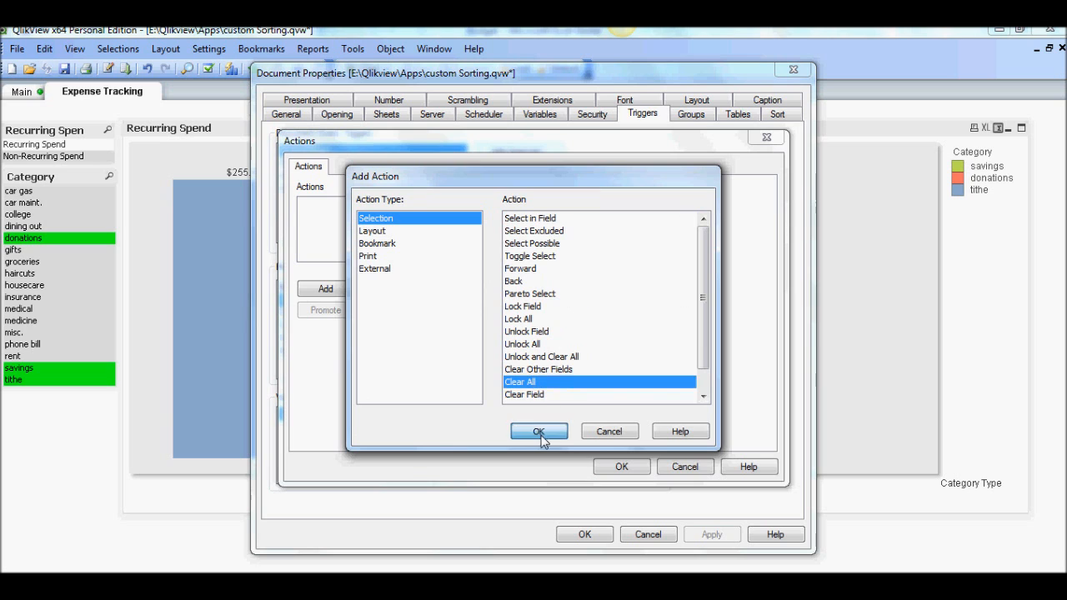
pyautogui.click(539, 431)
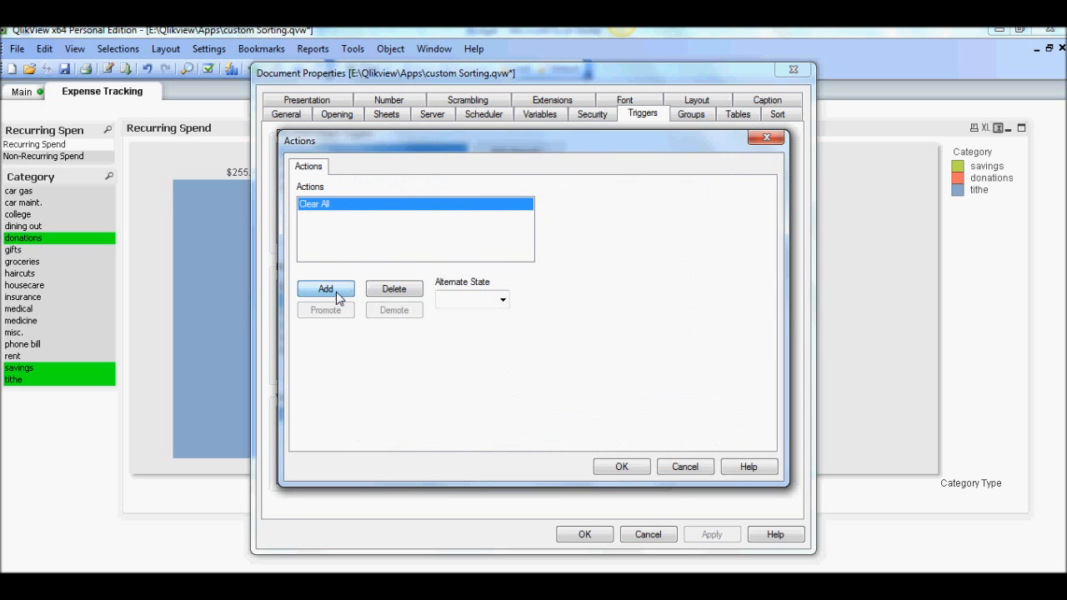
pyautogui.click(325, 288)
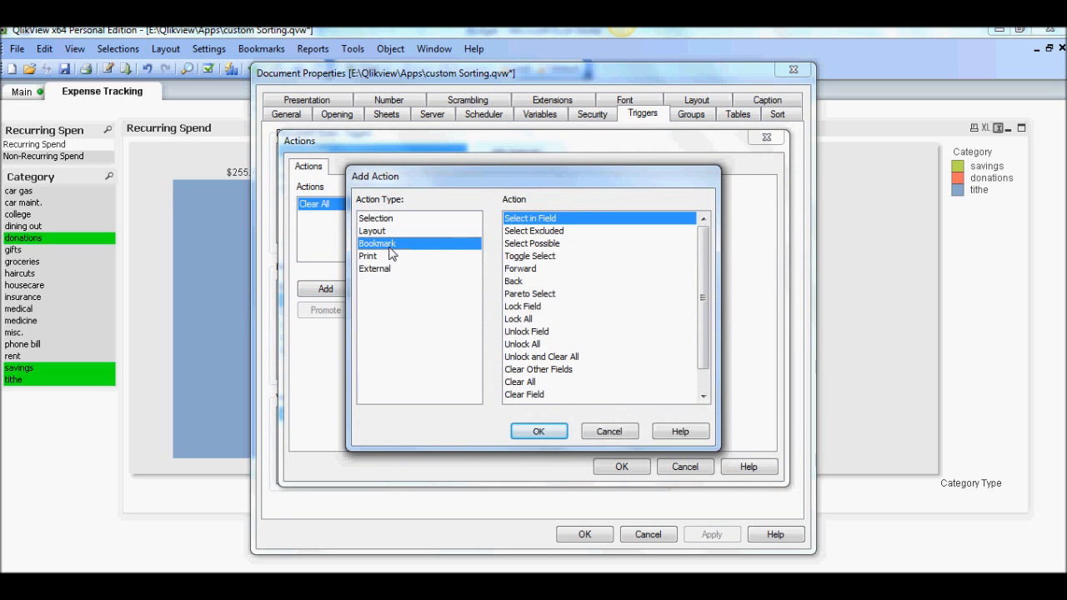
pyautogui.click(377, 242)
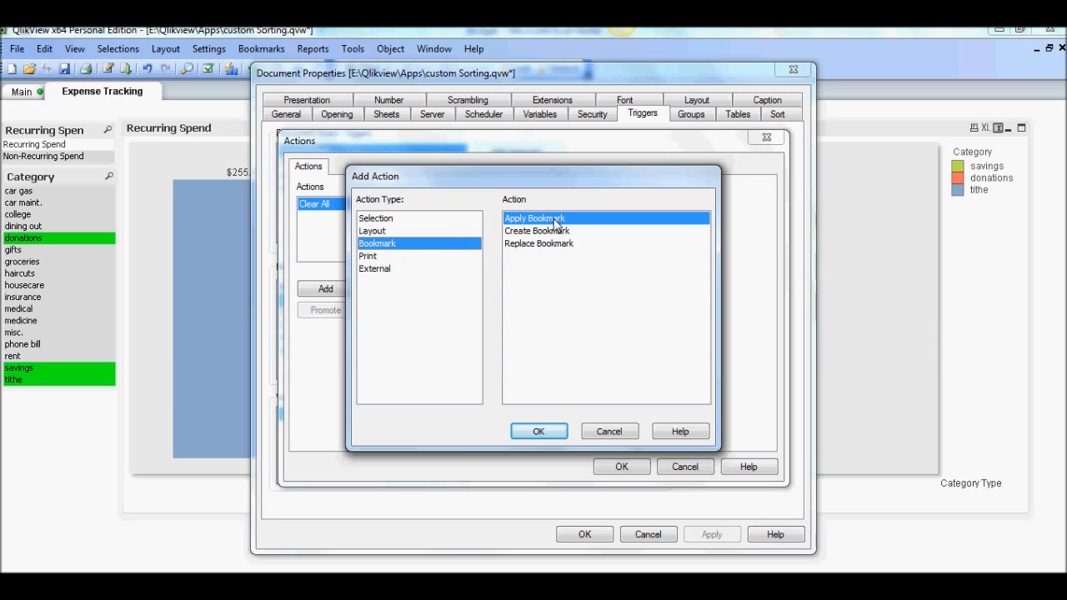
pyautogui.click(538, 431)
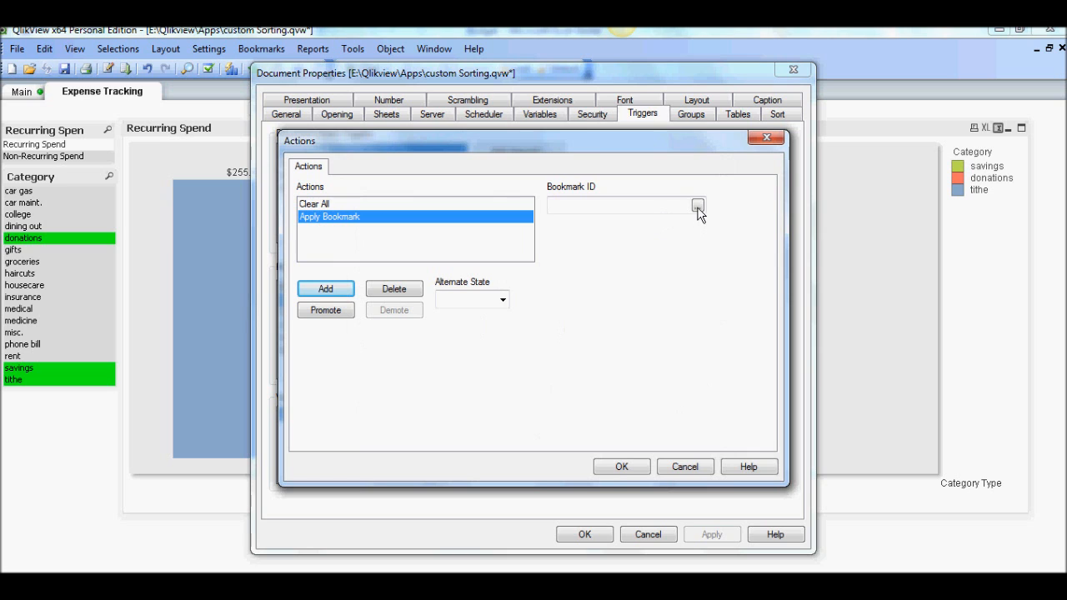
pyautogui.click(698, 205)
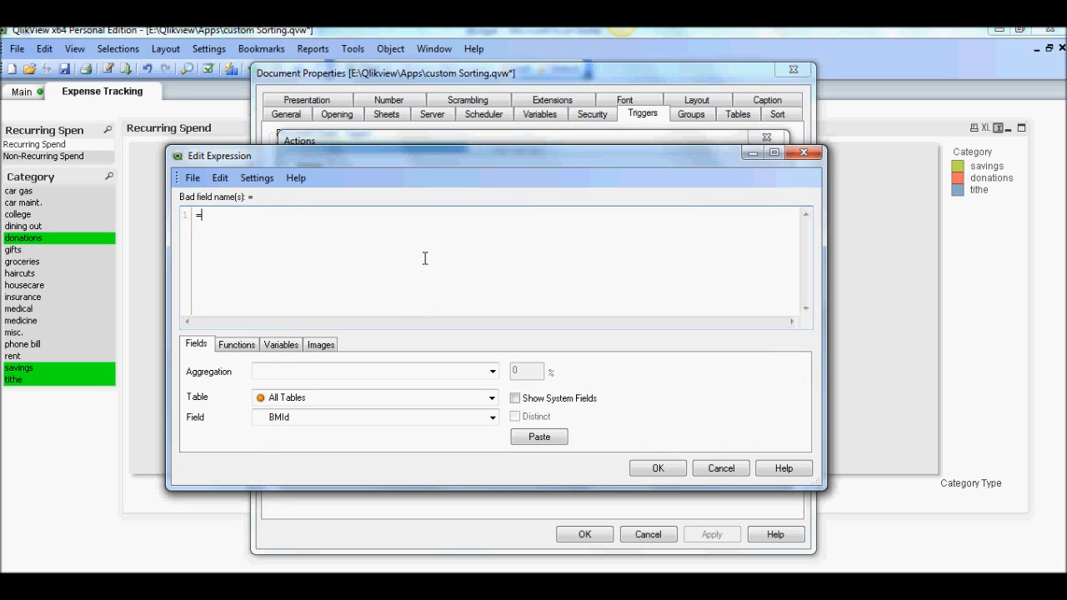
# Step: Type the first if branch mapping Bookmark_Name 'Discretionary' to 'BM01'
pyautogui.write('if')
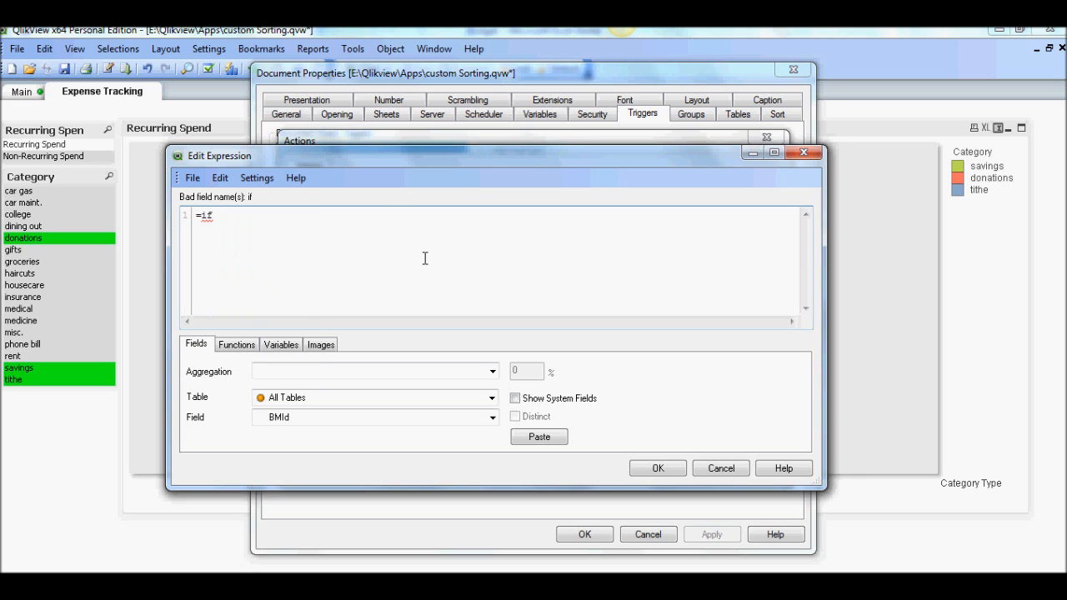
pyautogui.write('(')
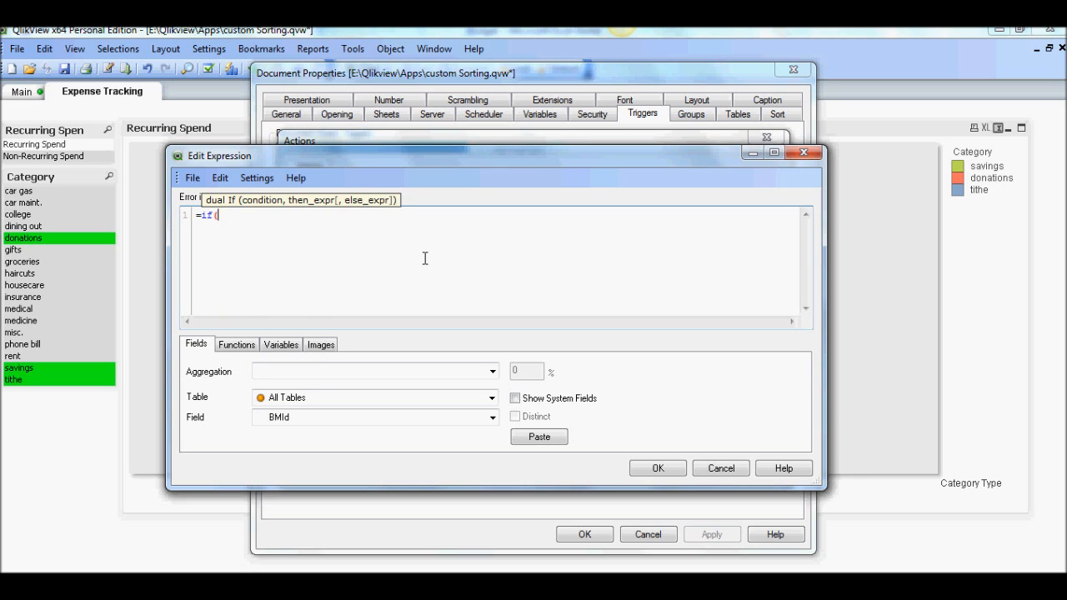
pyautogui.write('b')
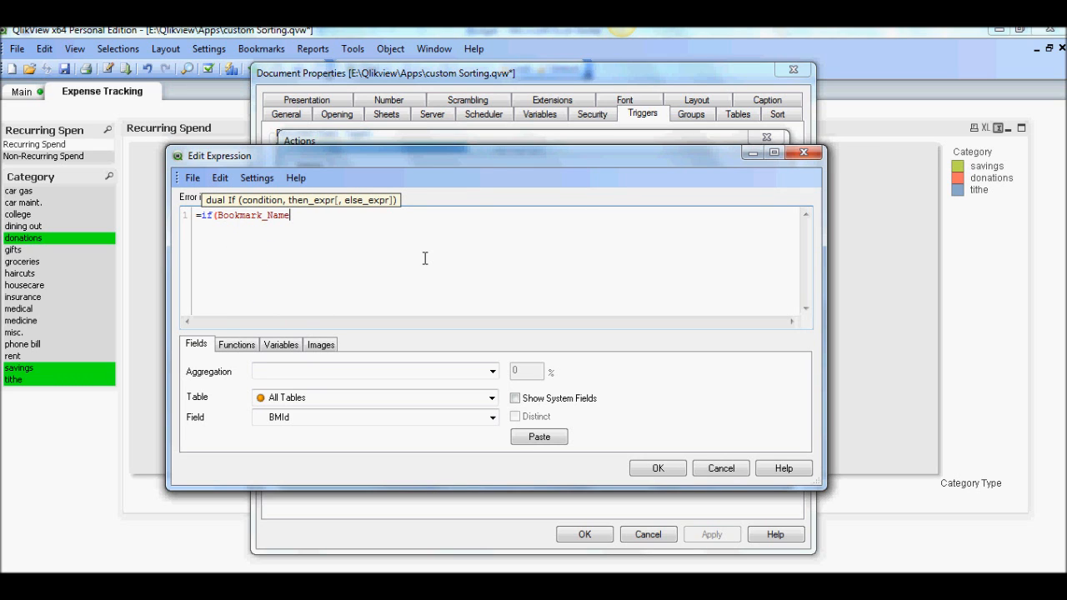
pyautogui.write('=')
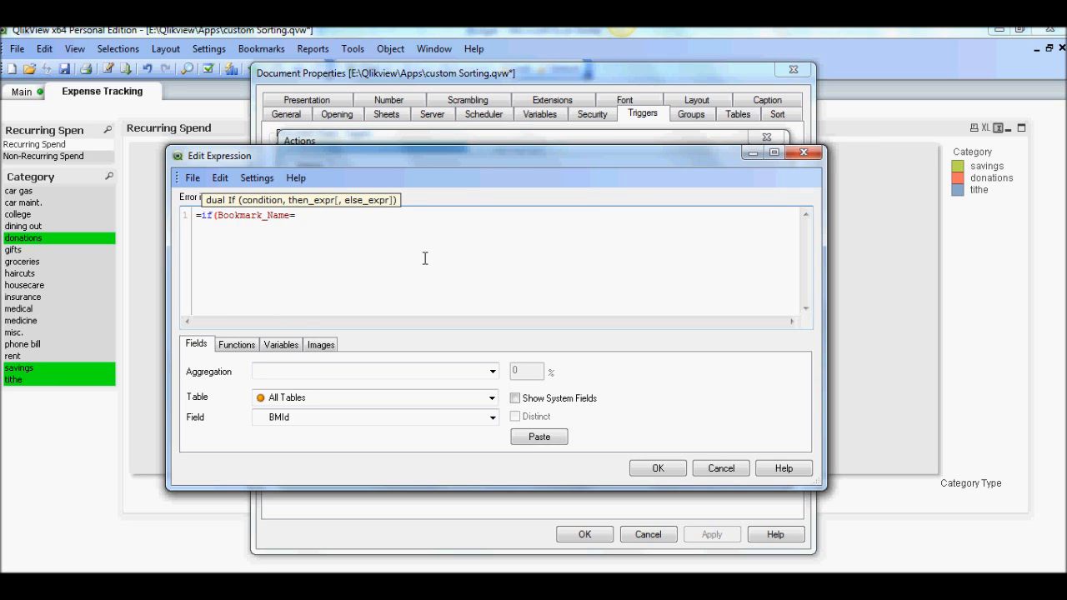
pyautogui.write("'D")
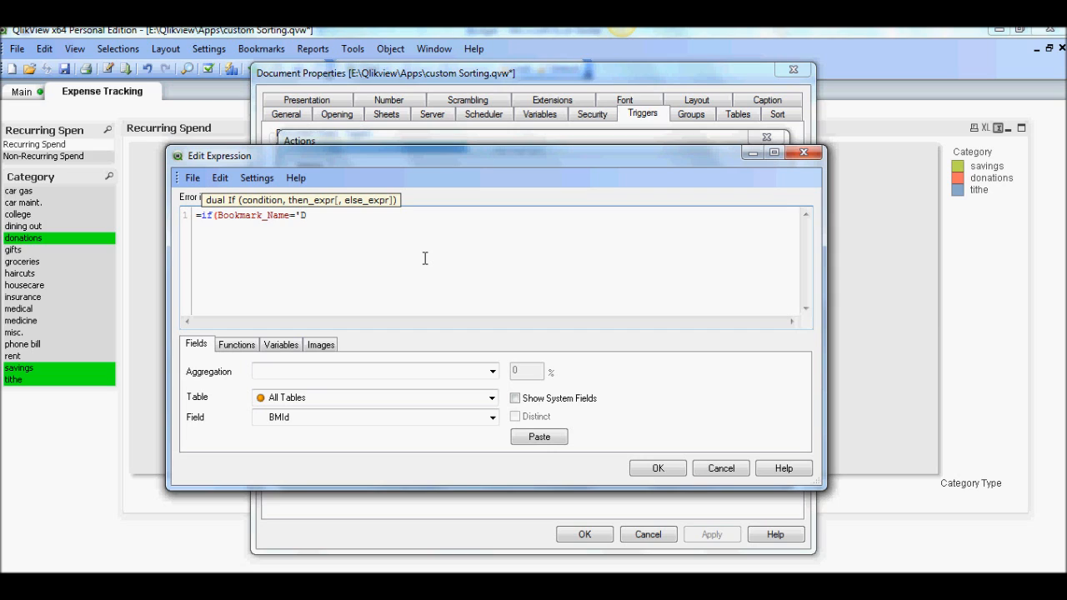
pyautogui.write('iscret')
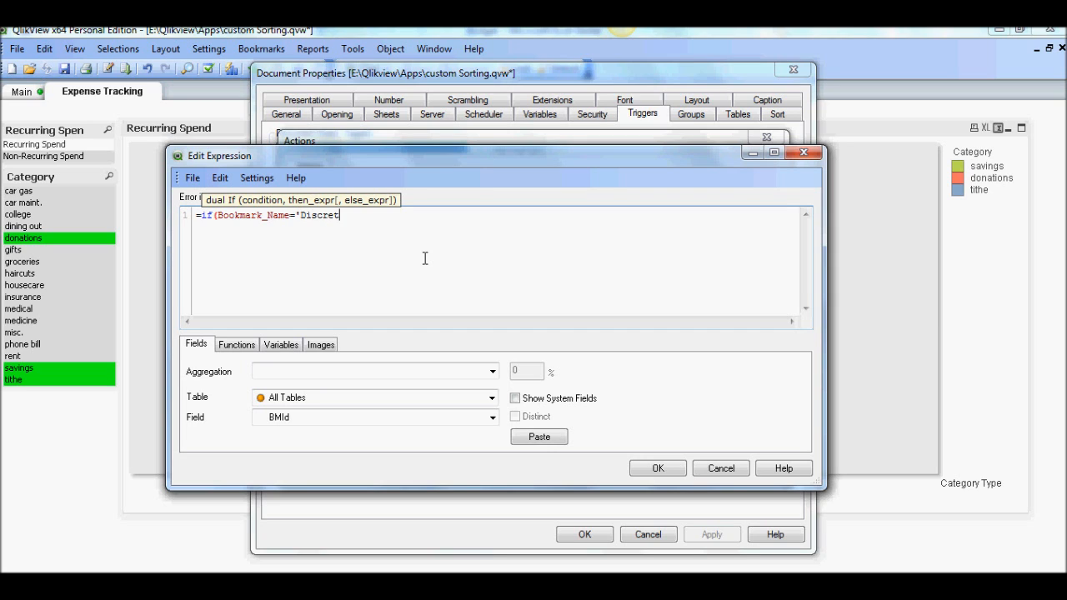
pyautogui.write("ionary'")
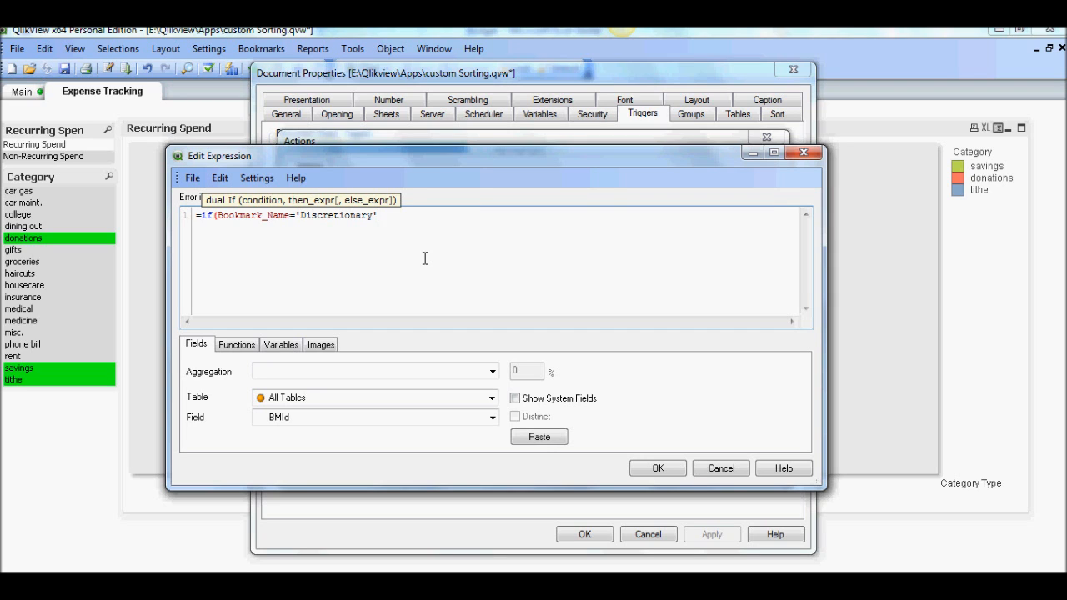
pyautogui.write(",'")
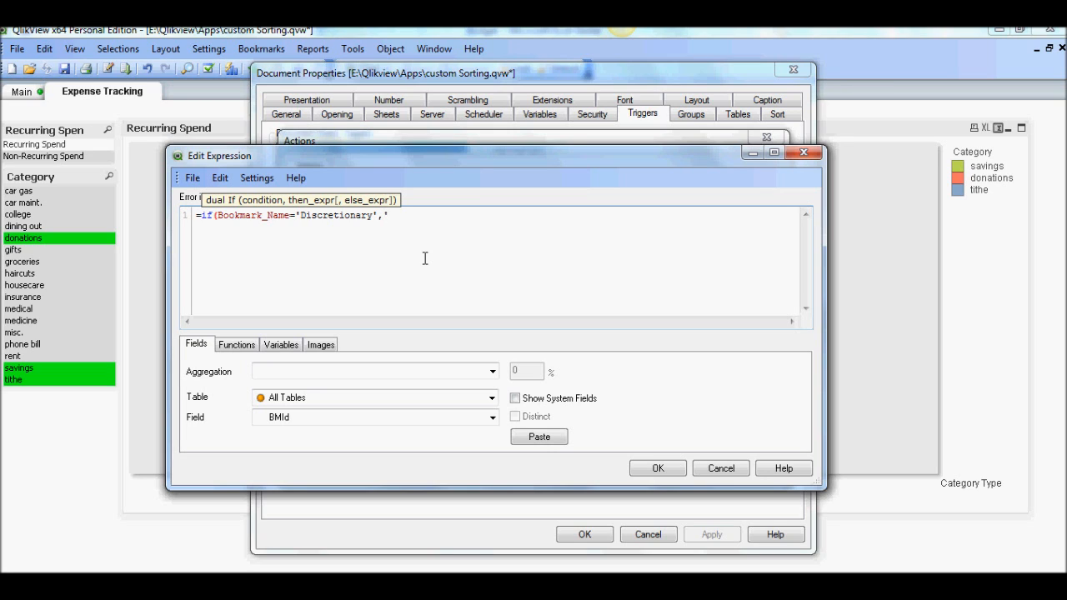
pyautogui.write('BM01')
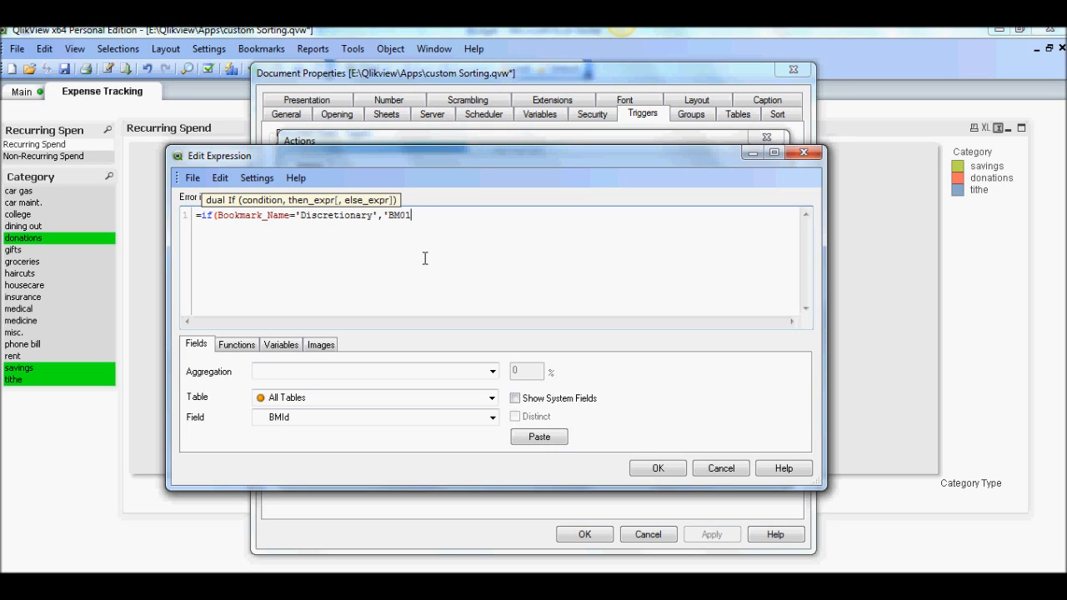
pyautogui.write("'")
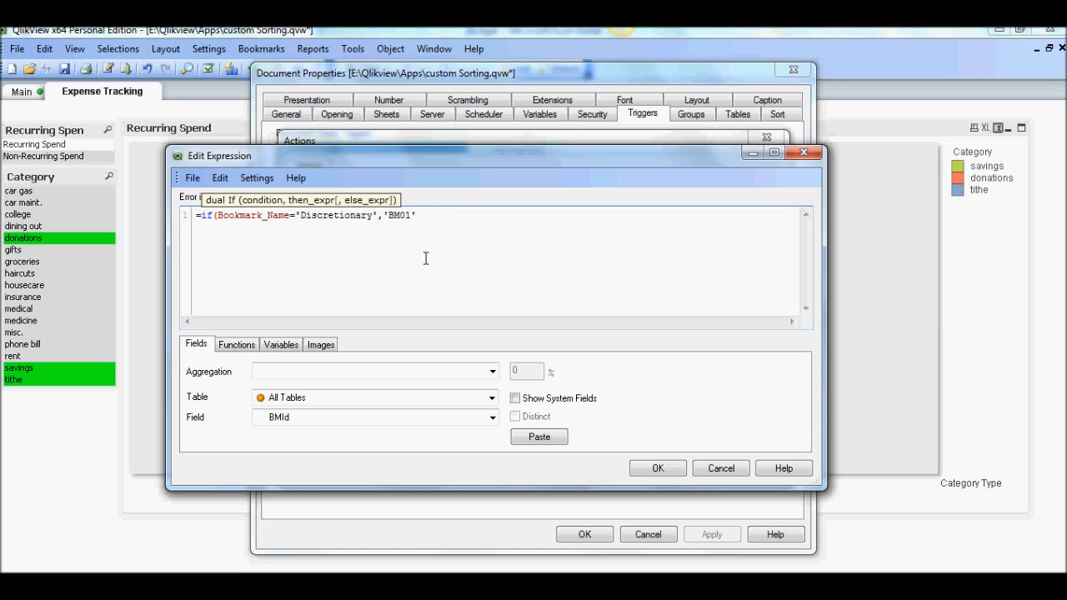
pyautogui.moveTo(384, 260)
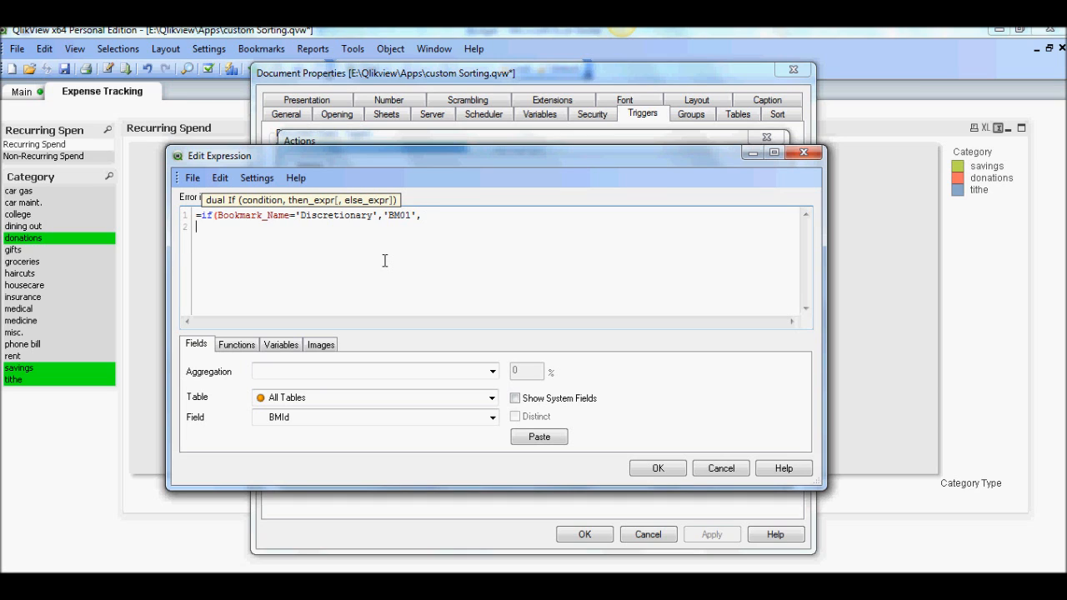
# Step: Type the nested if branch mapping Bookmark_Name 'Essential' to 'BM02'
pyautogui.write('if')
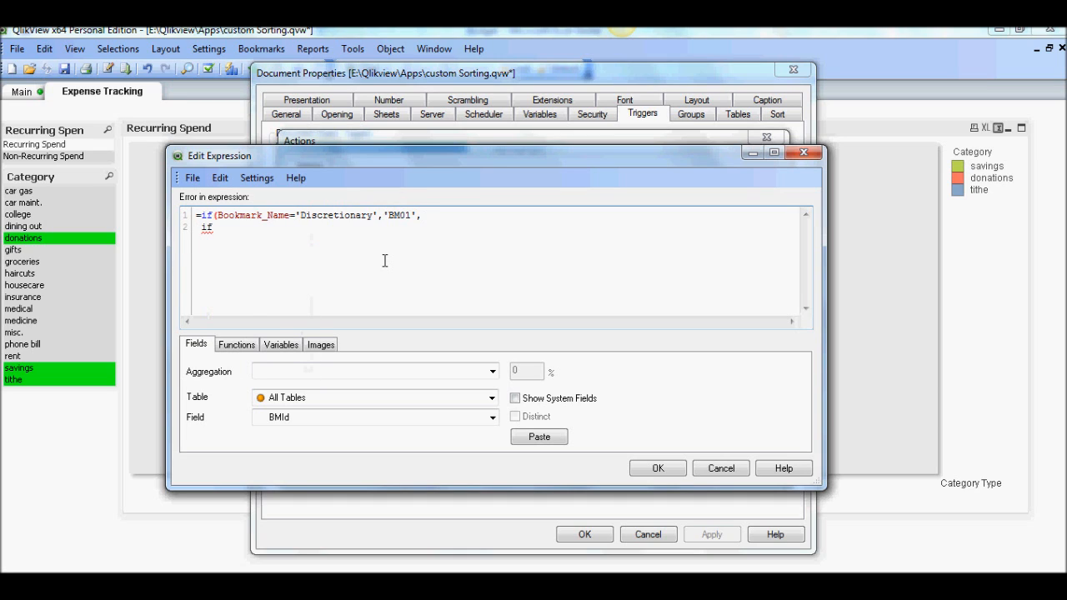
pyautogui.write('(')
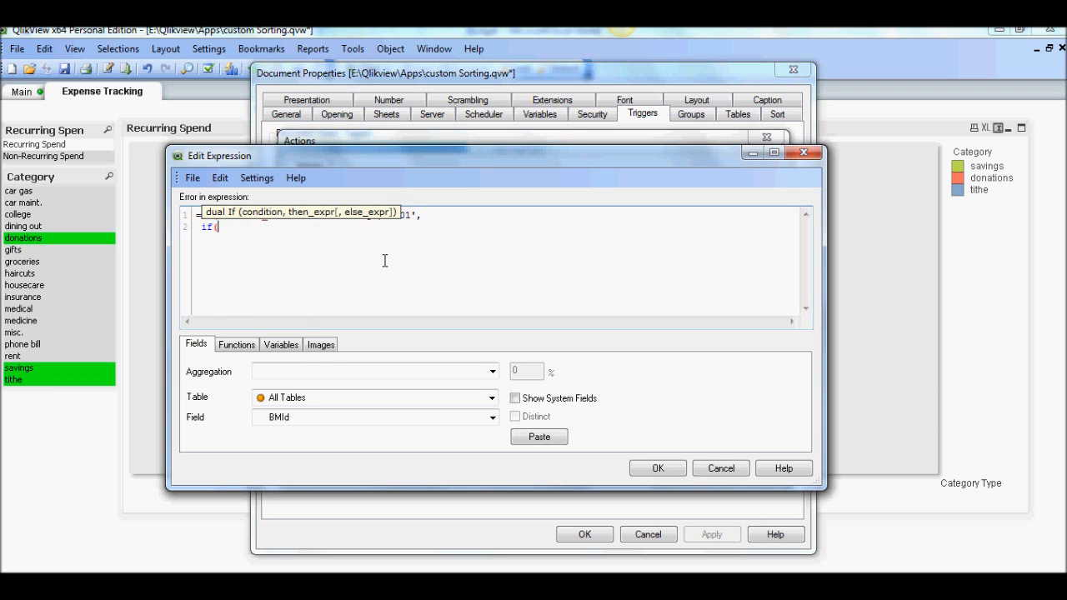
pyautogui.write('Bookmark_Name')
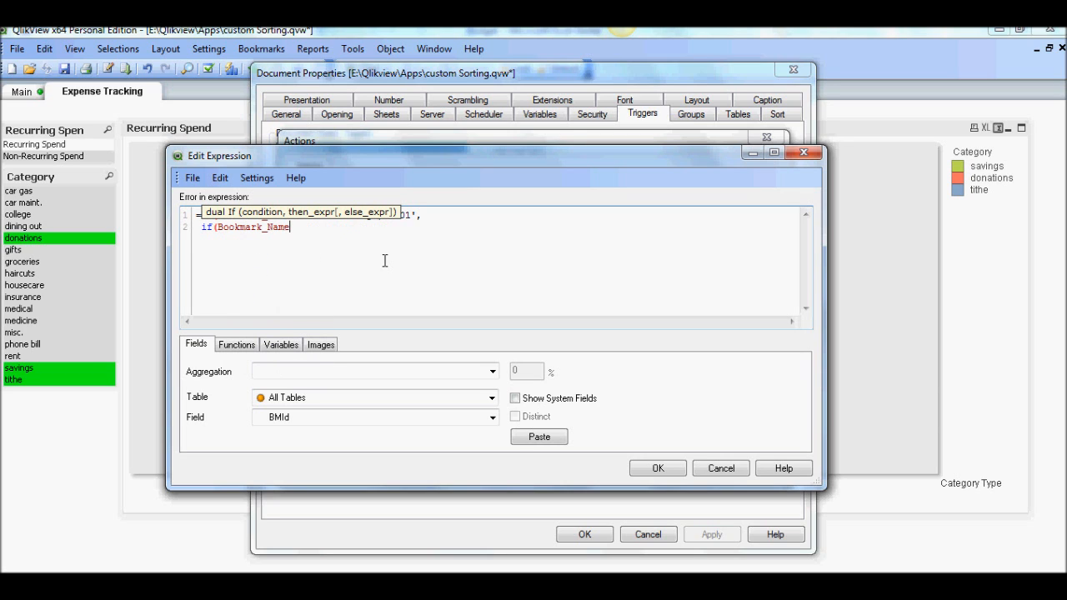
pyautogui.write('=')
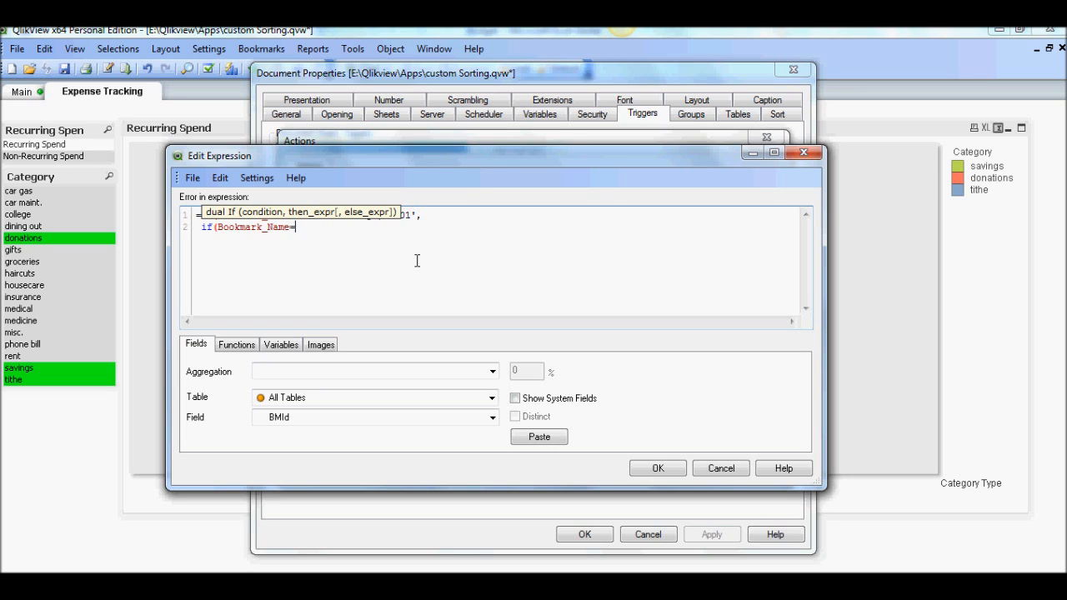
pyautogui.write("'")
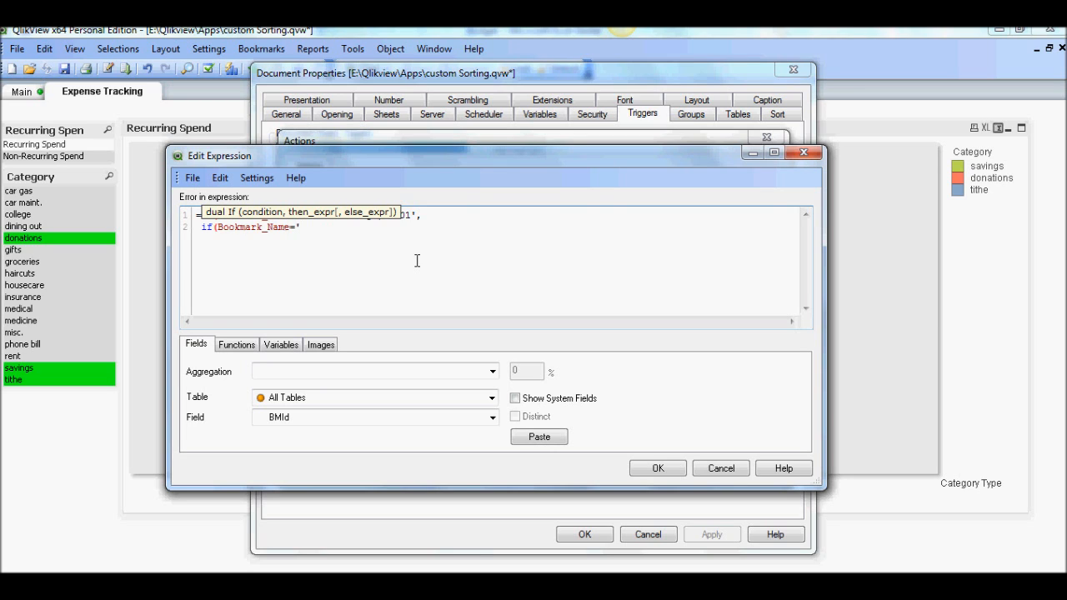
pyautogui.write('Essential')
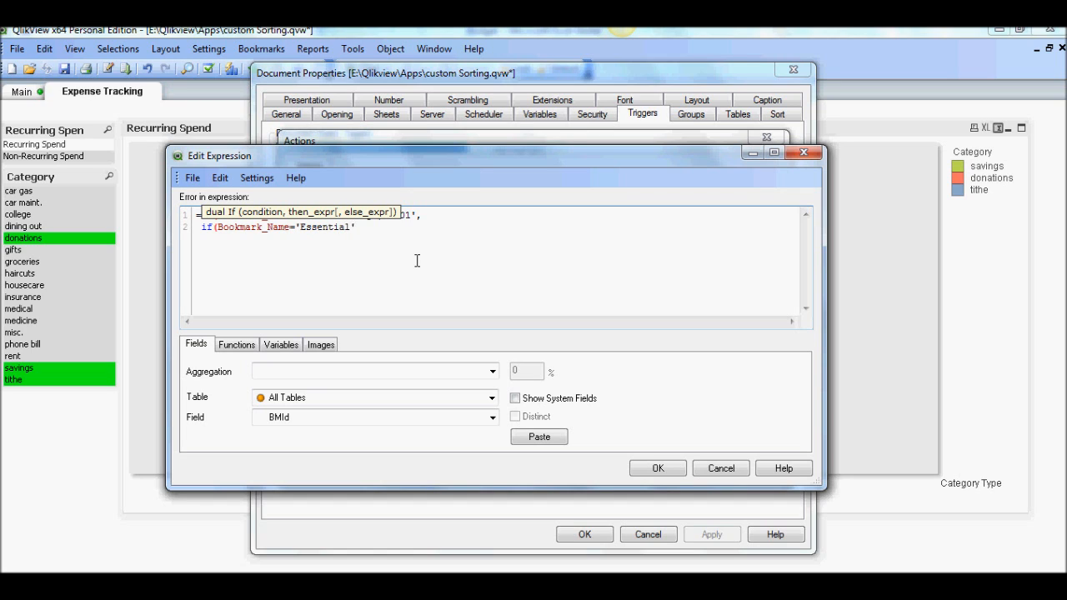
pyautogui.write(',')
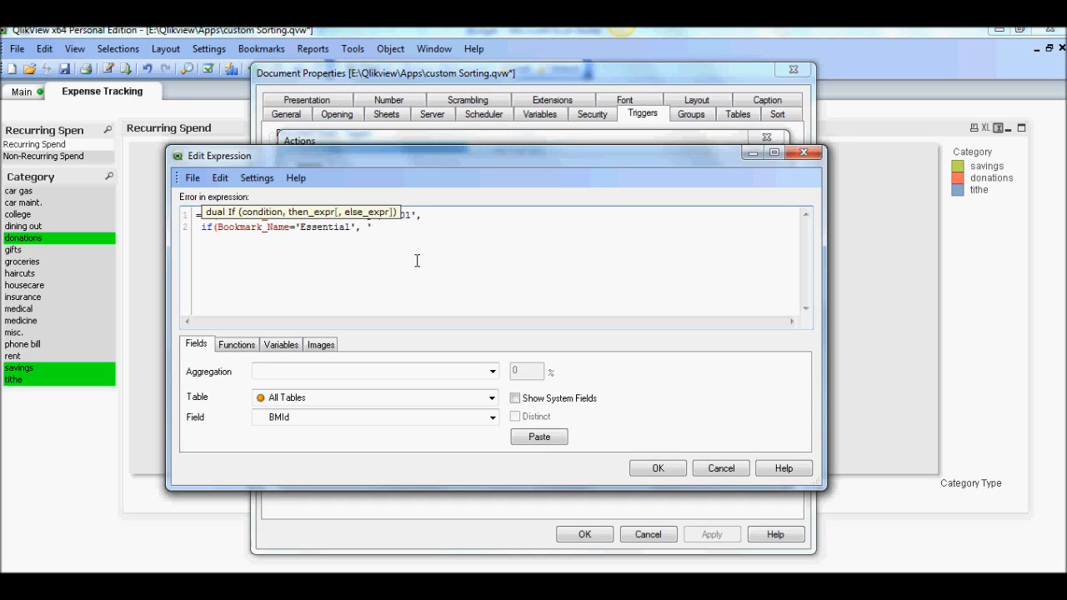
pyautogui.write('BM0')
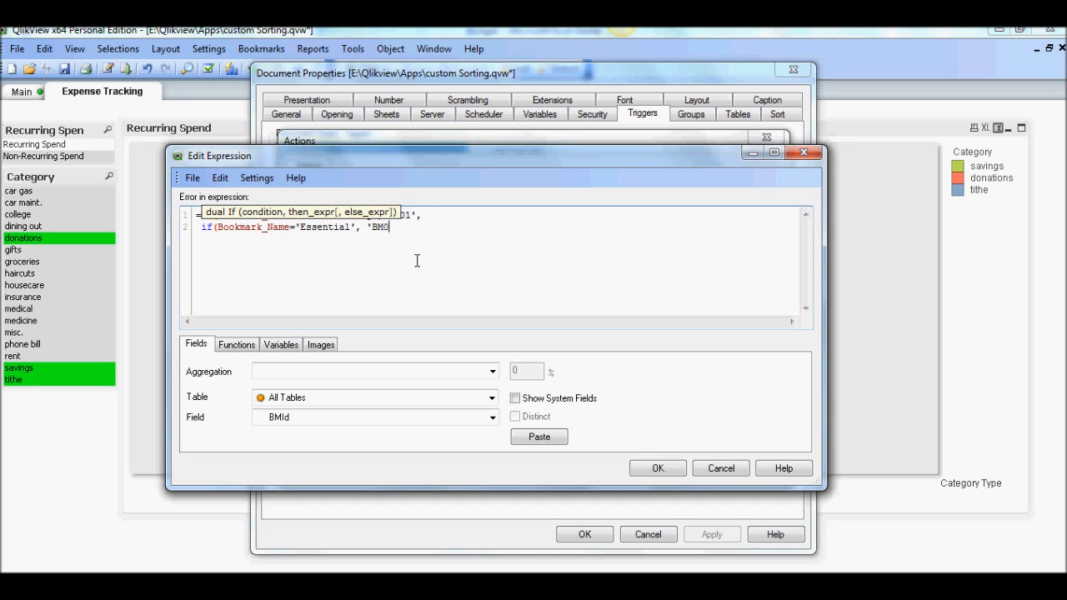
pyautogui.write("2'")
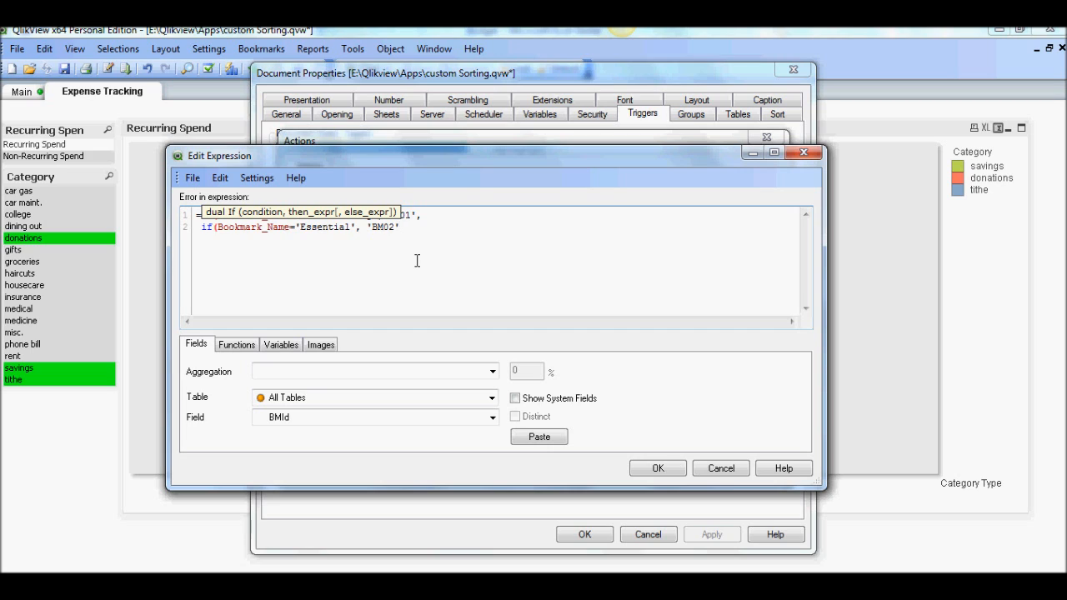
pyautogui.write(',')
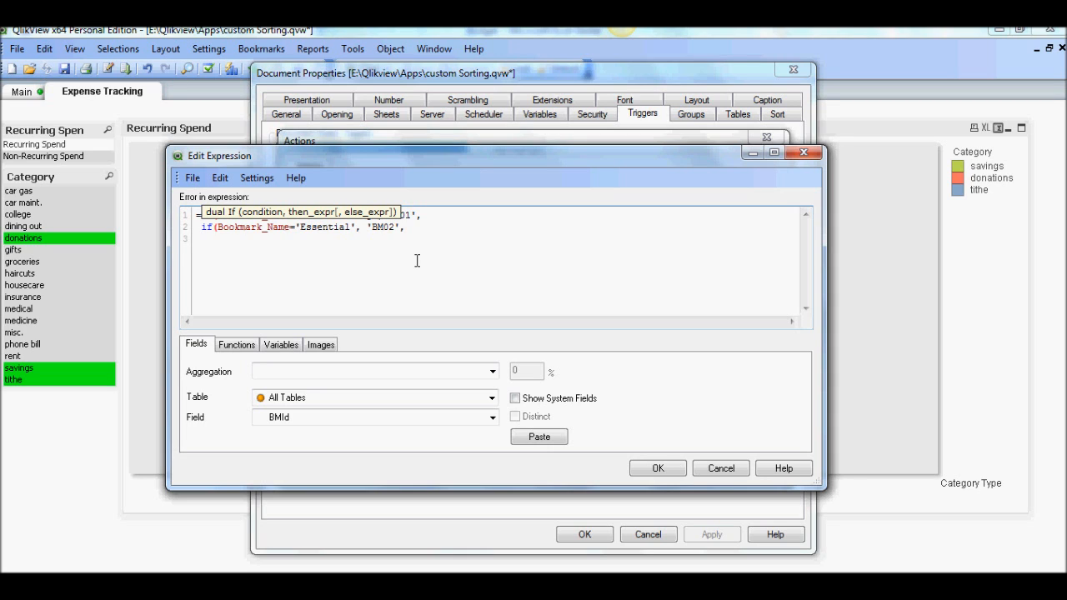
pyautogui.write("'")
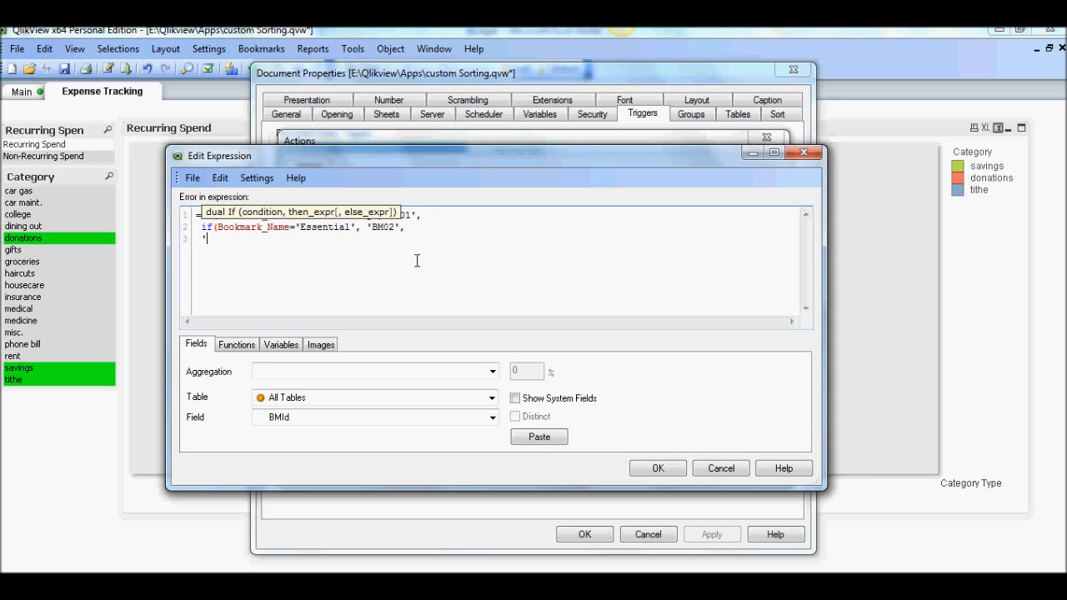
pyautogui.write("BM01',")
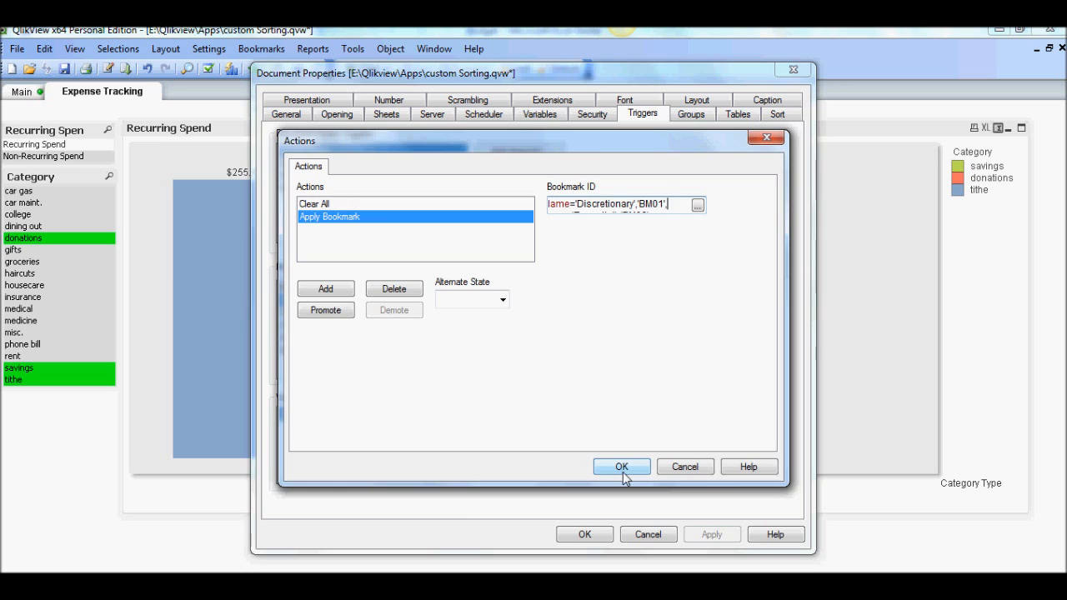
# Step: Confirm the trigger actions, then test by selecting Good Habits and Discretionary in the list box
pyautogui.click(621, 466)
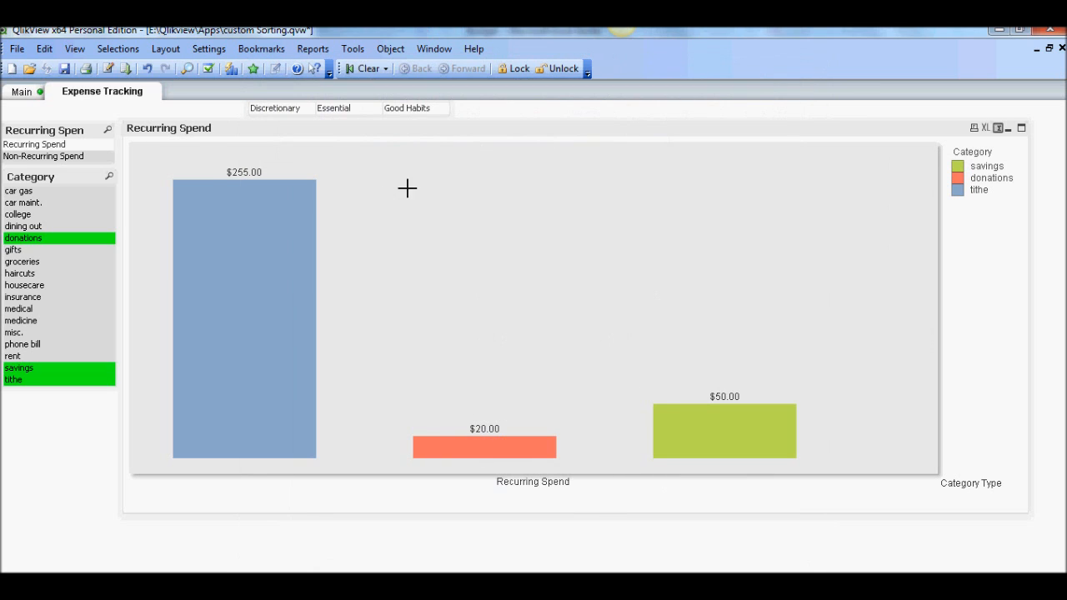
pyautogui.moveTo(157, 146)
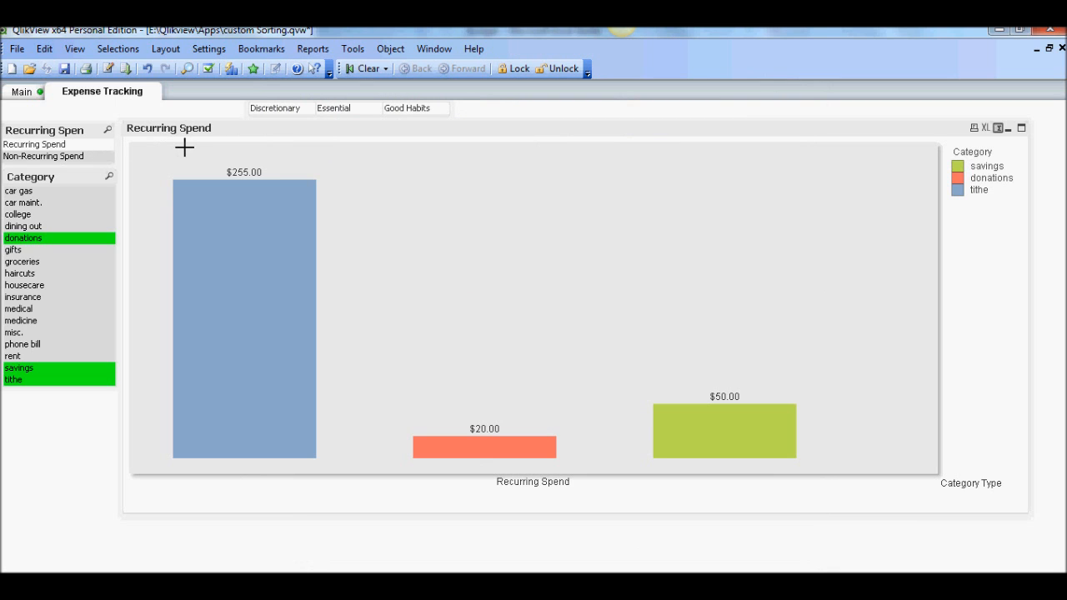
pyautogui.moveTo(199, 230)
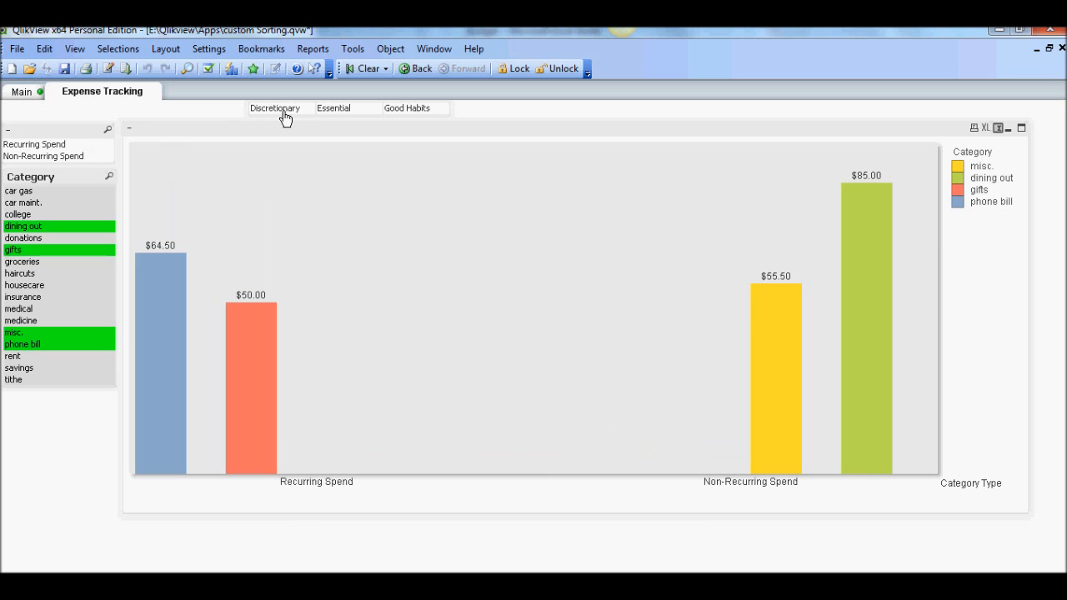
pyautogui.moveTo(354, 117)
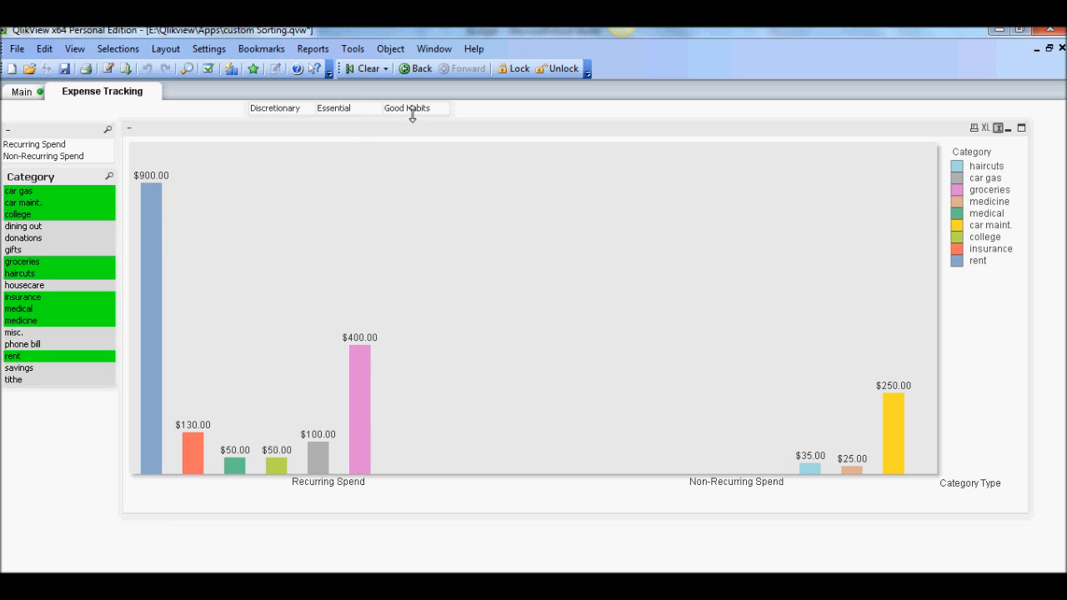
pyautogui.click(407, 107)
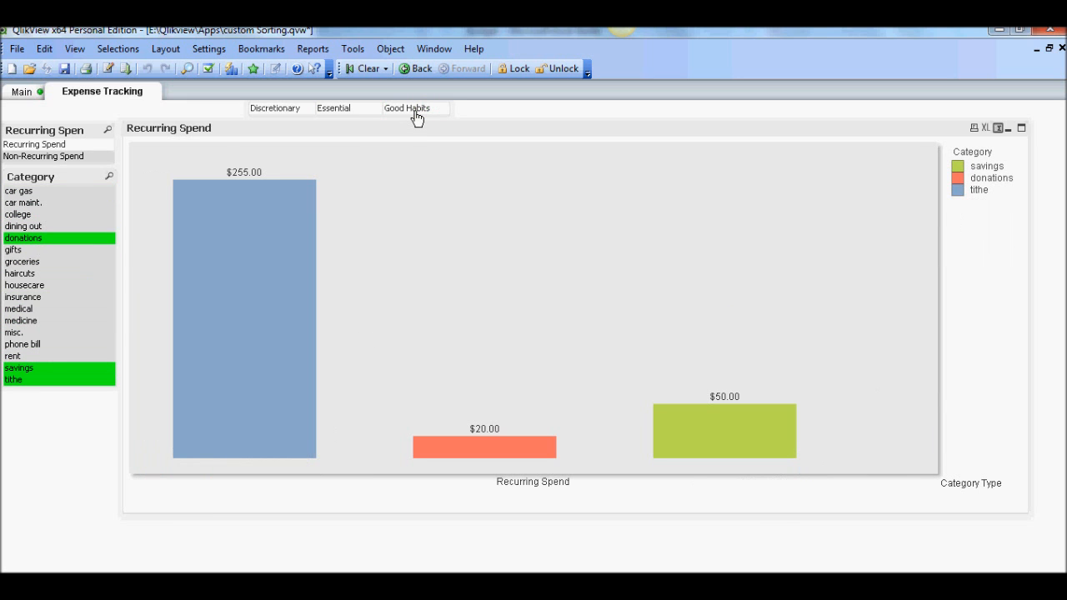
pyautogui.click(274, 107)
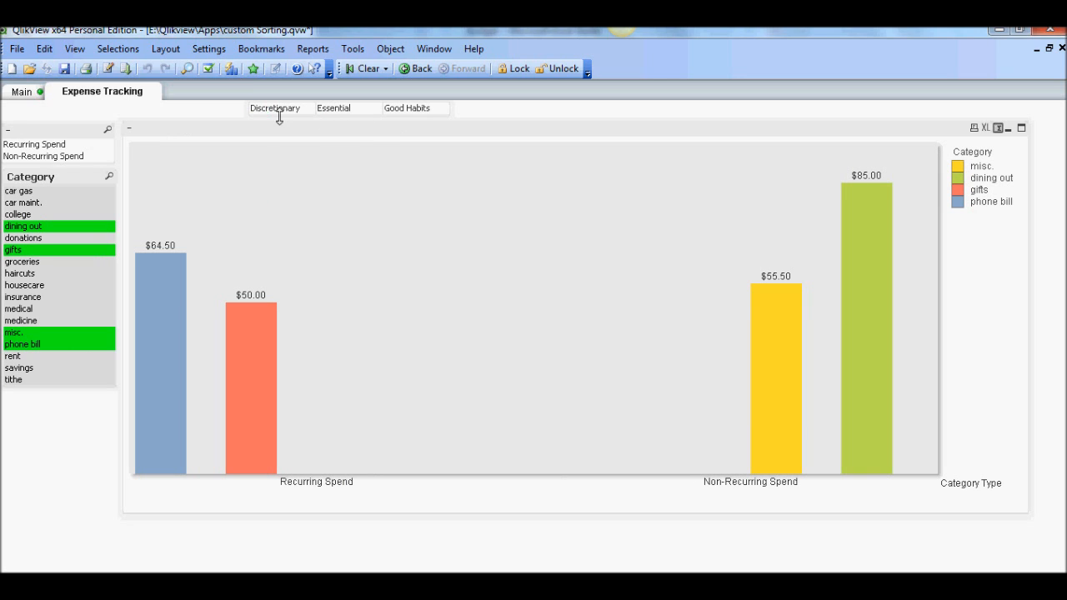
pyautogui.moveTo(212, 270)
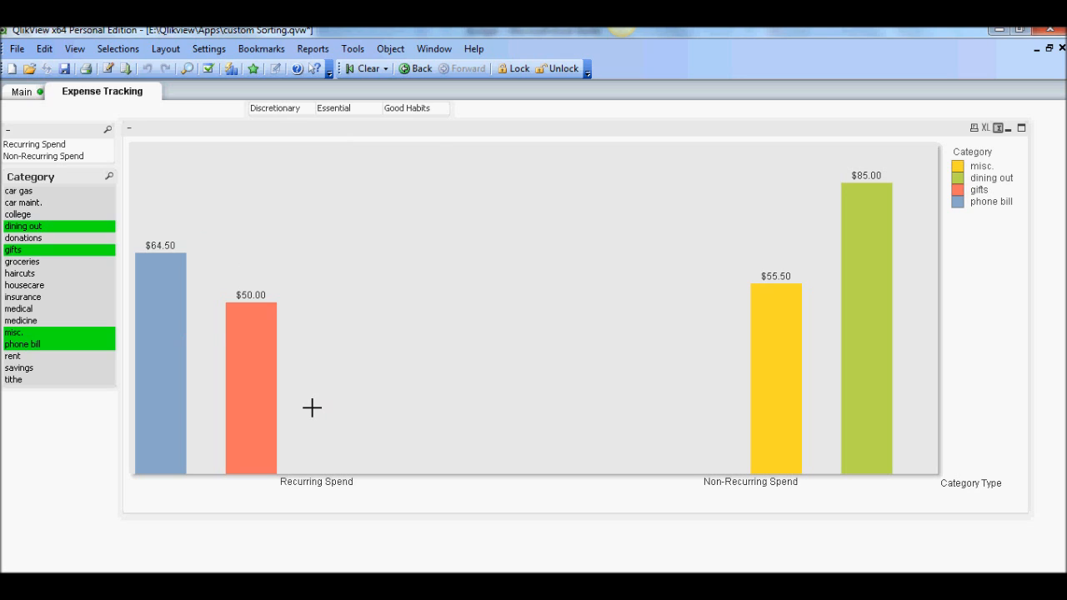
pyautogui.moveTo(128, 334)
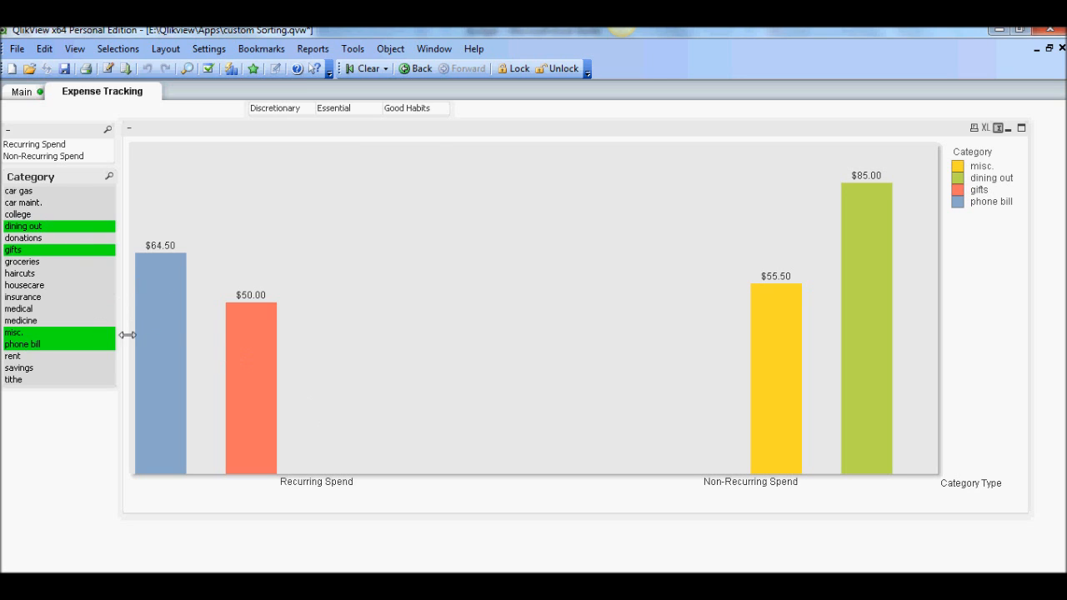